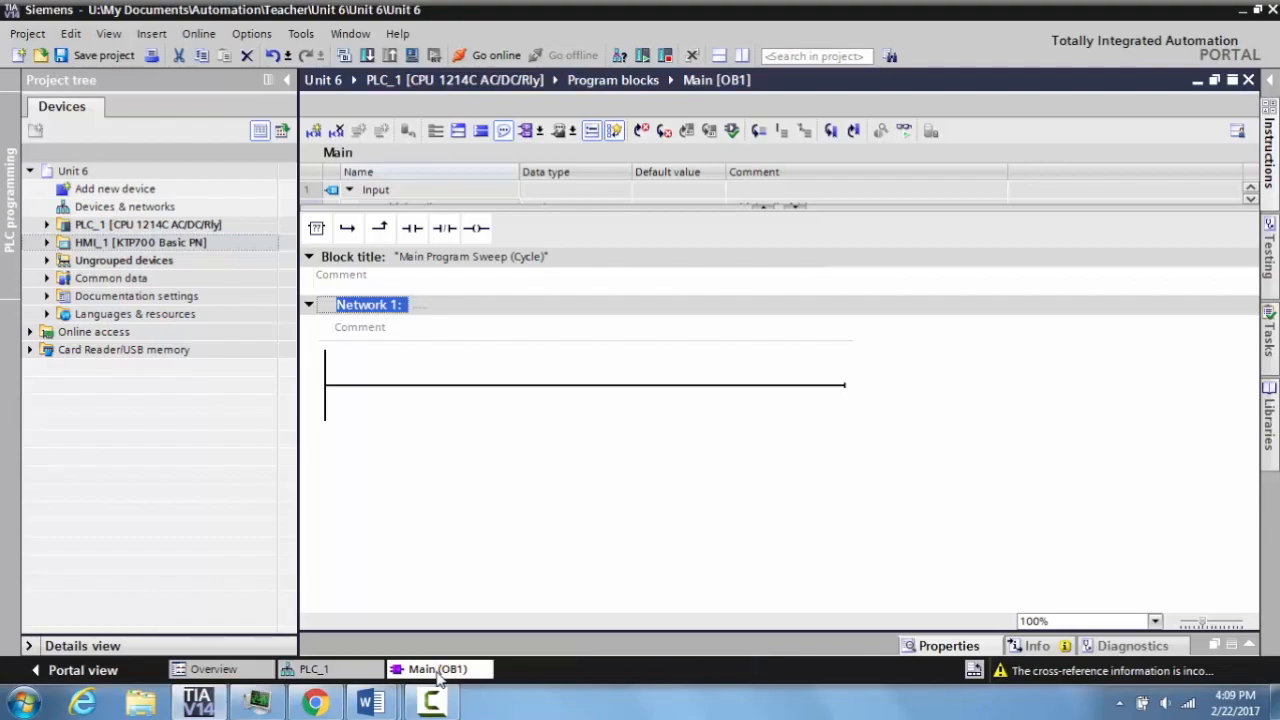
mouse_move(330, 670)
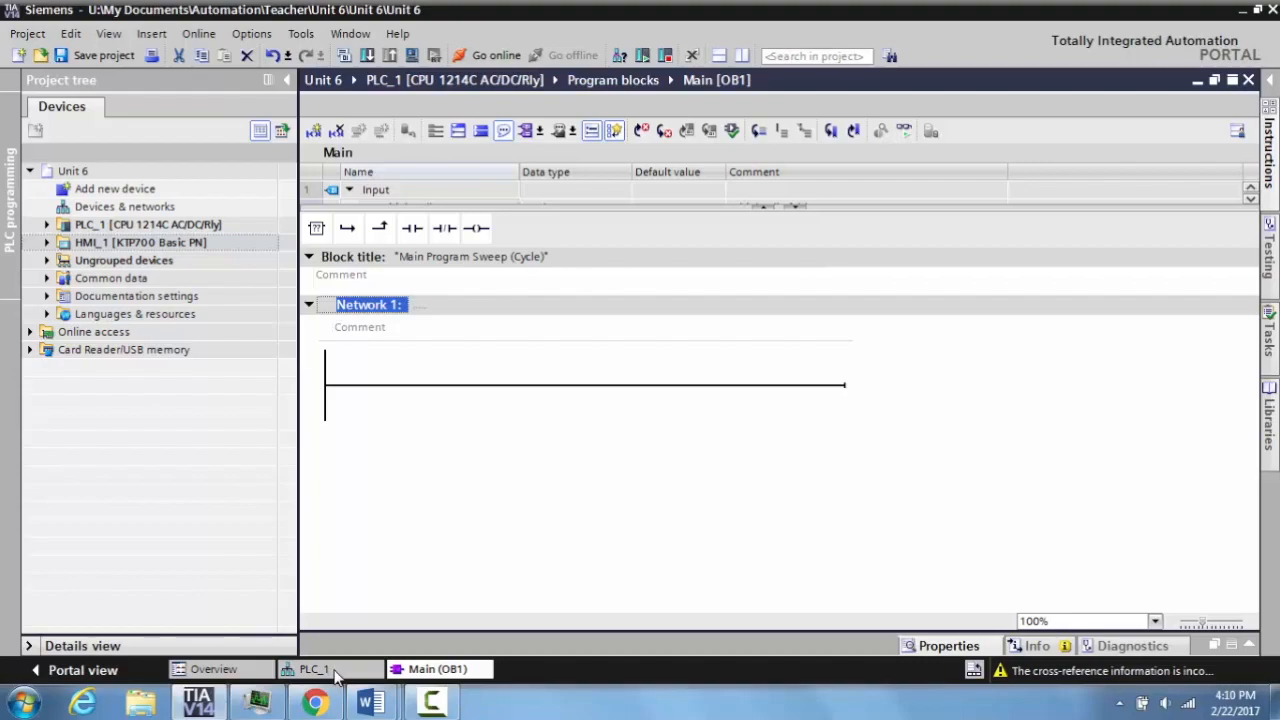
- Fit the CPU 1214C in the PLC_1 device view and zoom in close on its terminals
left_click(314, 668)
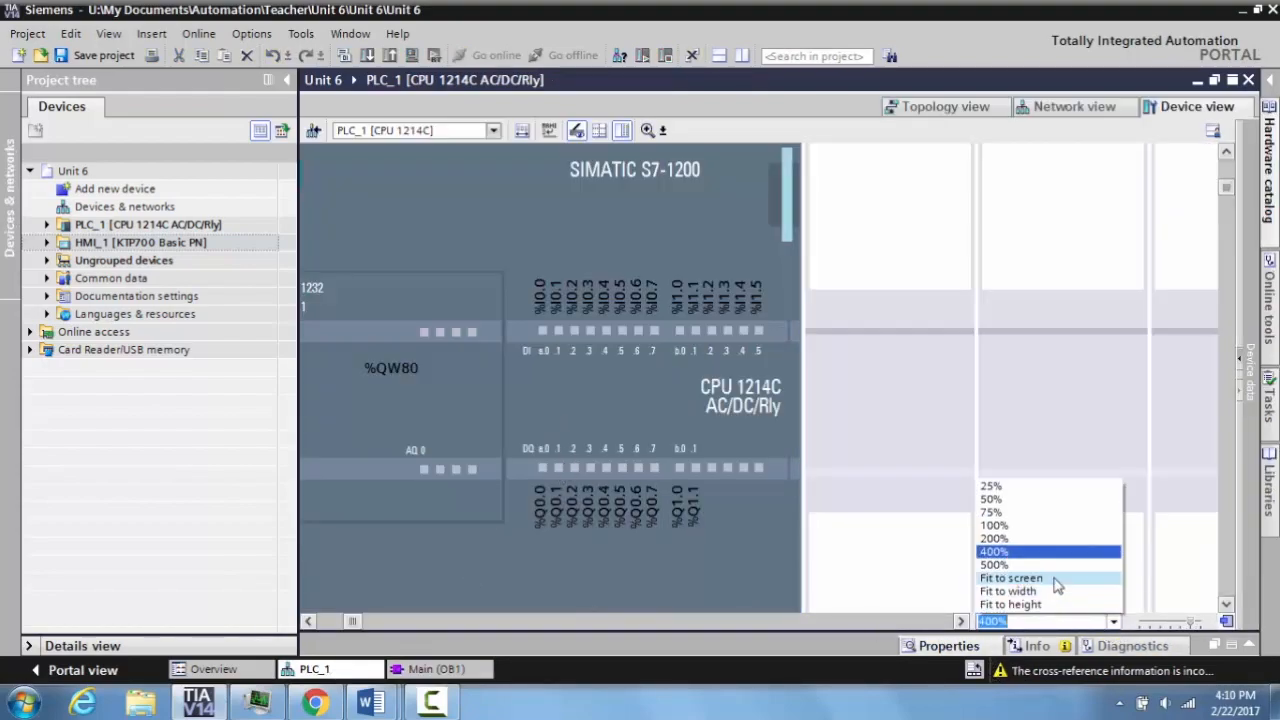
left_click(990, 538)
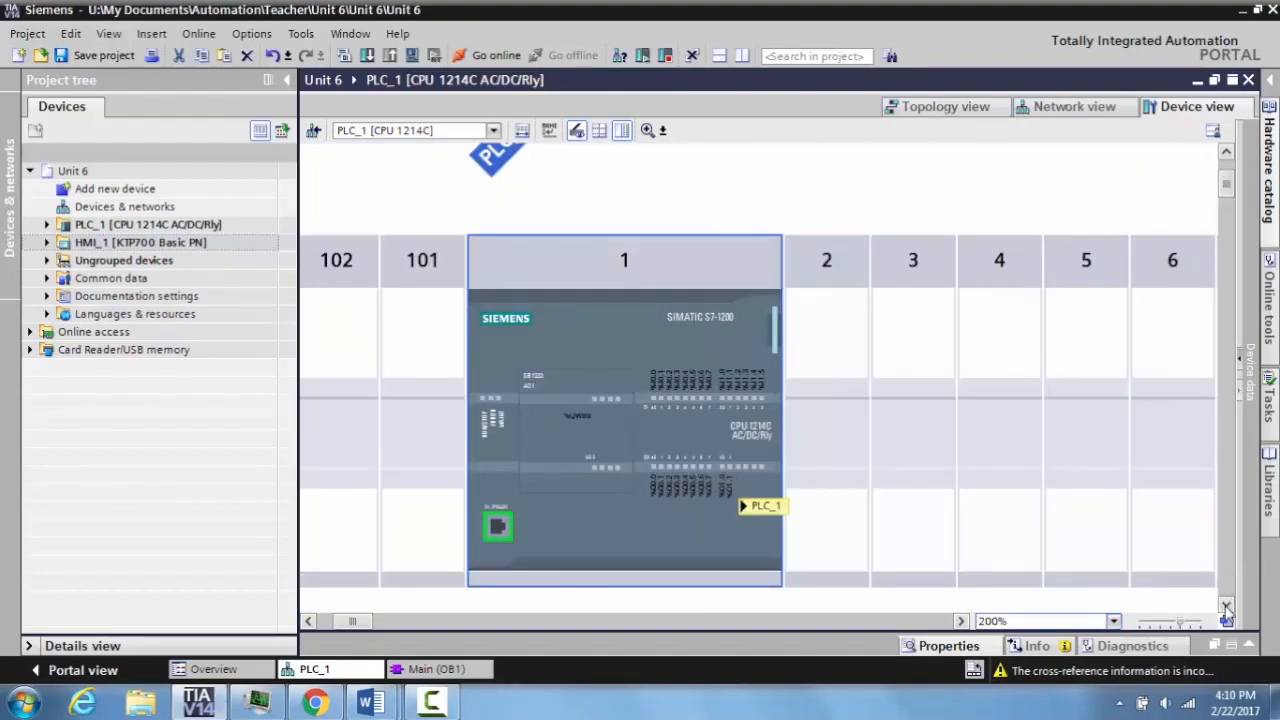
scroll("up", 3)
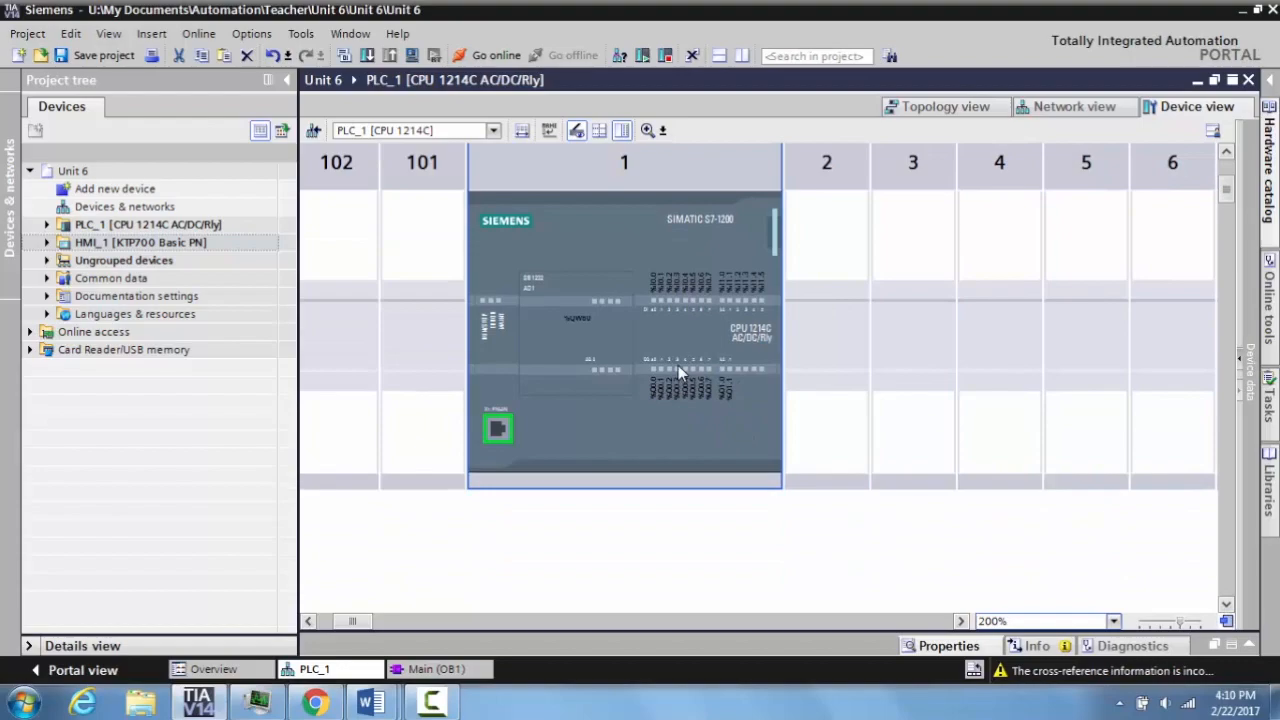
left_click(648, 130)
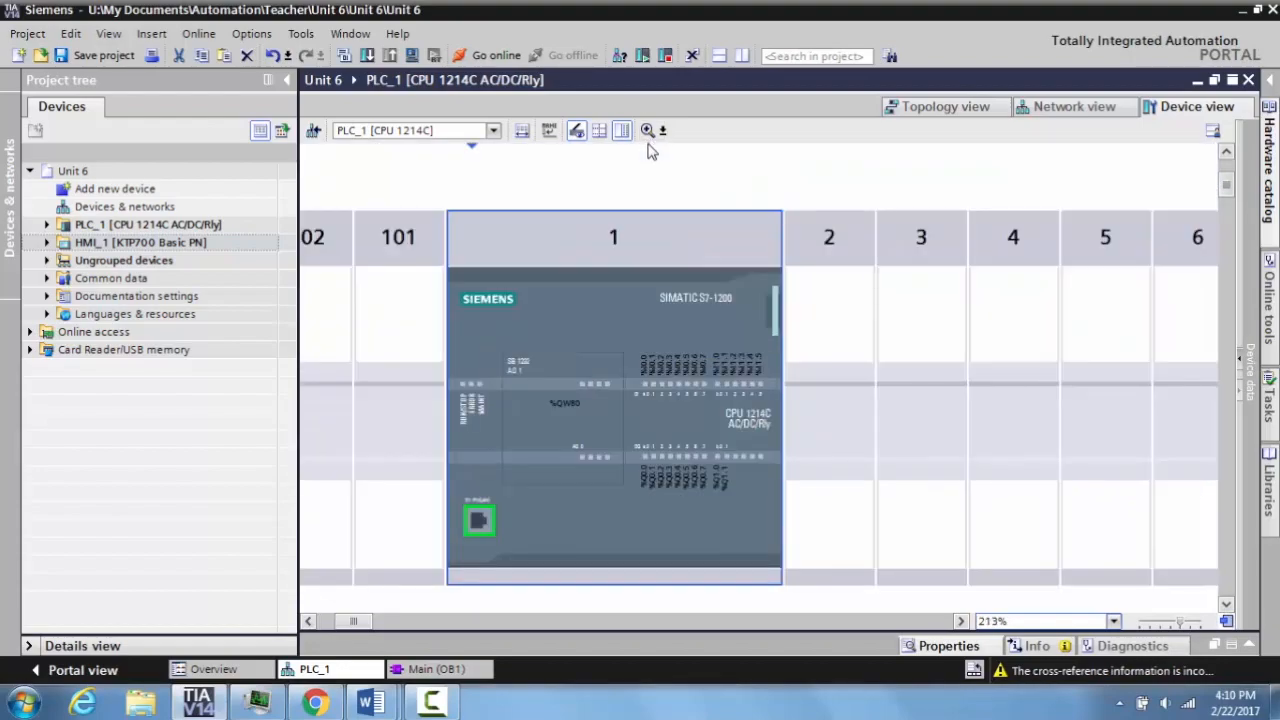
mouse_move(648, 130)
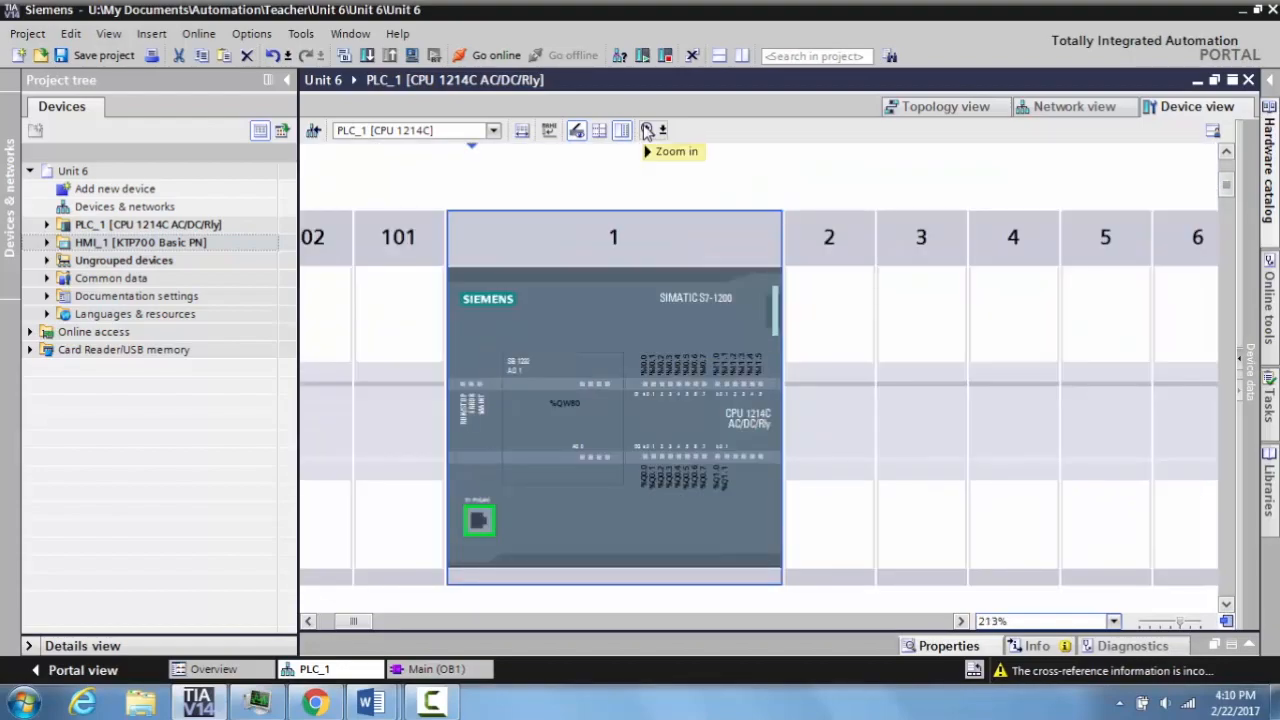
left_click(648, 130)
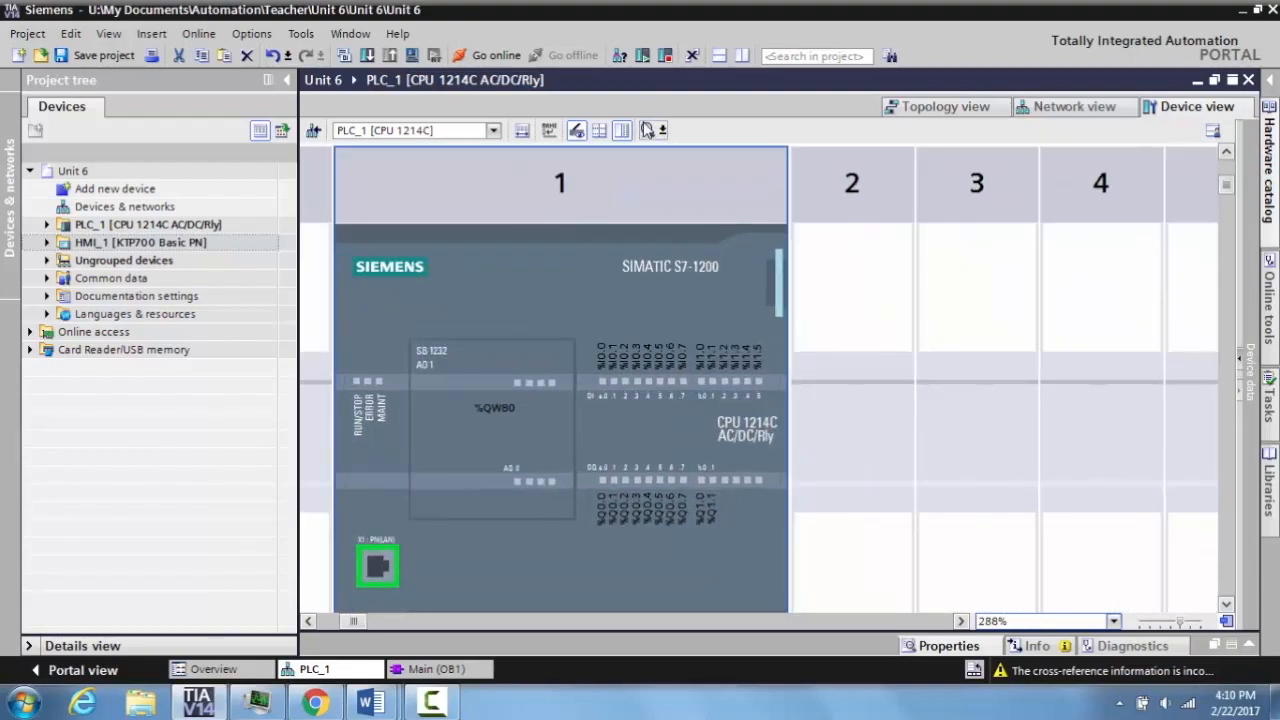
left_click(648, 130)
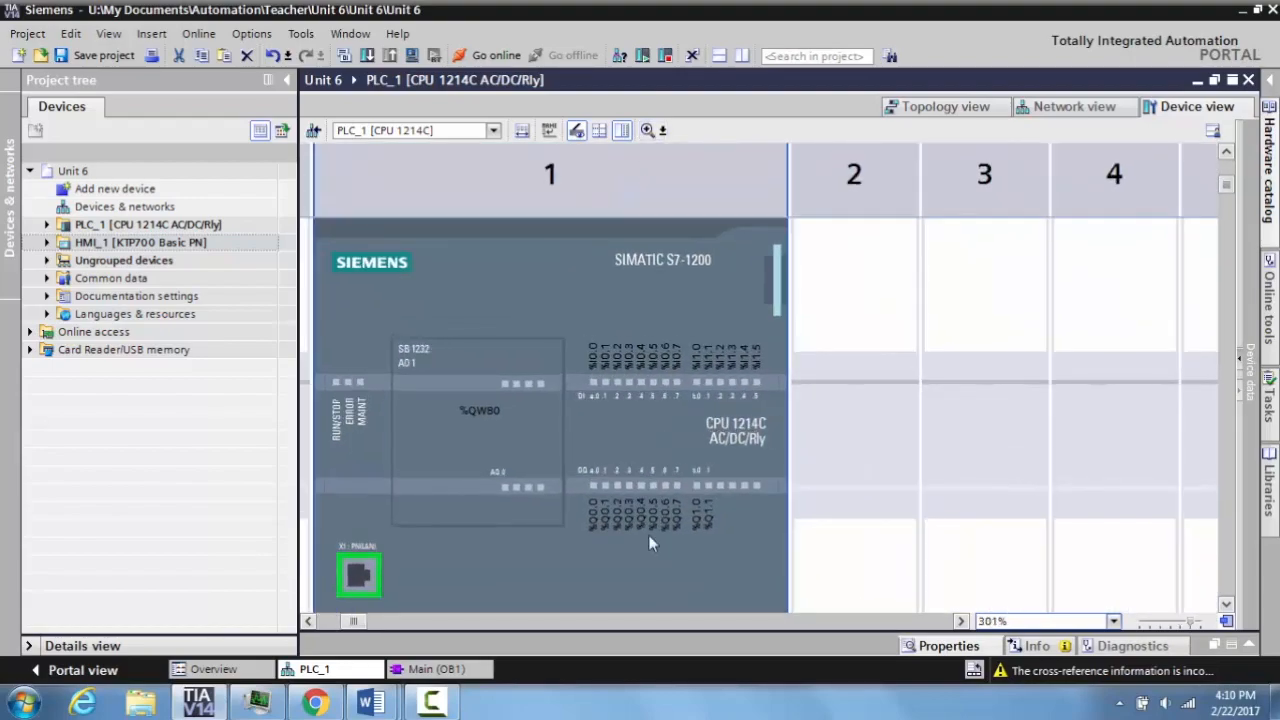
mouse_move(578, 520)
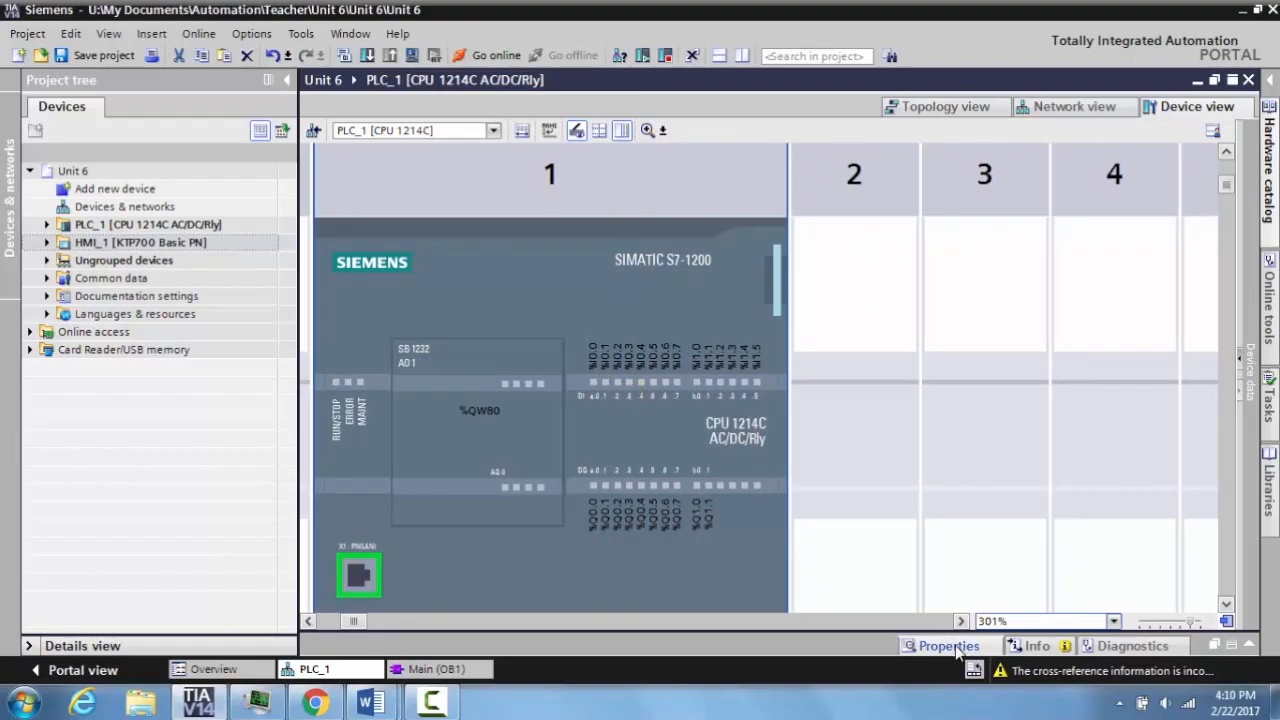
- Show PLC_1's Properties with the IO tags list of unnamed Bool inputs from %I0.0
left_click(948, 644)
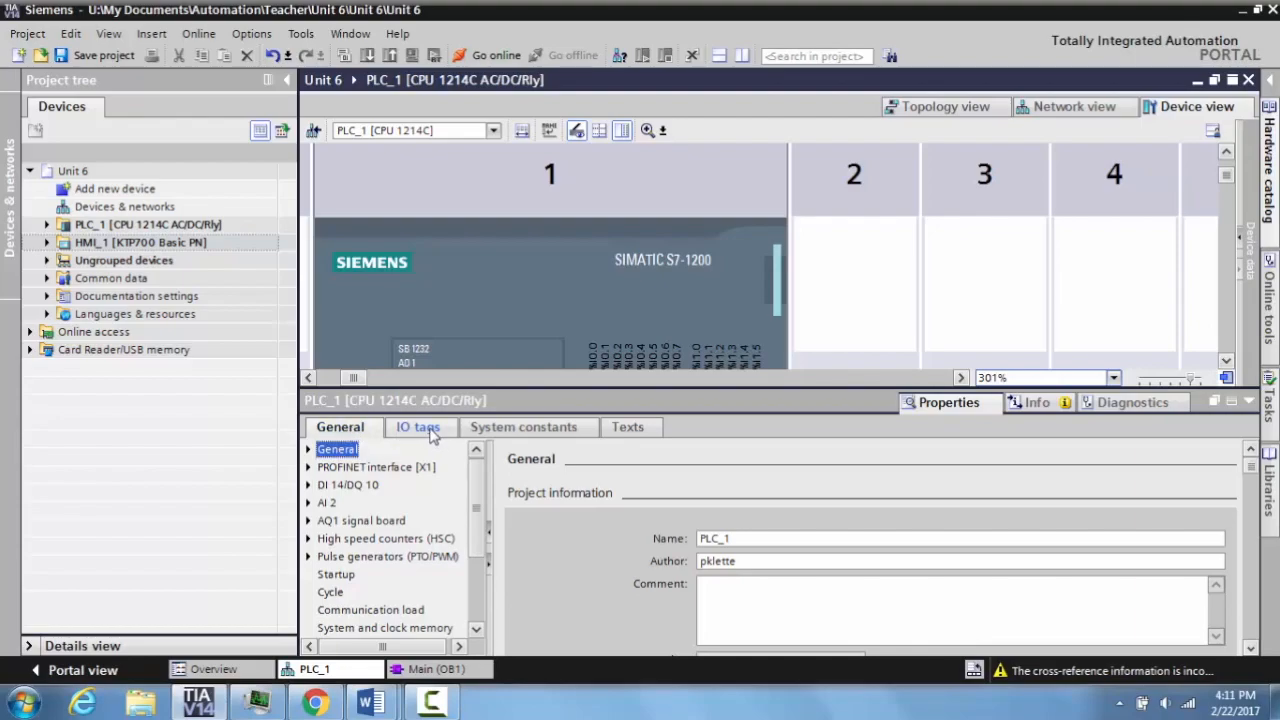
left_click(416, 428)
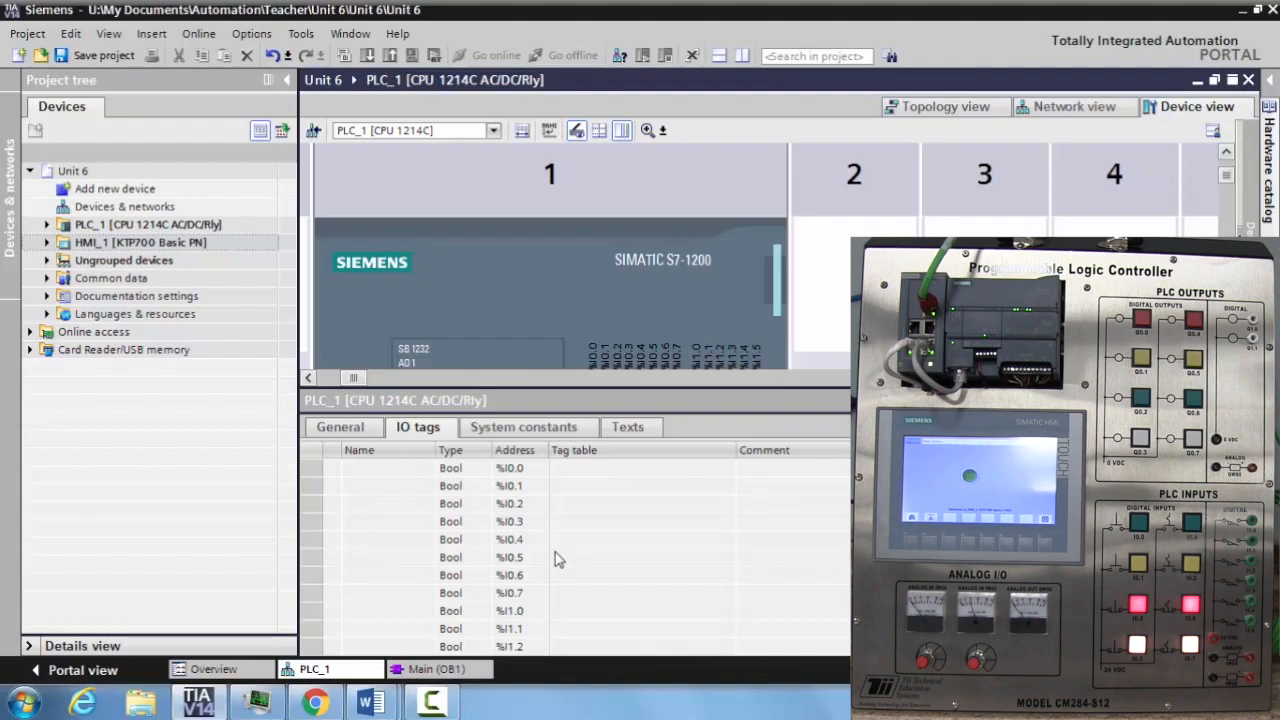
mouse_move(554, 556)
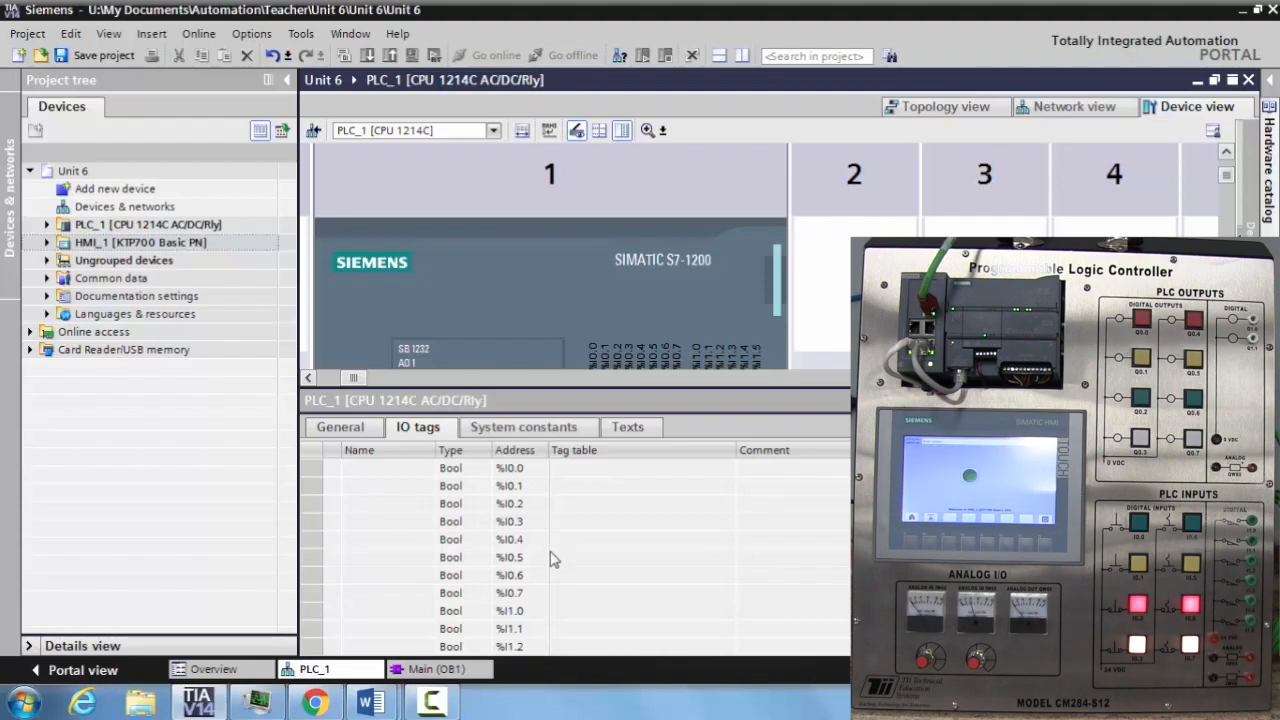
mouse_move(698, 336)
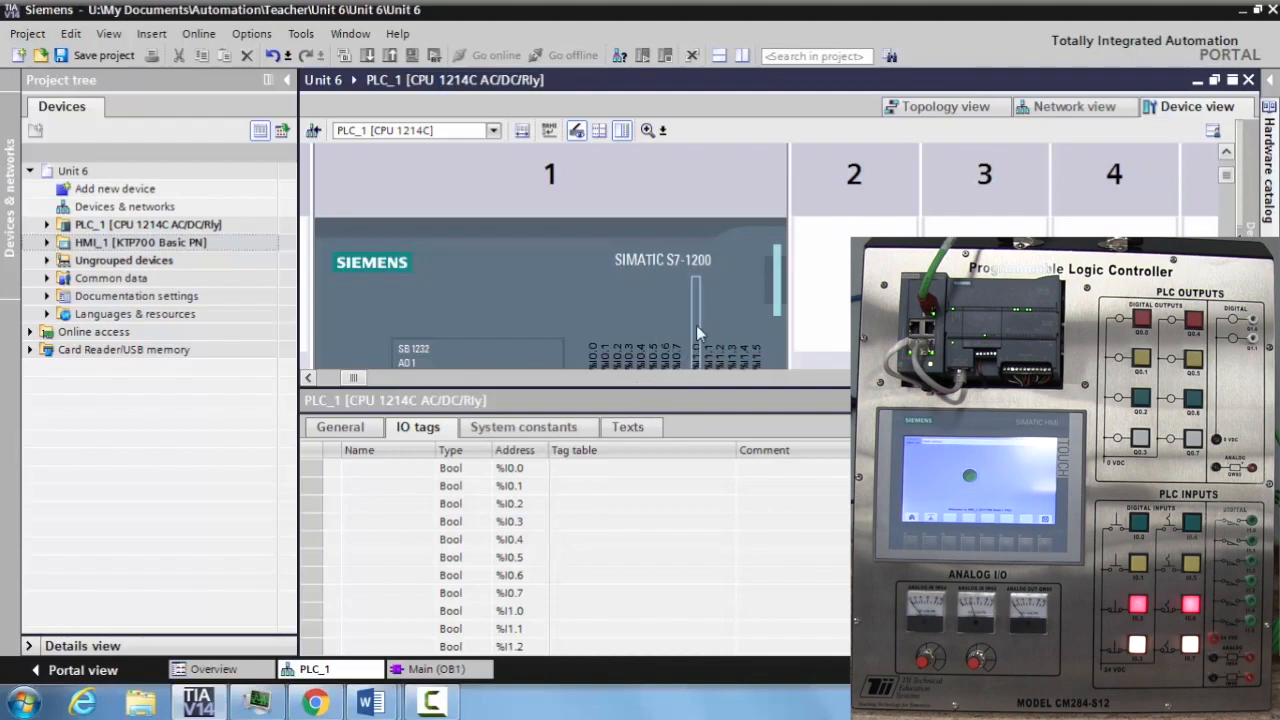
scroll("down", 3)
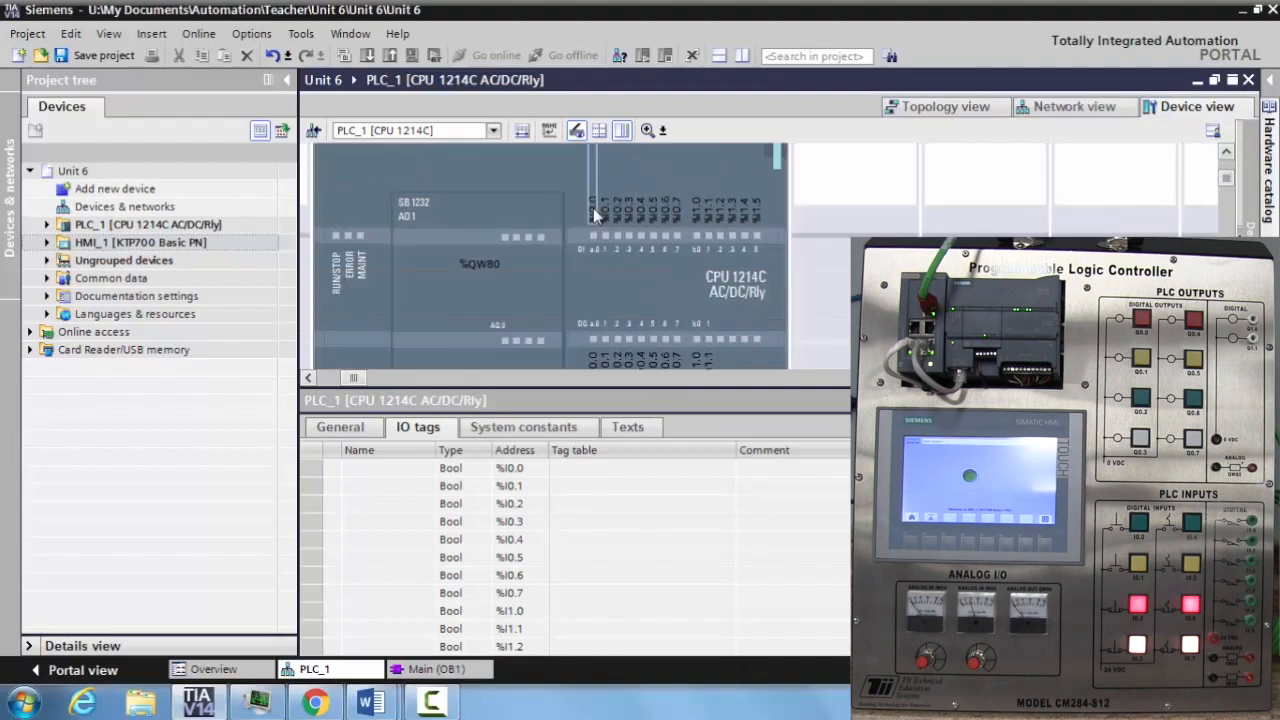
mouse_move(592, 216)
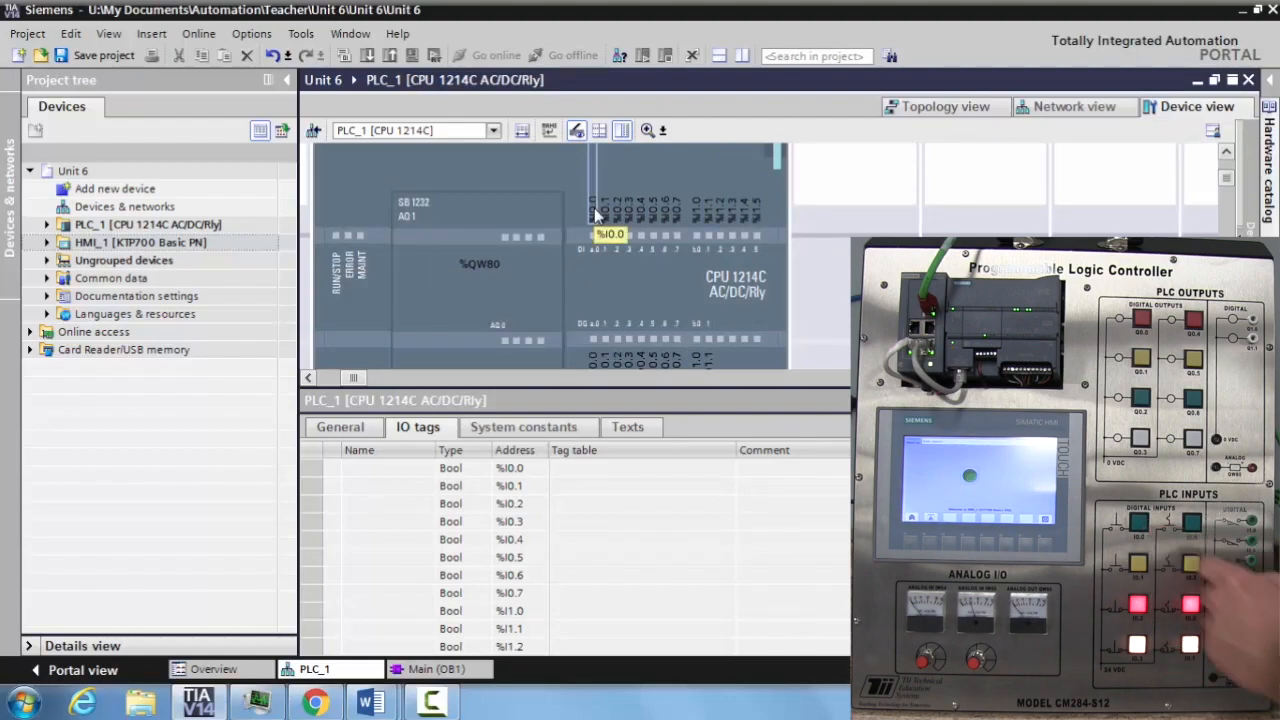
mouse_move(380, 482)
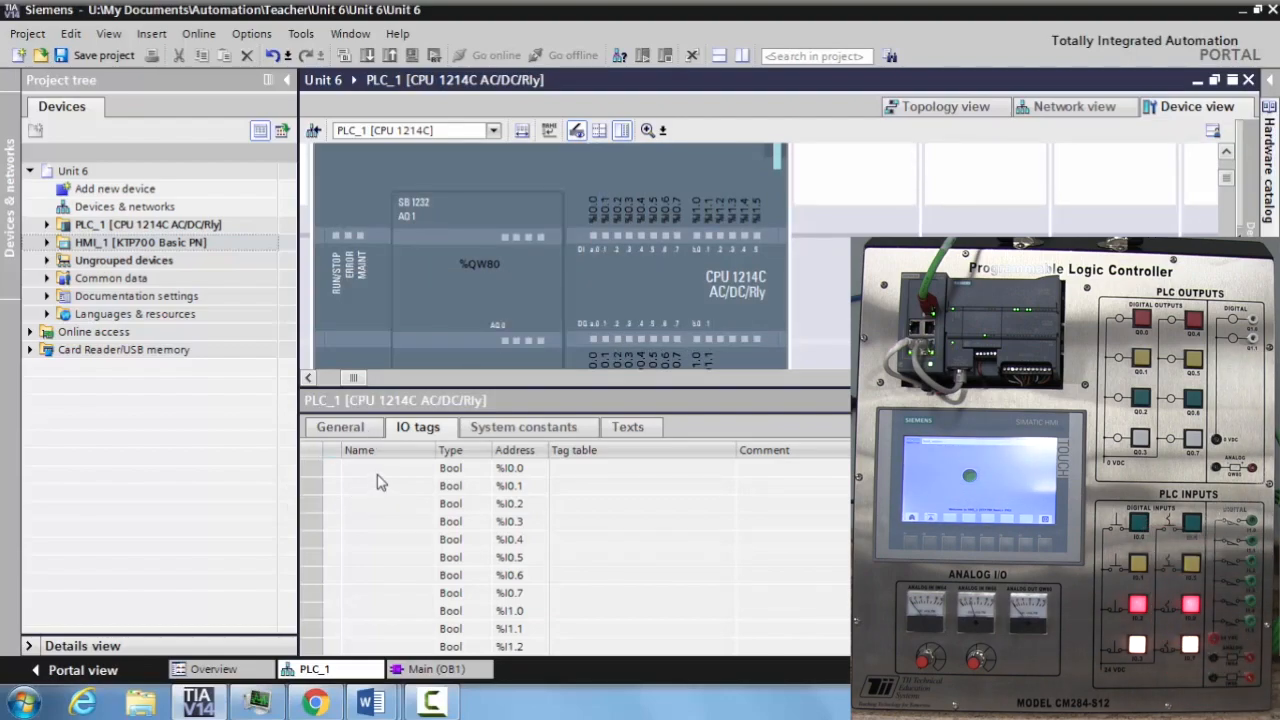
- Enter Left Green PB, Left Yellow PB and Left Red PB as names for %I0.0, %I0.1 and %I0.2
left_click(388, 468)
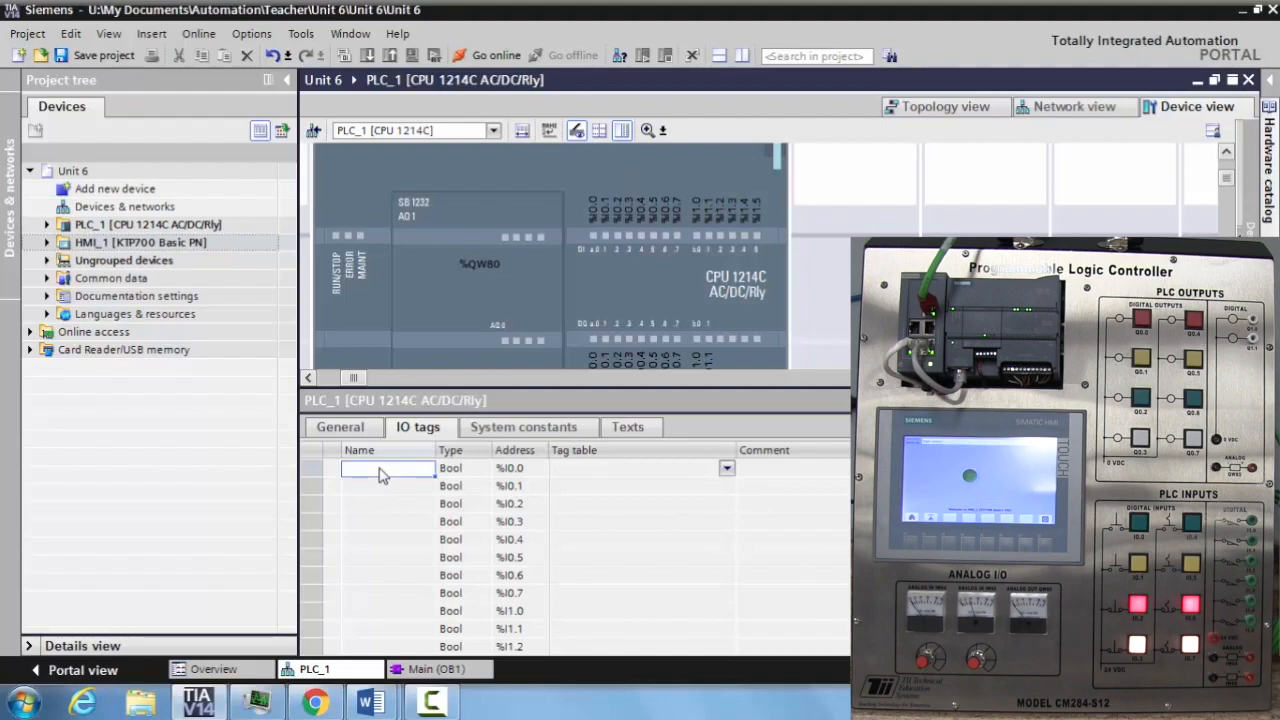
type("Left")
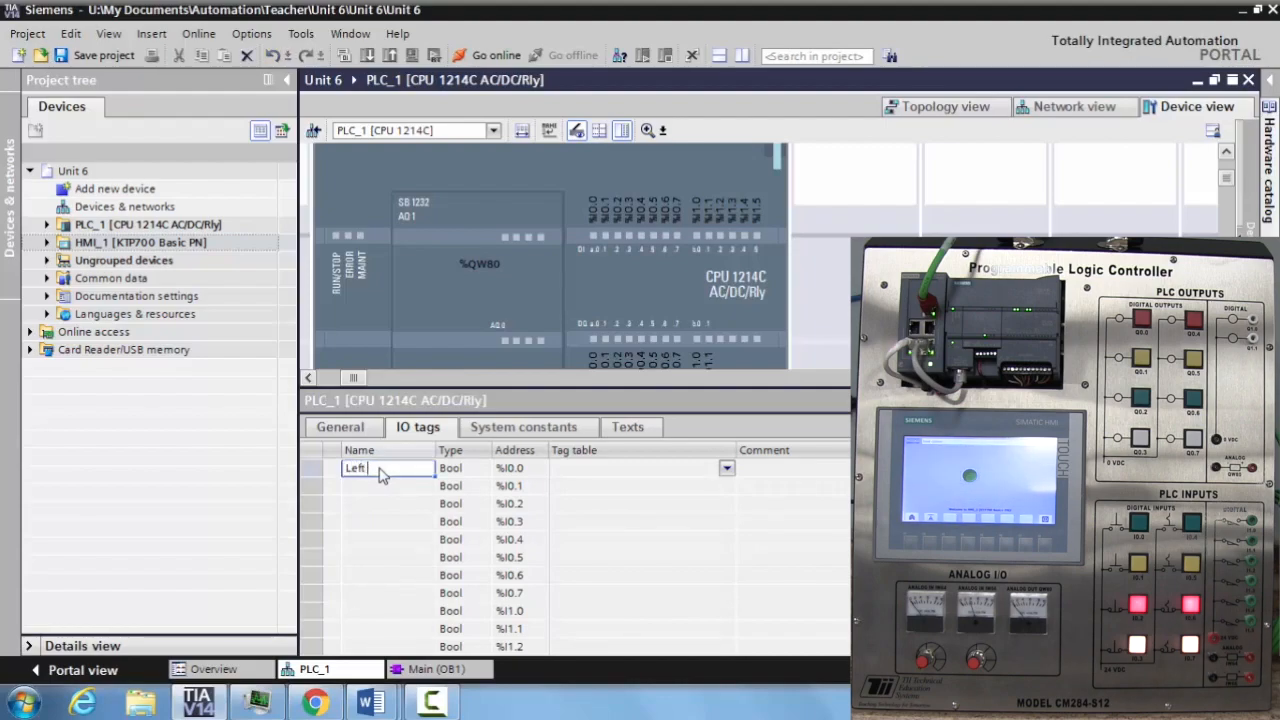
type("green")
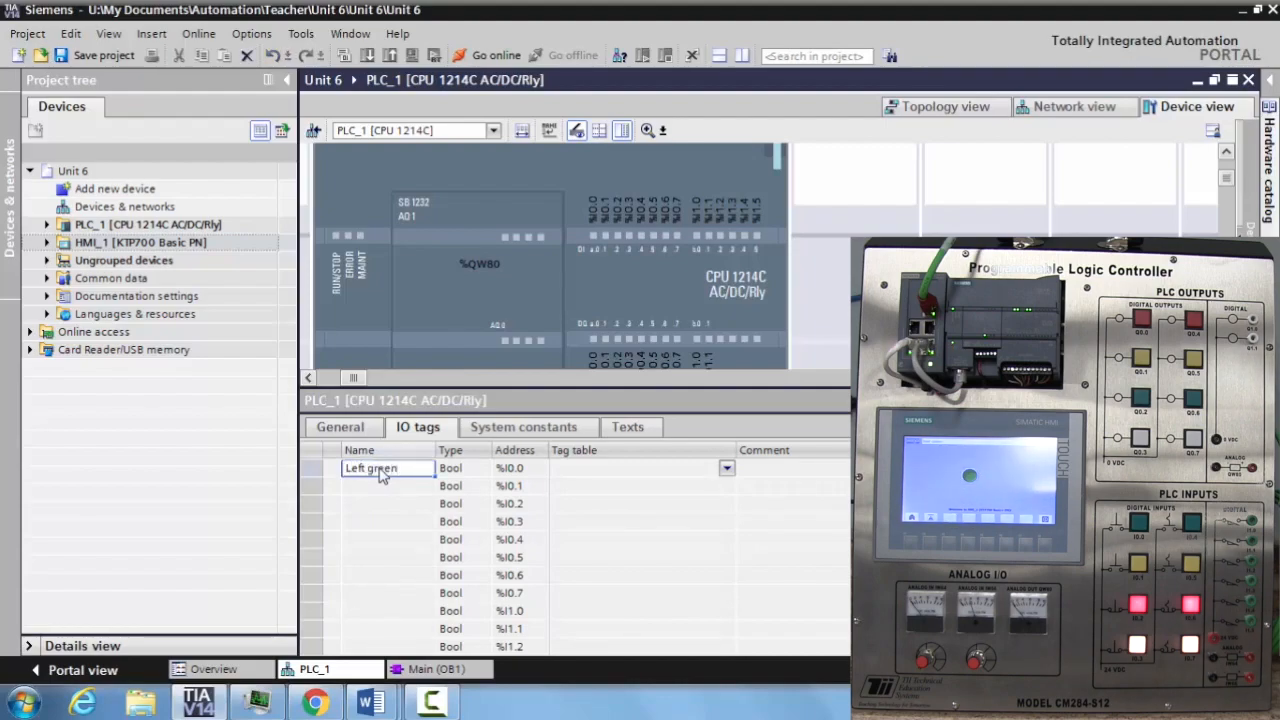
type("PB")
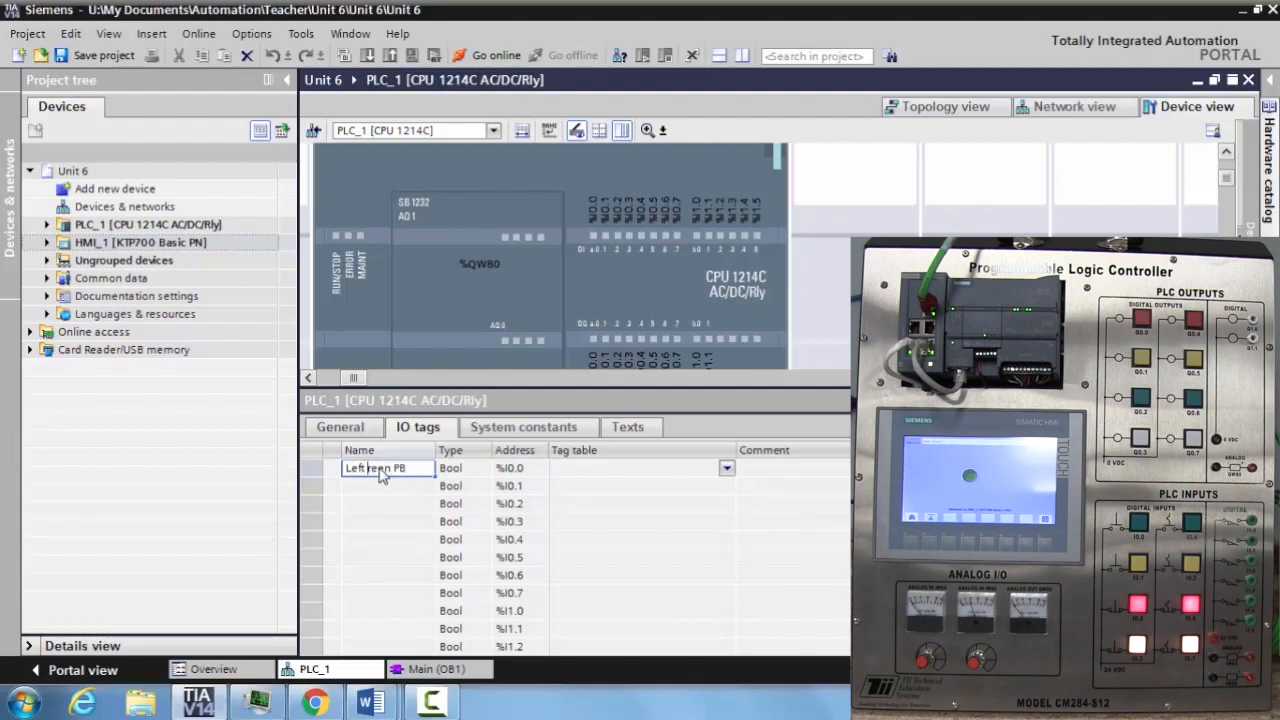
key("Return")
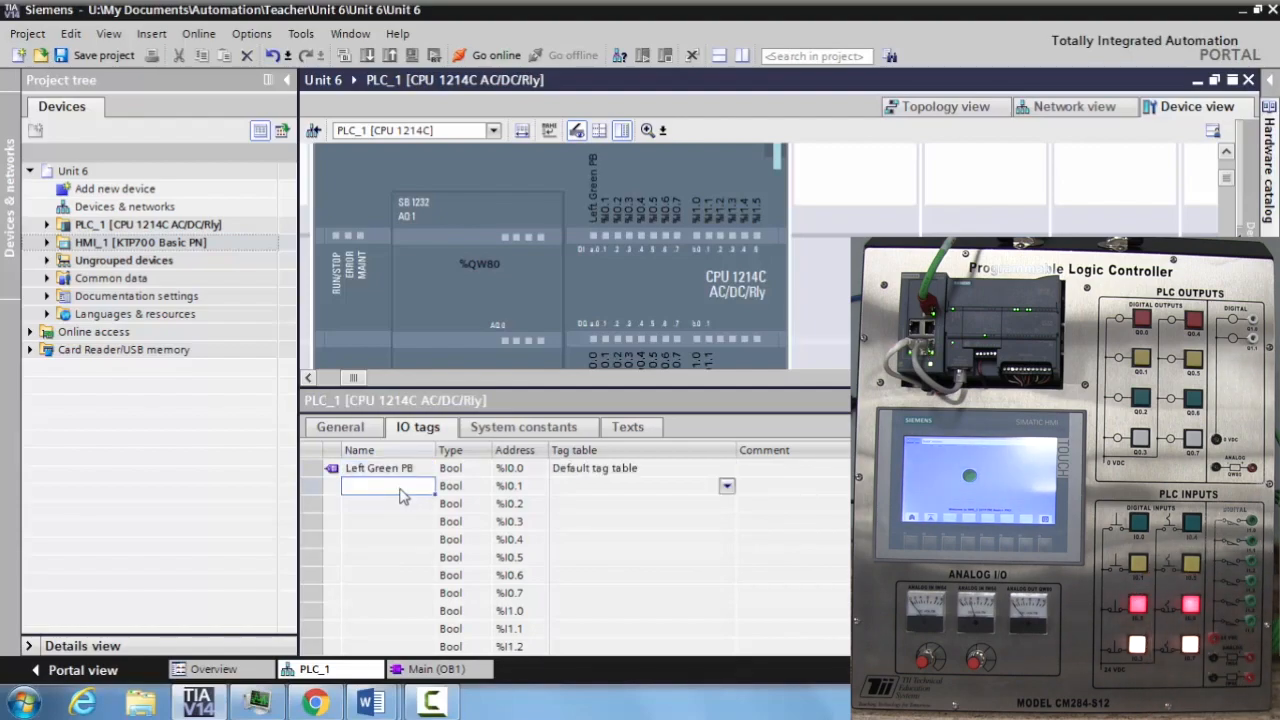
type("Left")
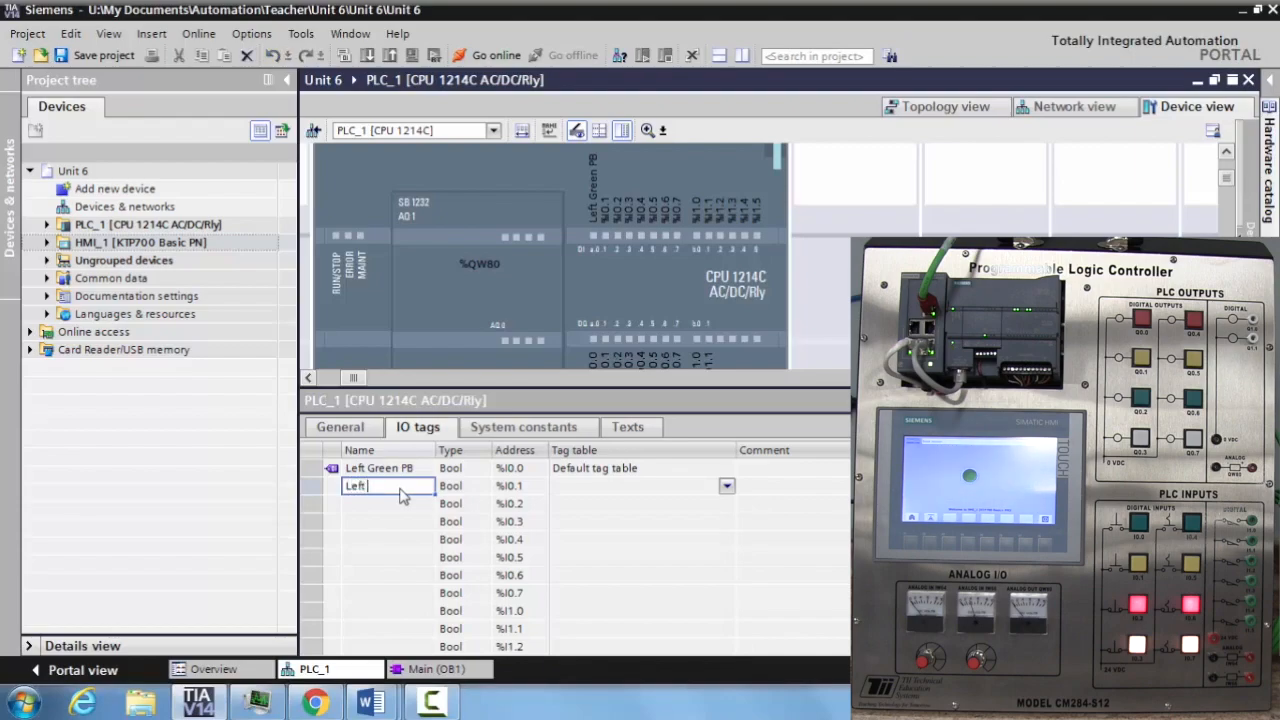
type("Yellow")
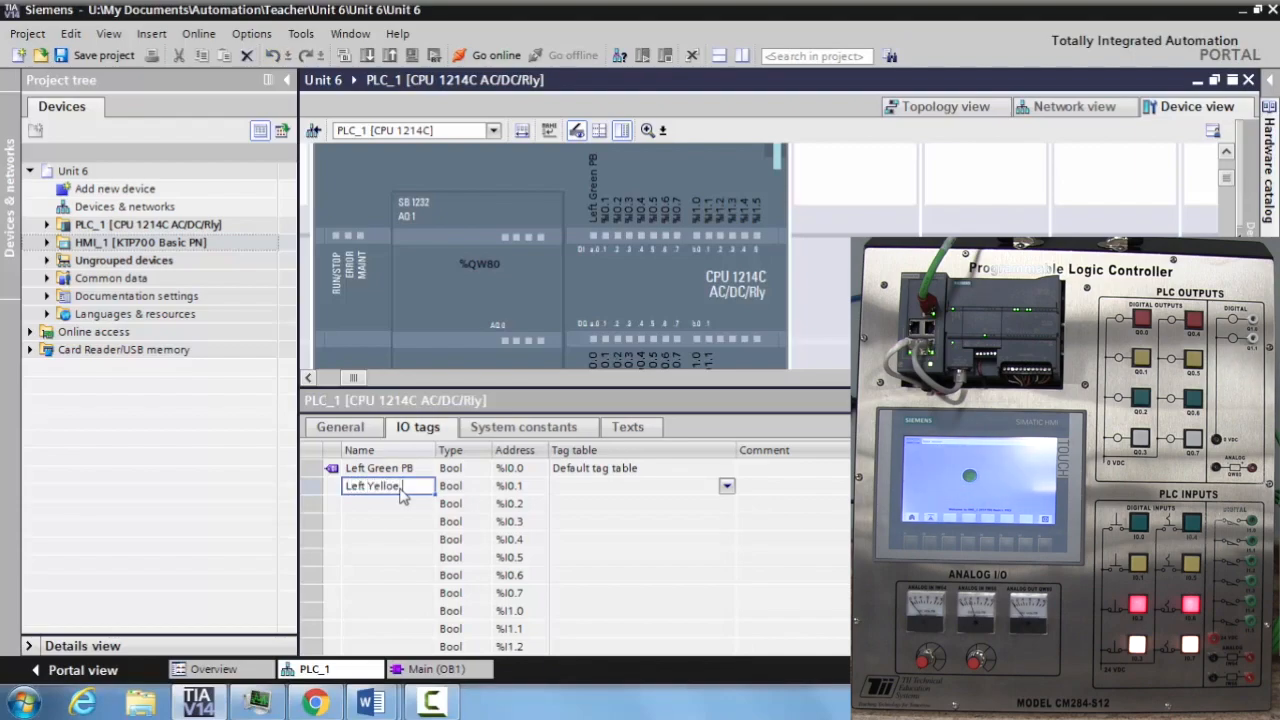
type("PB")
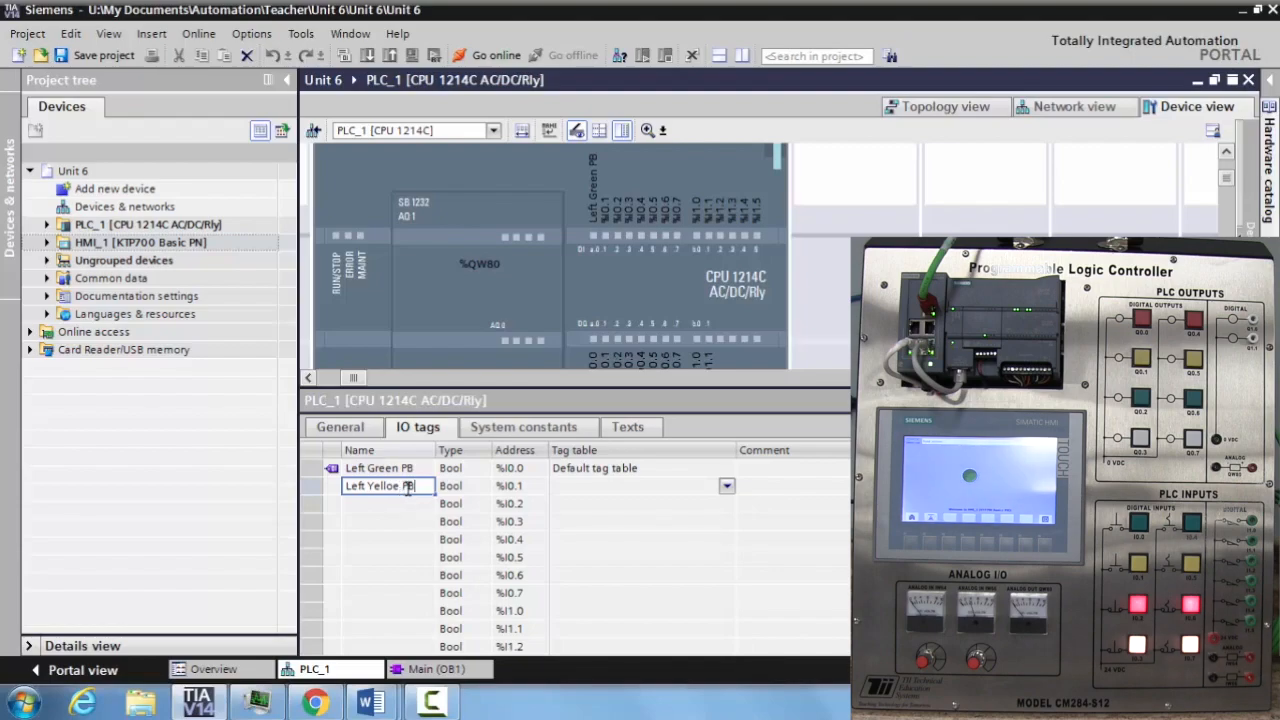
key("Return")
type("Left")
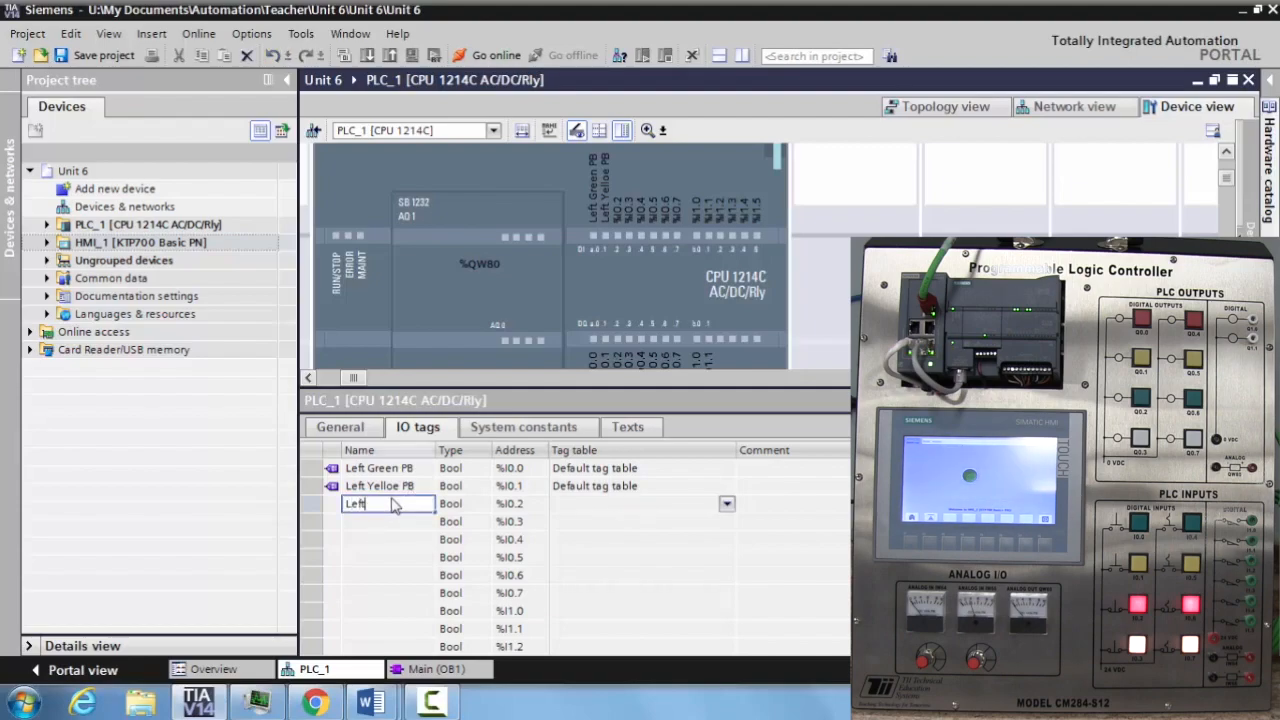
type("Red PB")
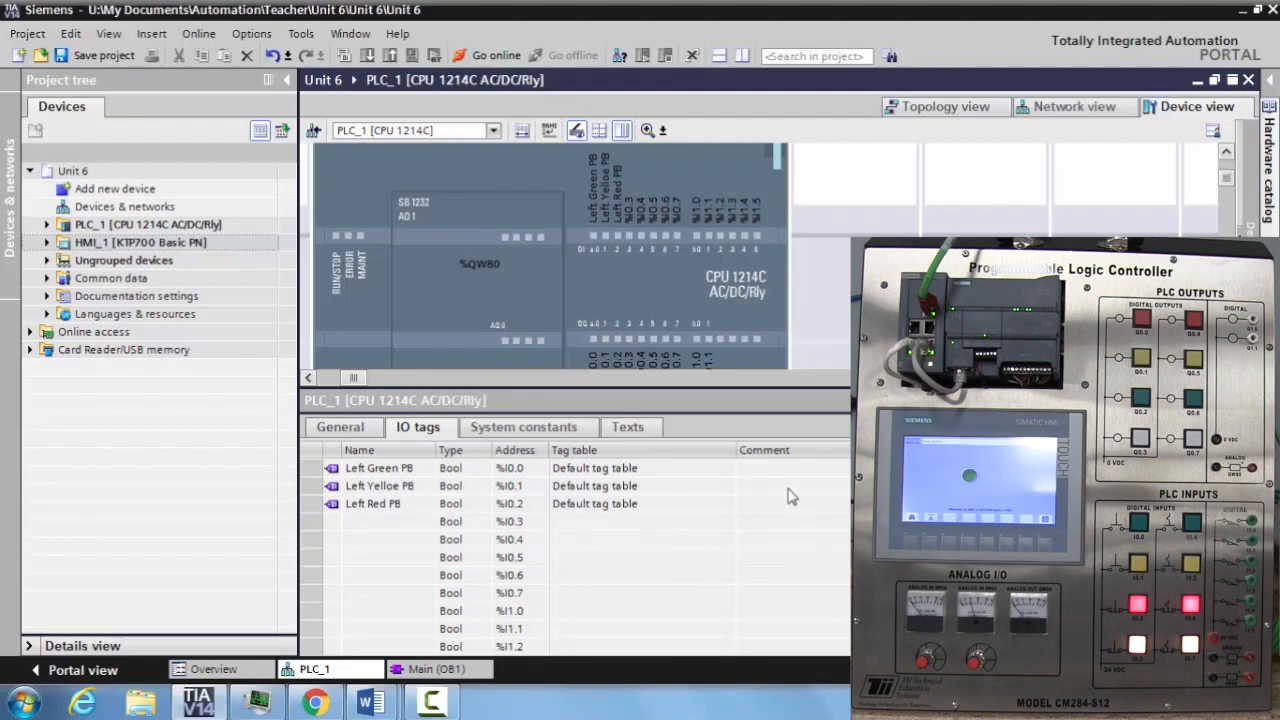
- Finish the Left Red PB name and give it the comment Normally Closed
left_click(790, 468)
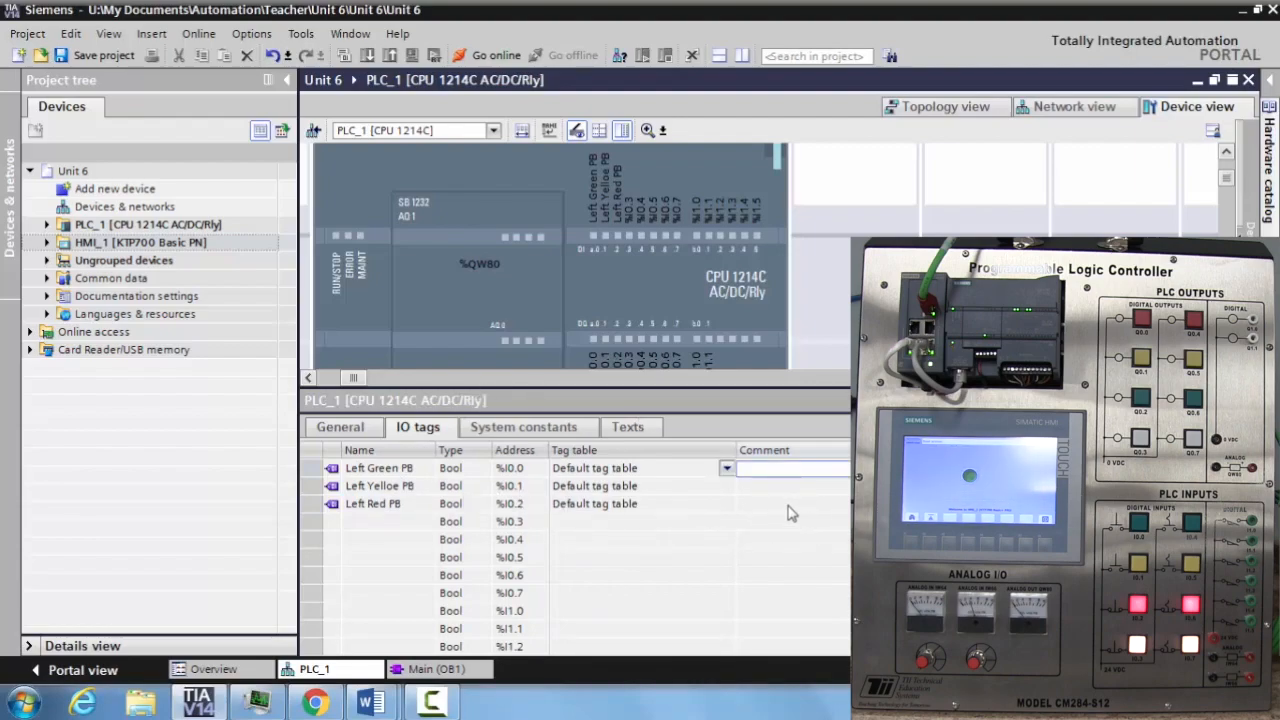
left_click(790, 504)
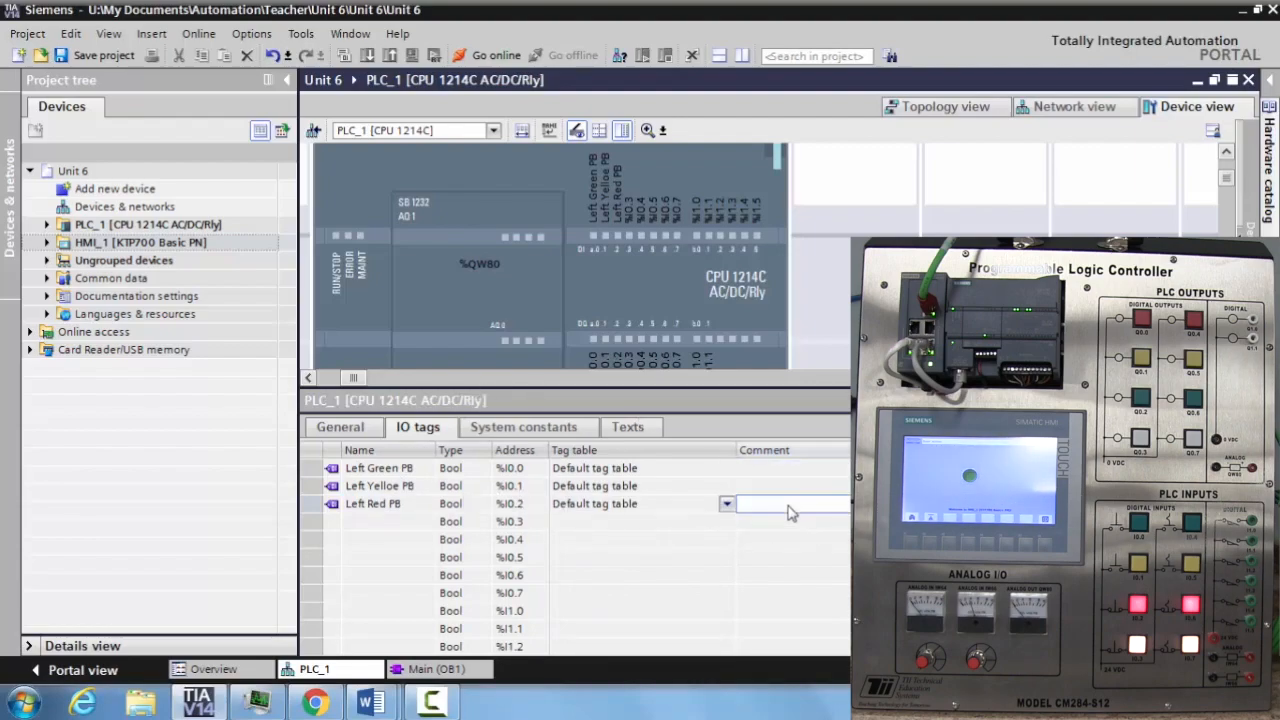
type("Normally Closed")
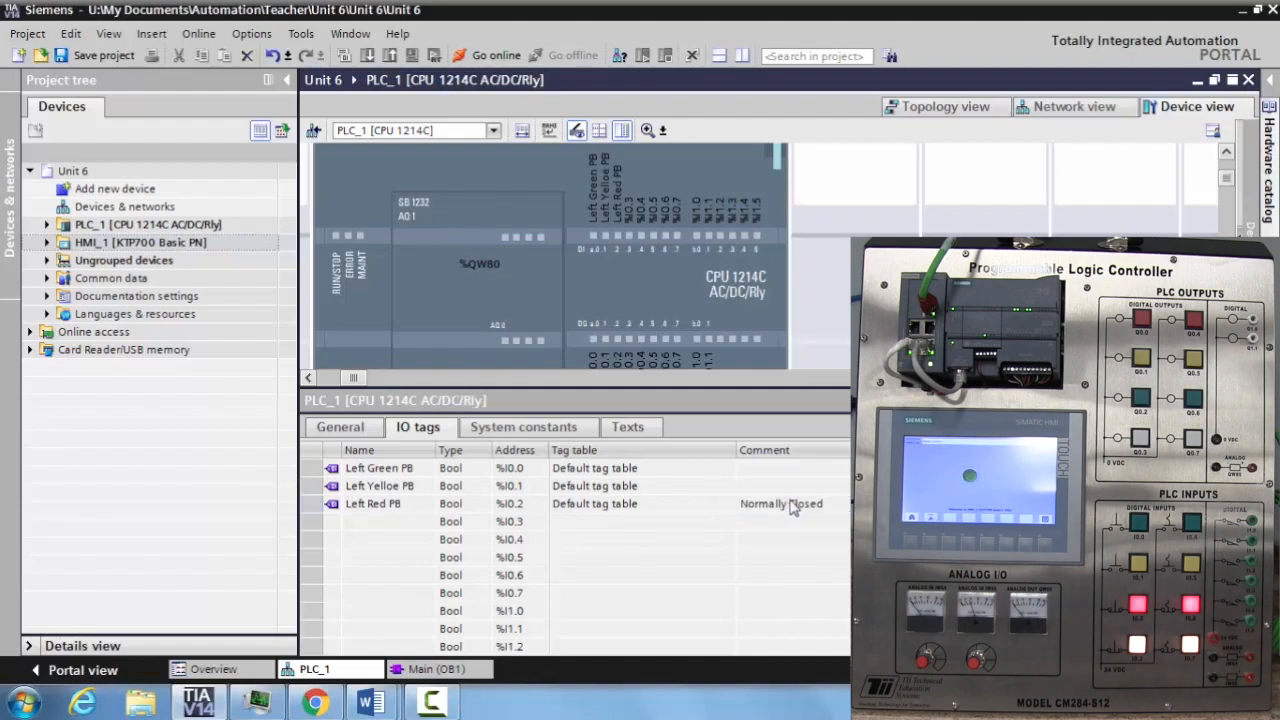
mouse_move(344, 516)
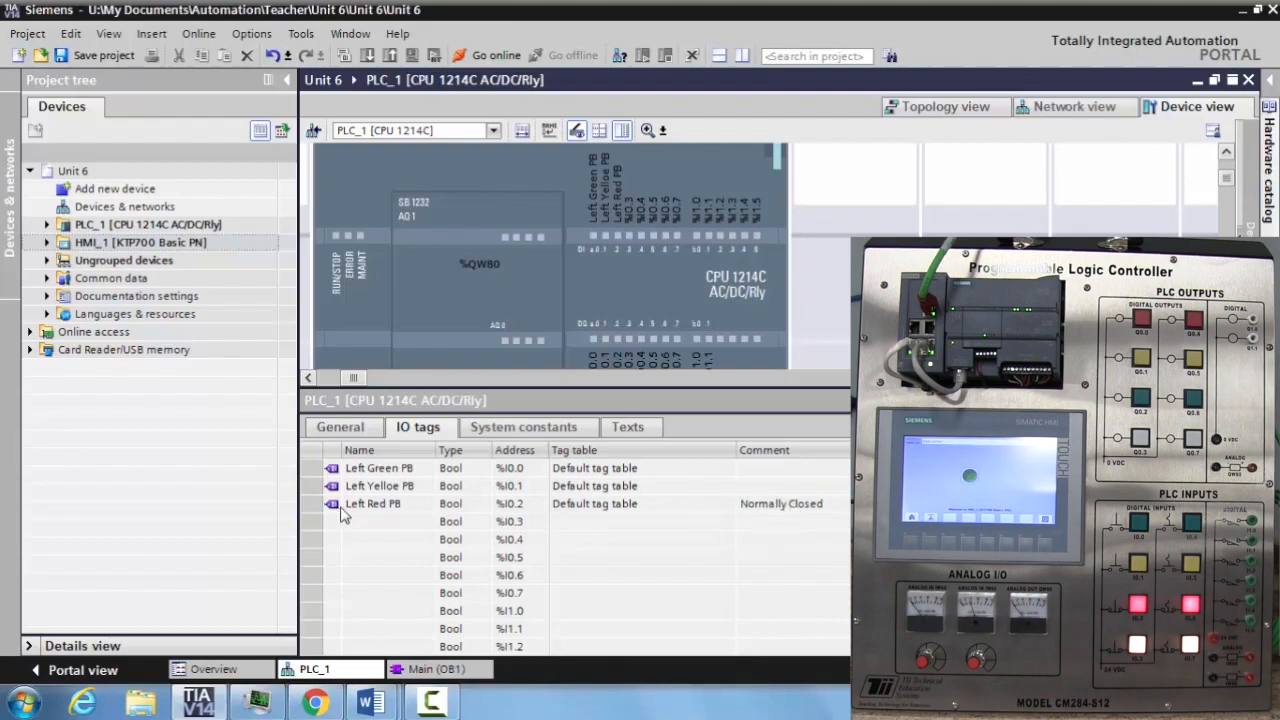
- Enter Left Red Light, Left Yellow Light and Left Green Light as names for %Q0.0, %Q0.1 and %Q0.2
scroll("down", 3)
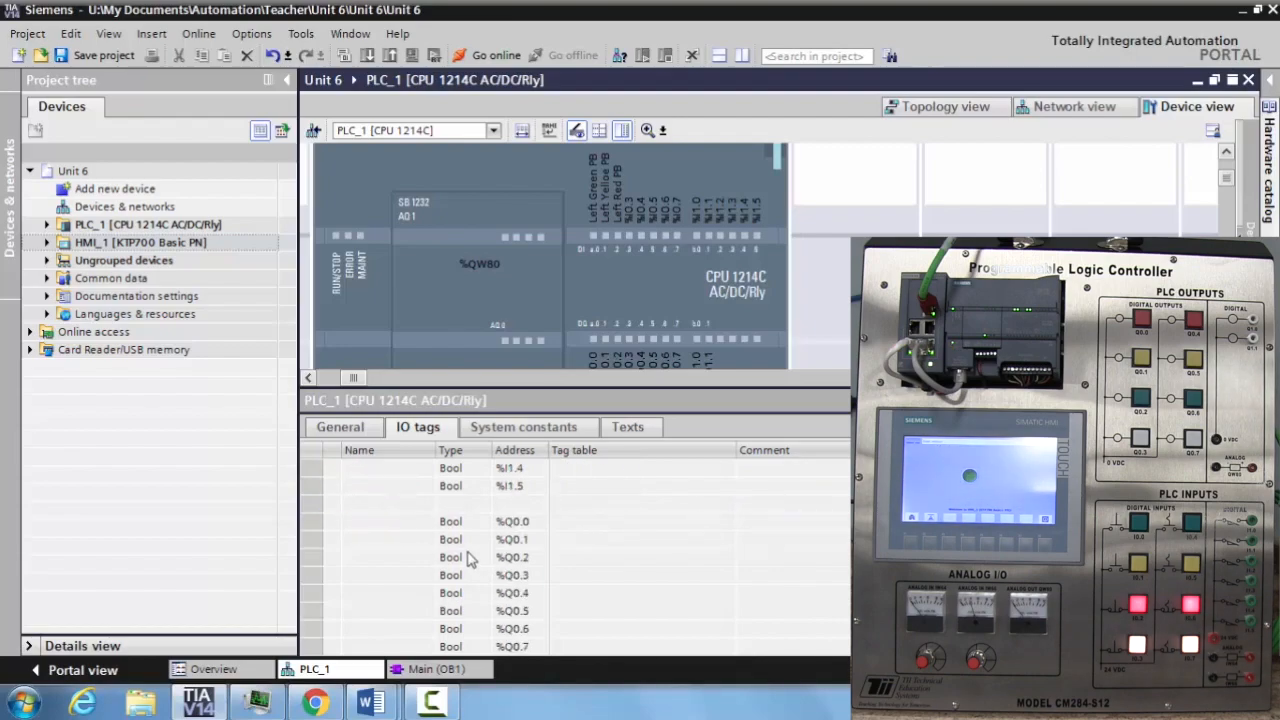
scroll("down", 3)
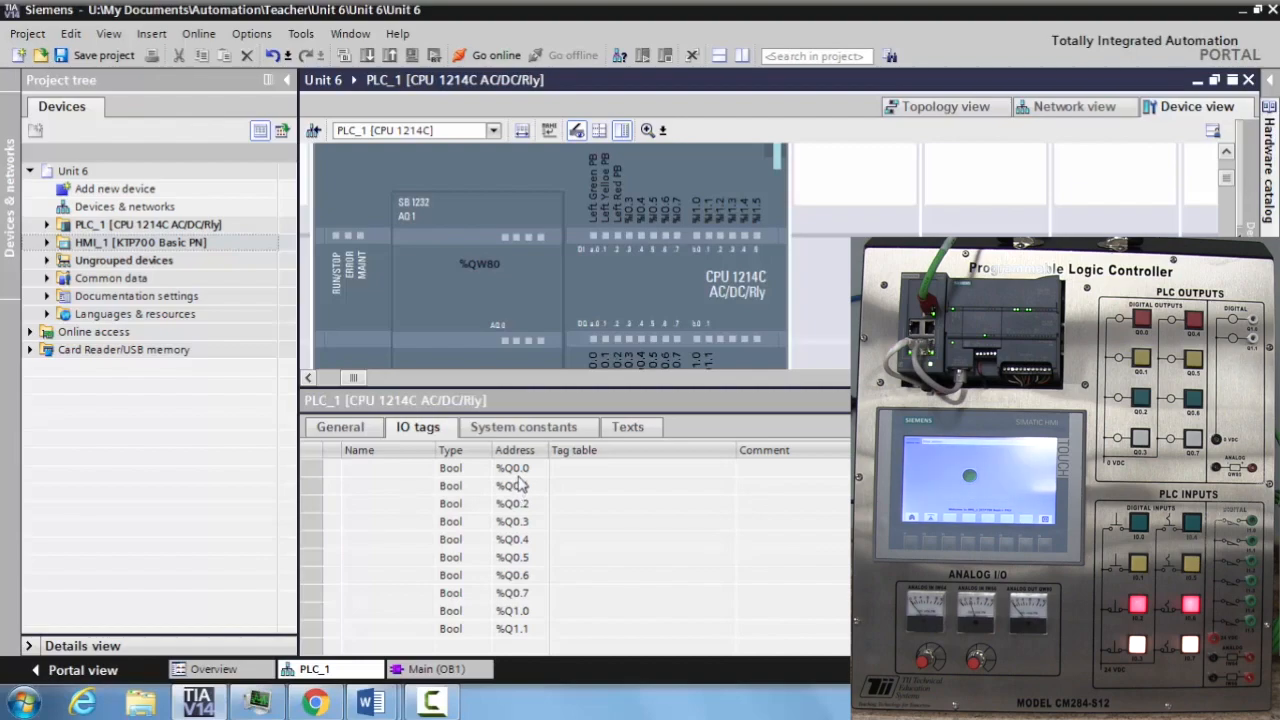
left_click(384, 468)
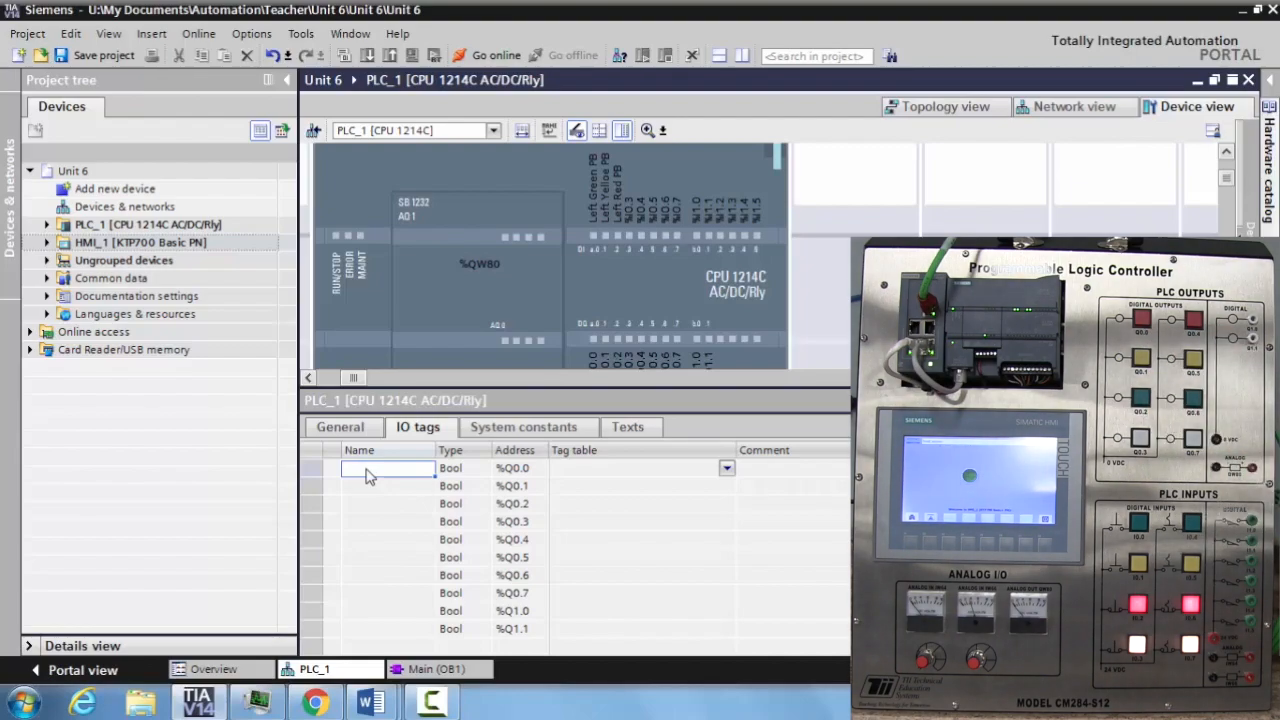
type("Left")
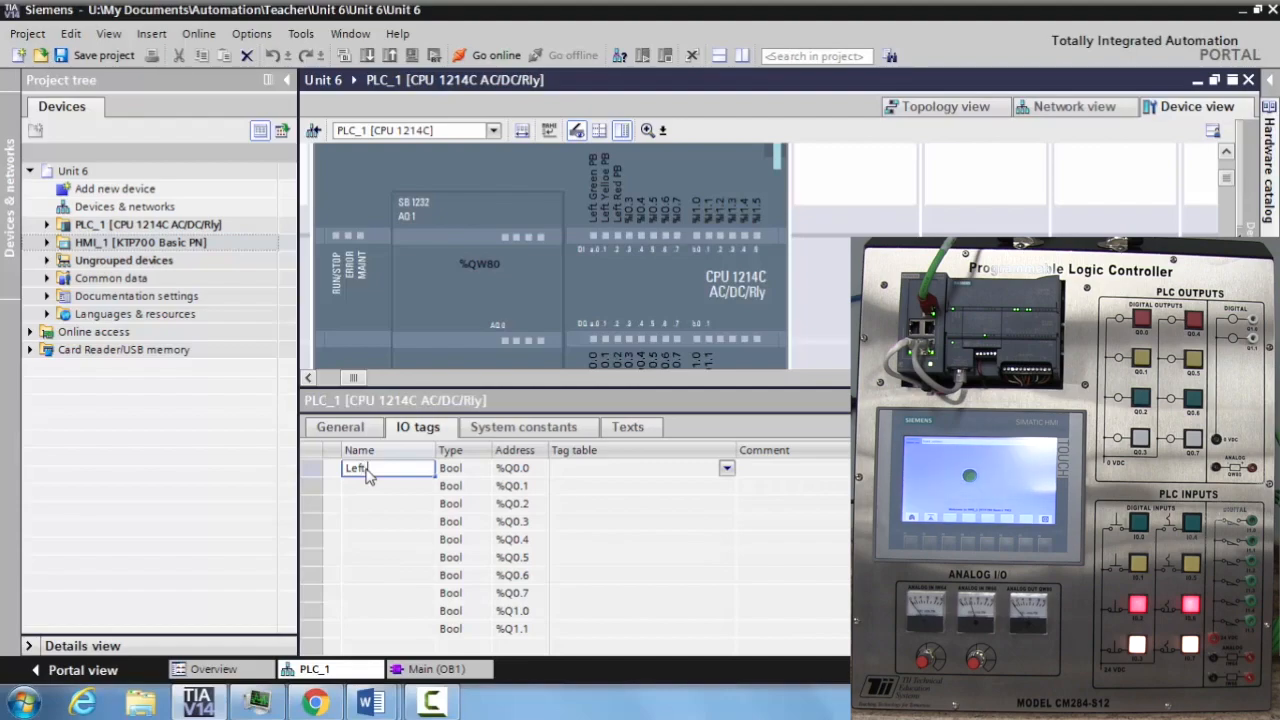
type("_Red")
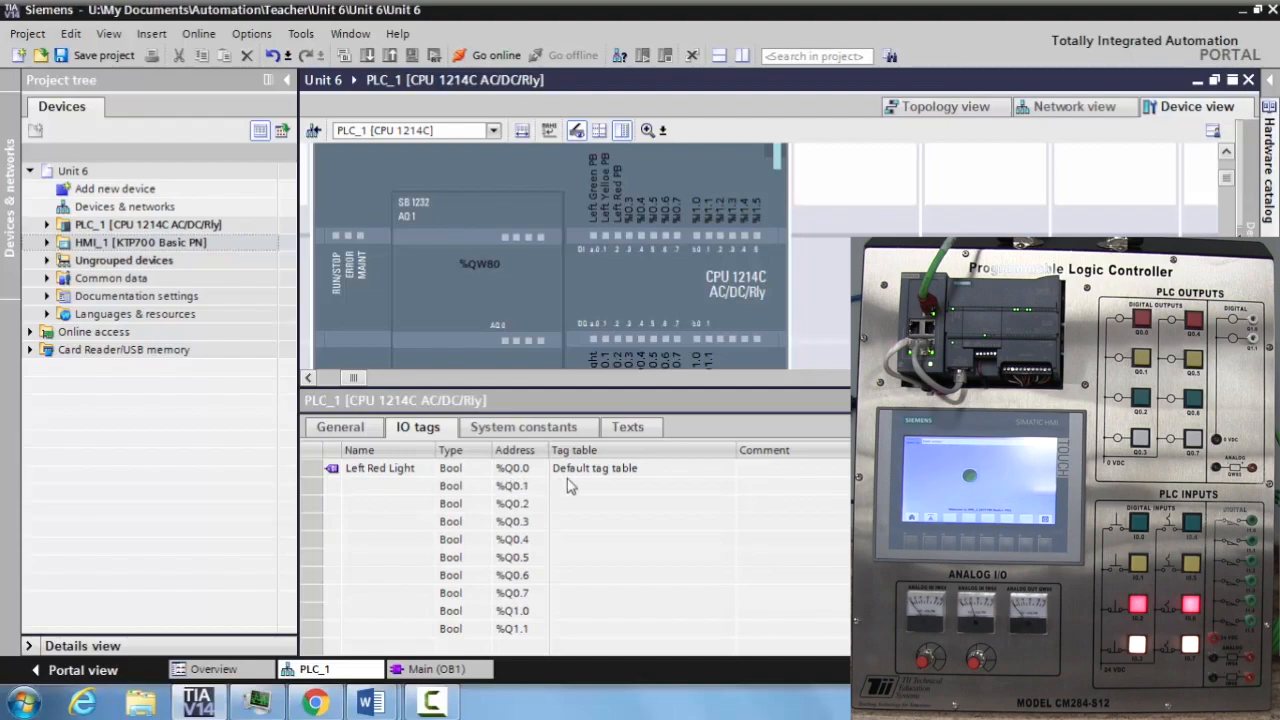
mouse_move(356, 488)
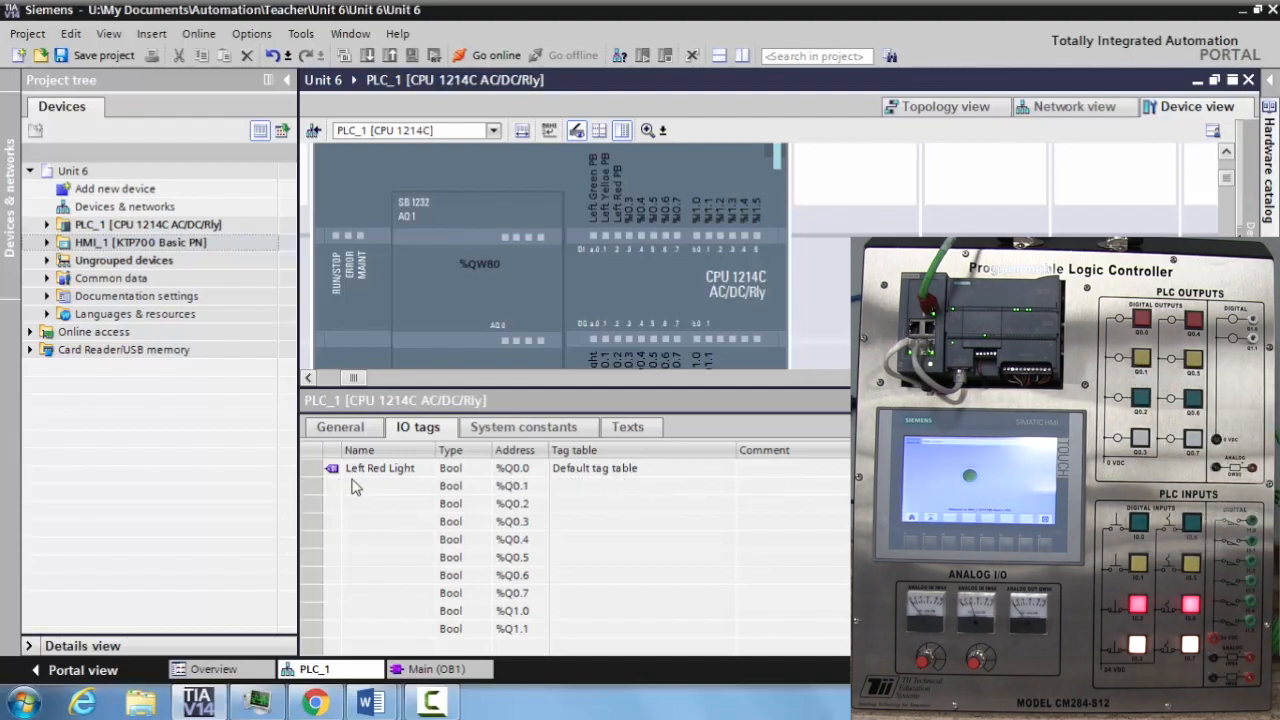
left_click(388, 486)
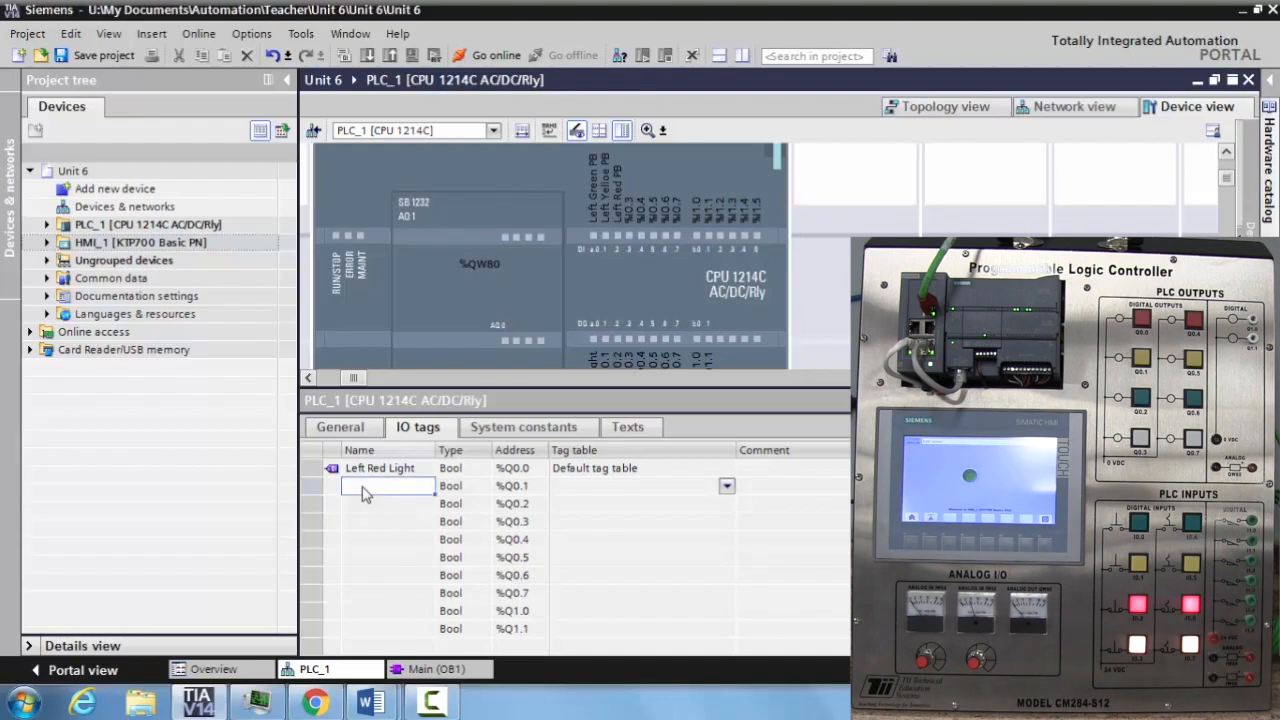
type("Left Yellow PB")
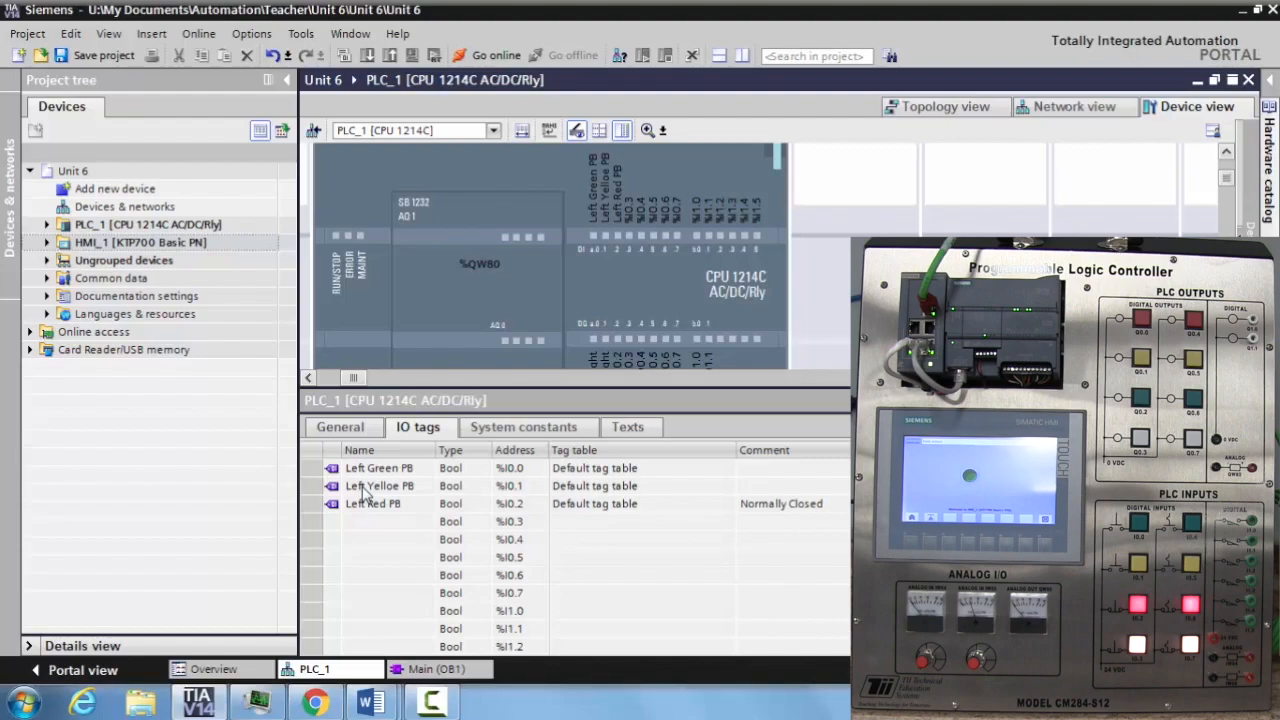
scroll("down", 3)
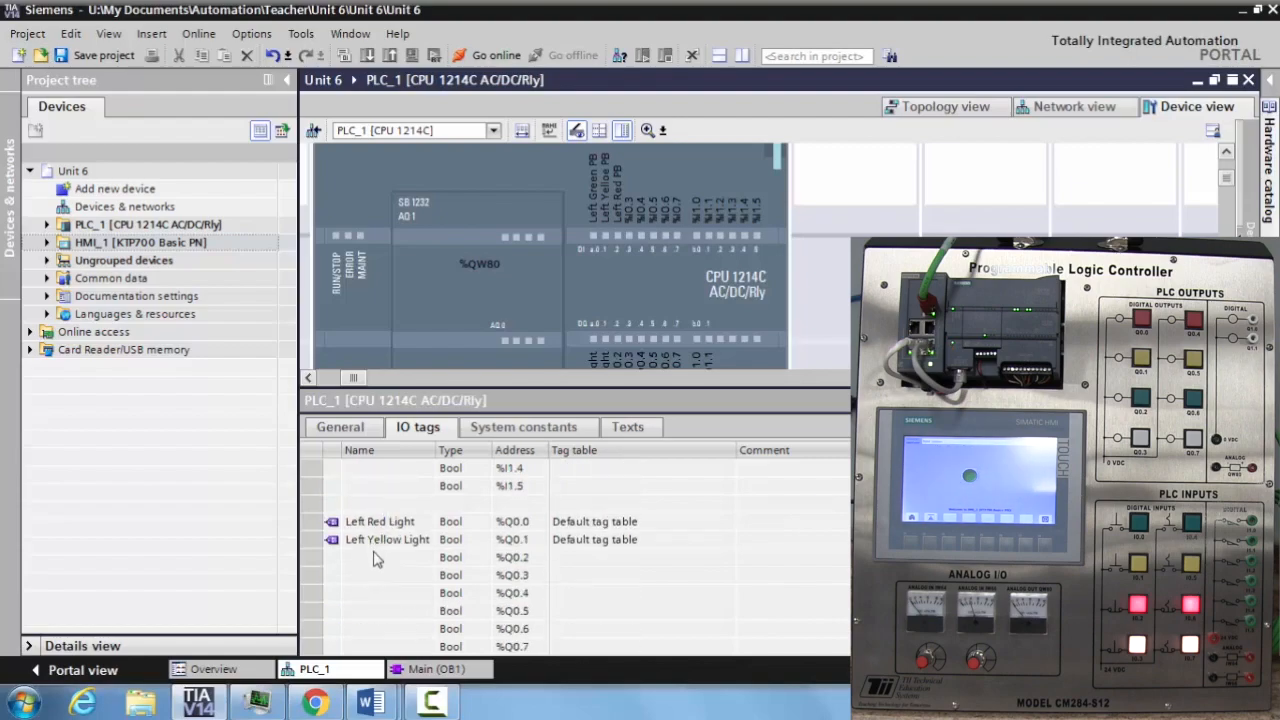
left_click(388, 556)
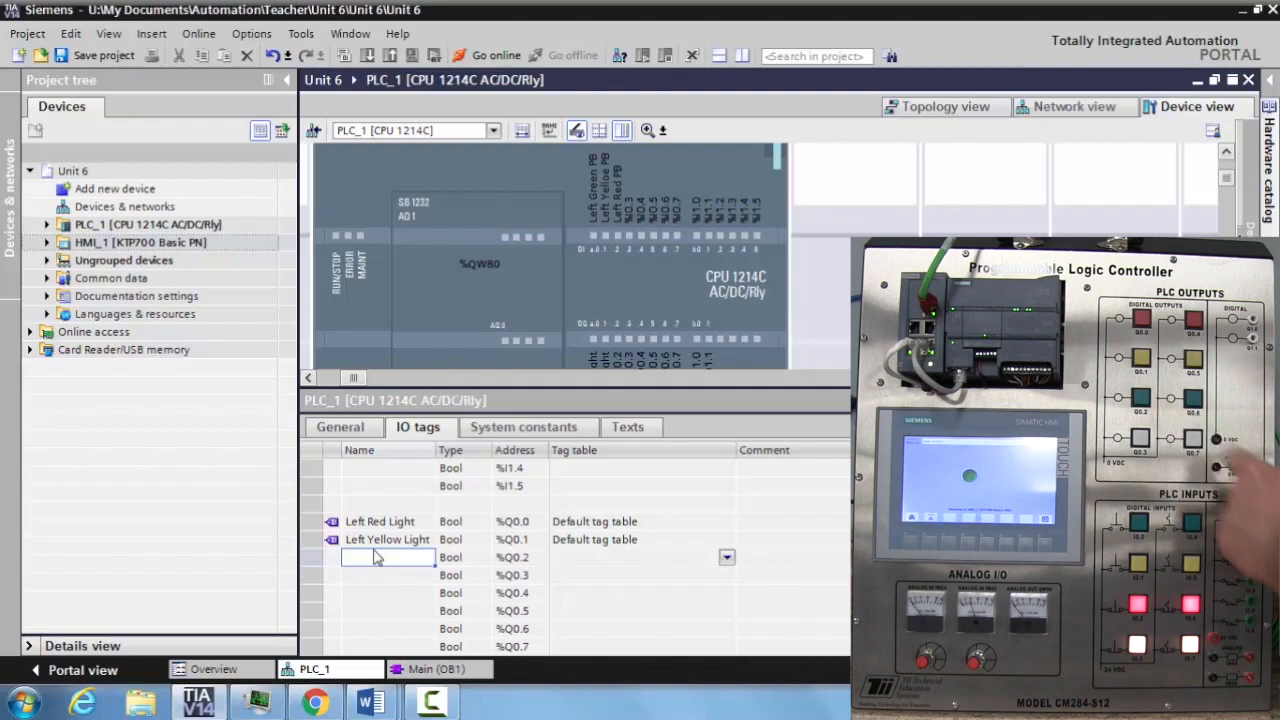
type("Left Red PB")
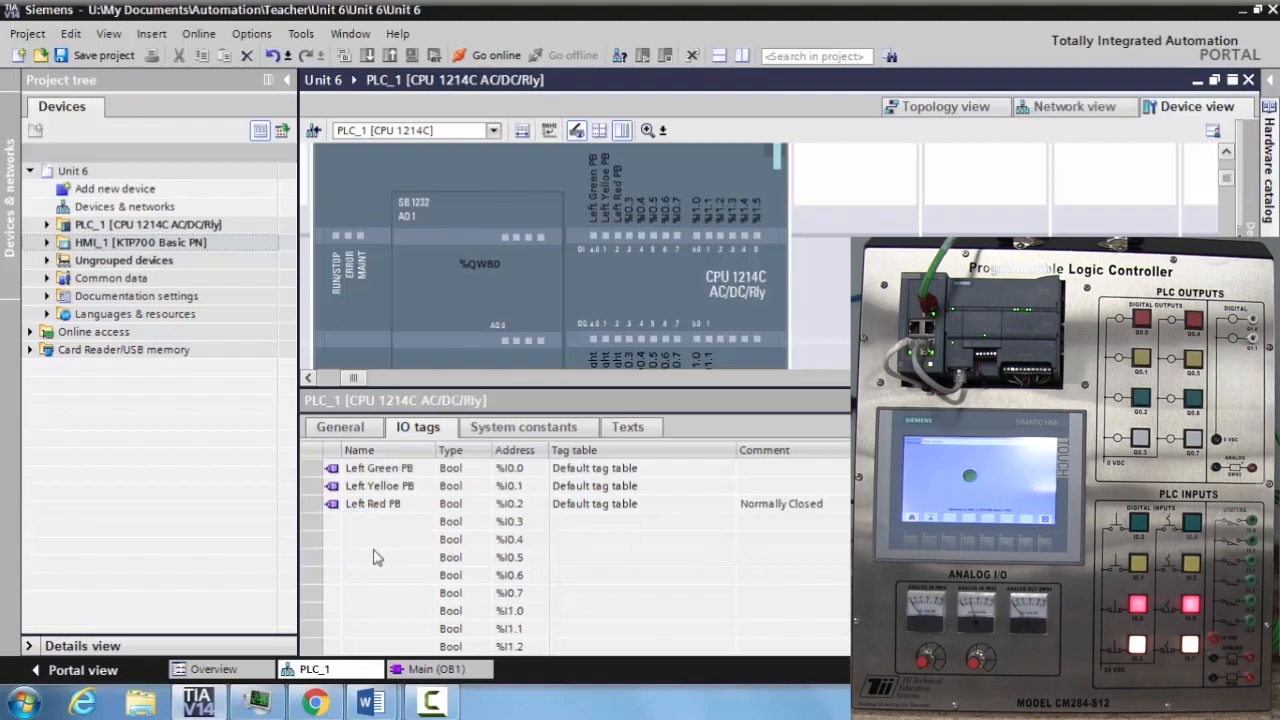
scroll("down", 3)
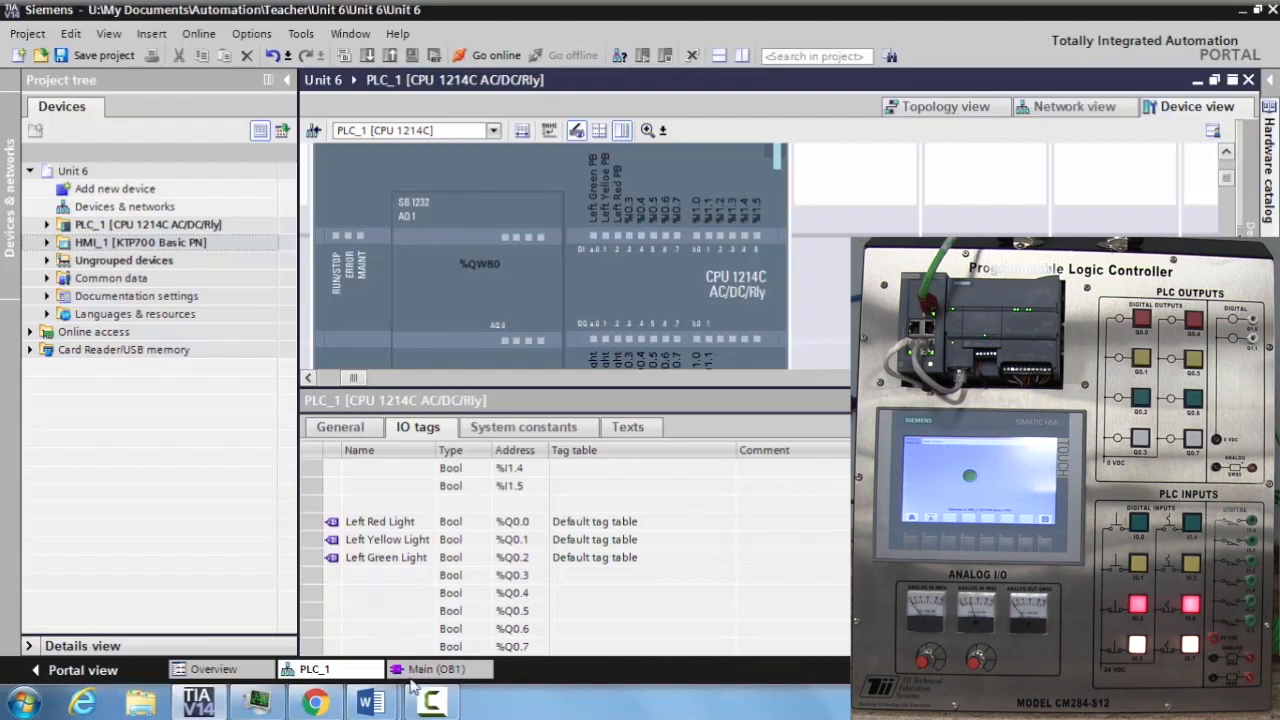
- In Main OB1 Network 1, add a Left Green PB contact driving a Left Red Light coil
left_click(436, 668)
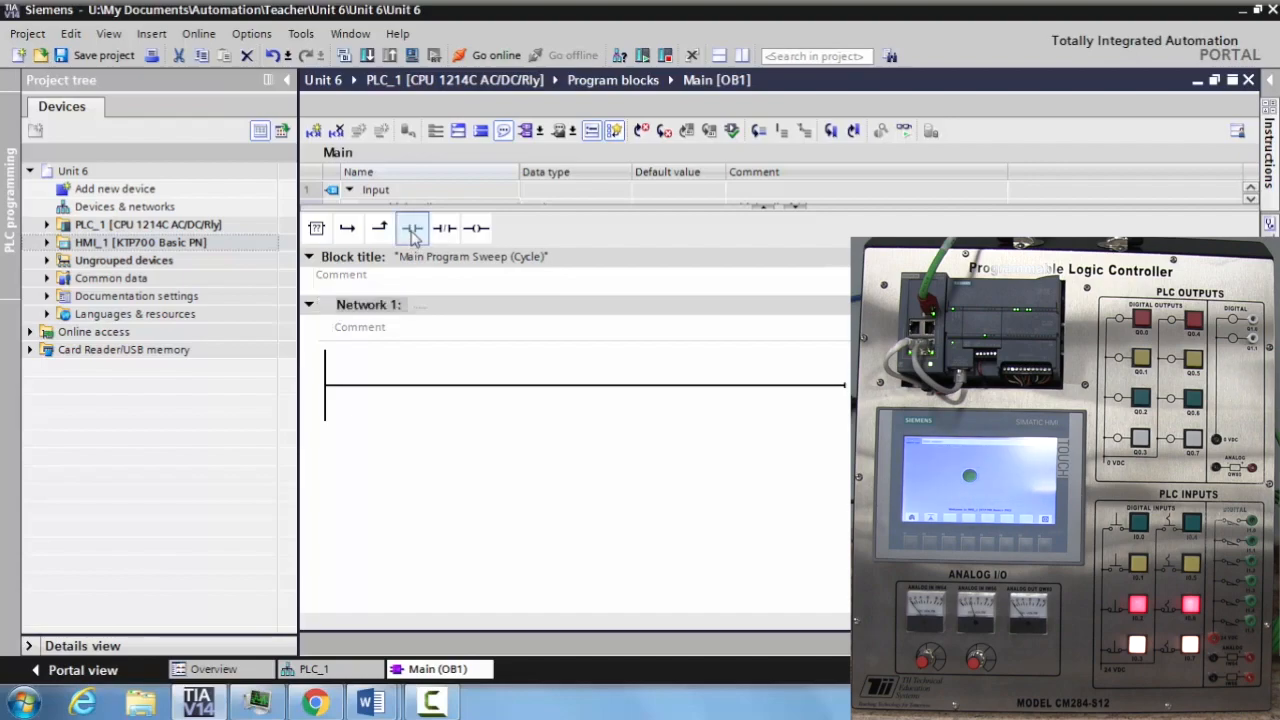
left_click(412, 228)
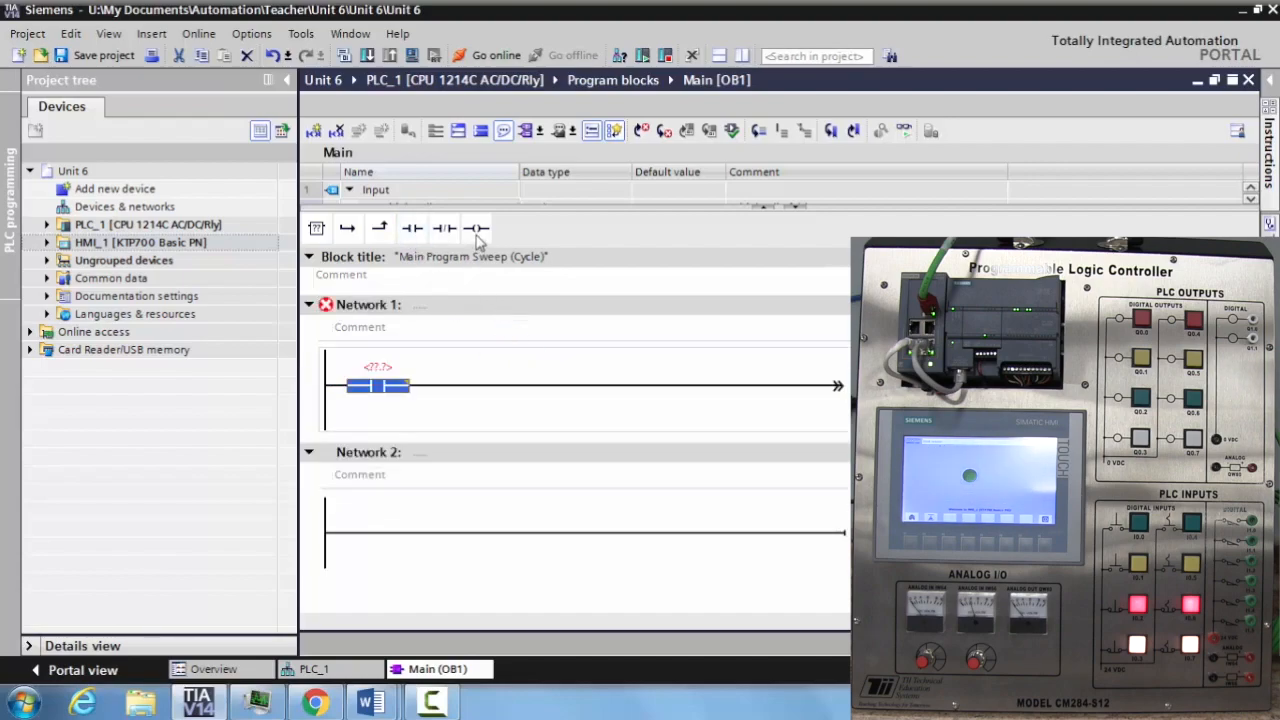
left_click(476, 228)
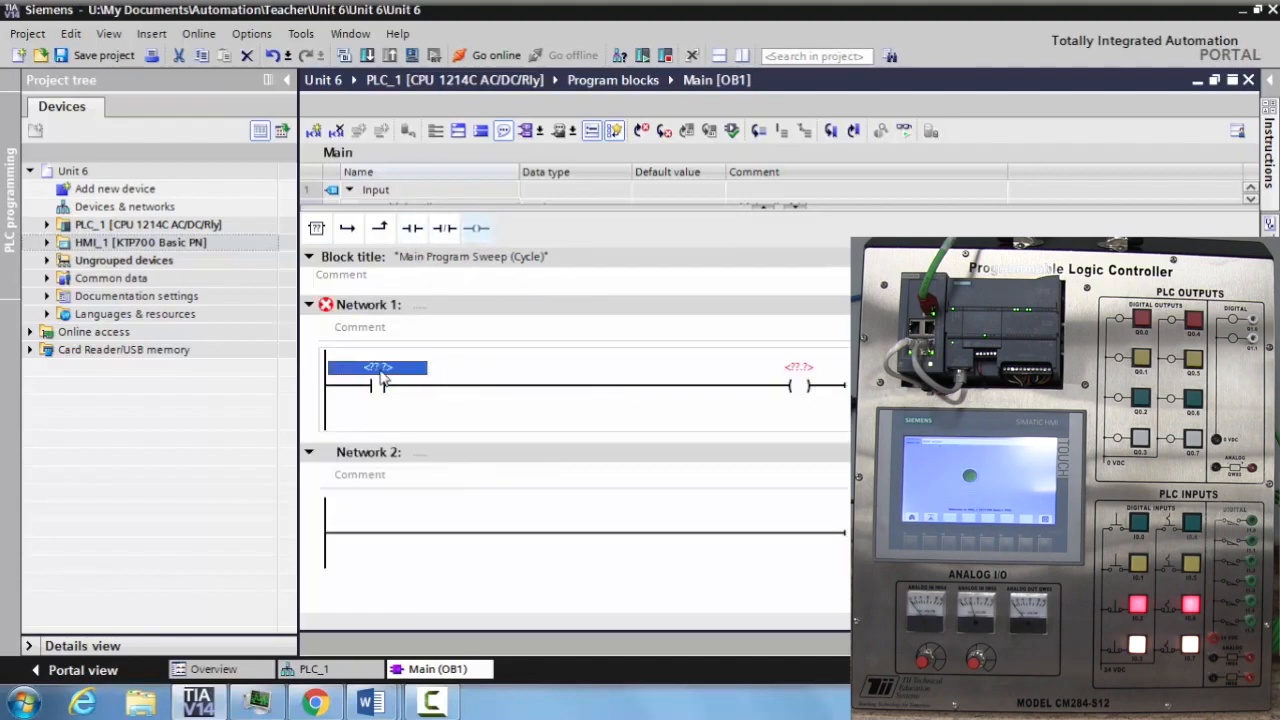
mouse_move(378, 384)
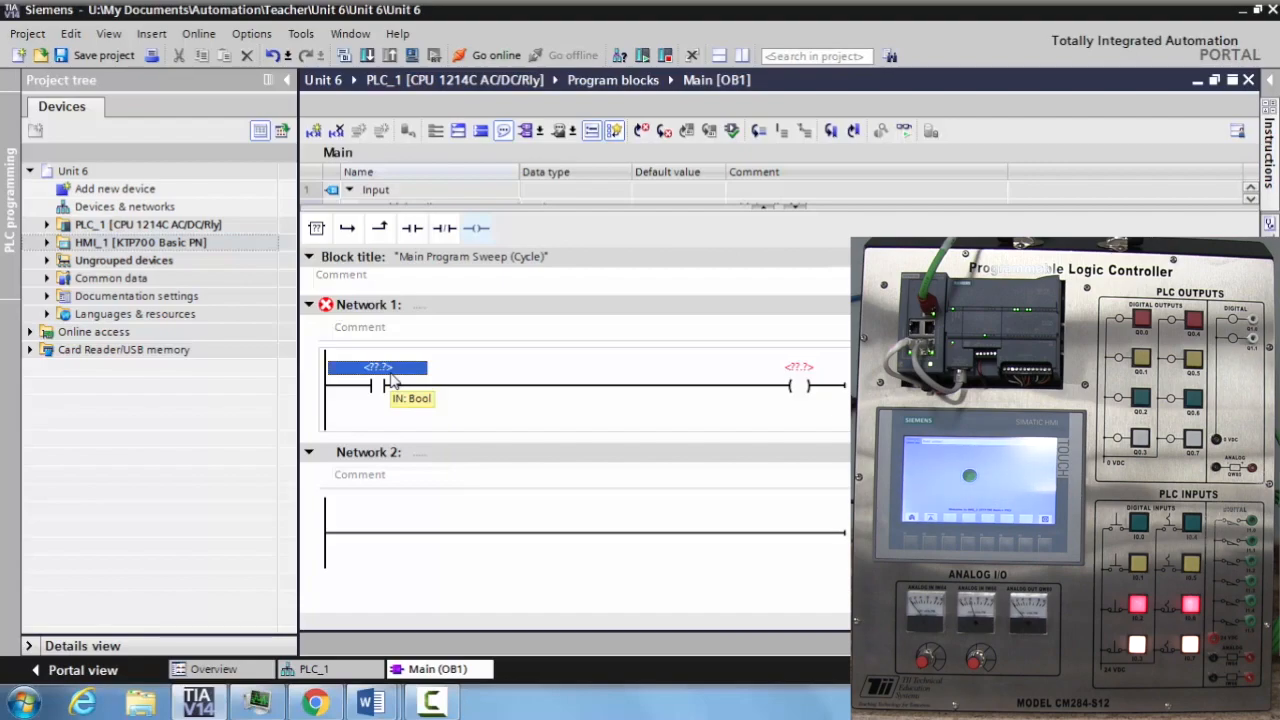
type("lef")
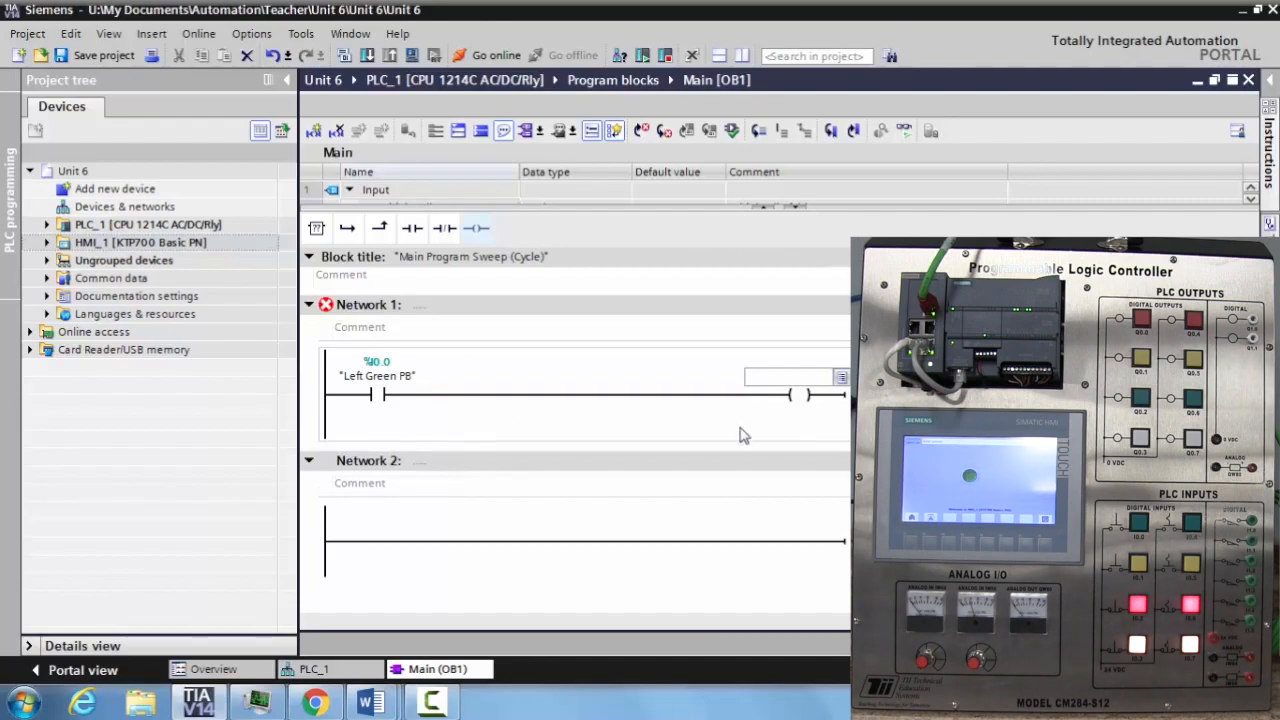
type("le")
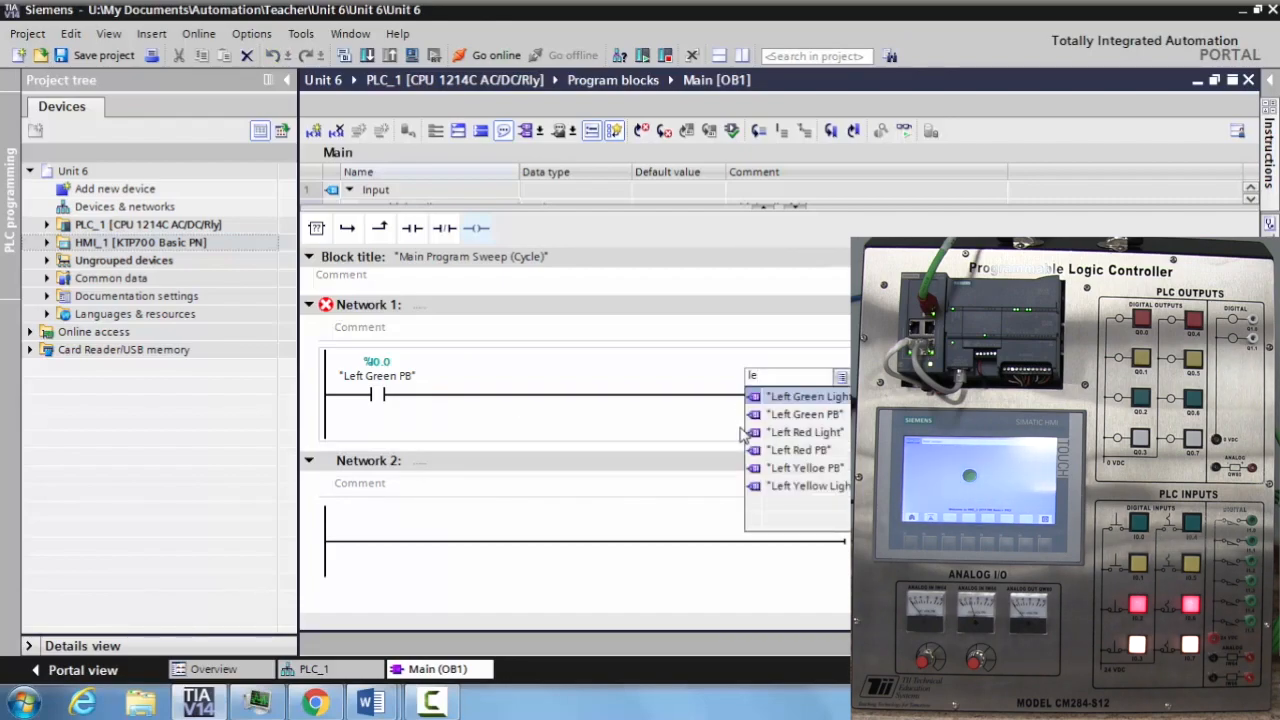
left_click(806, 432)
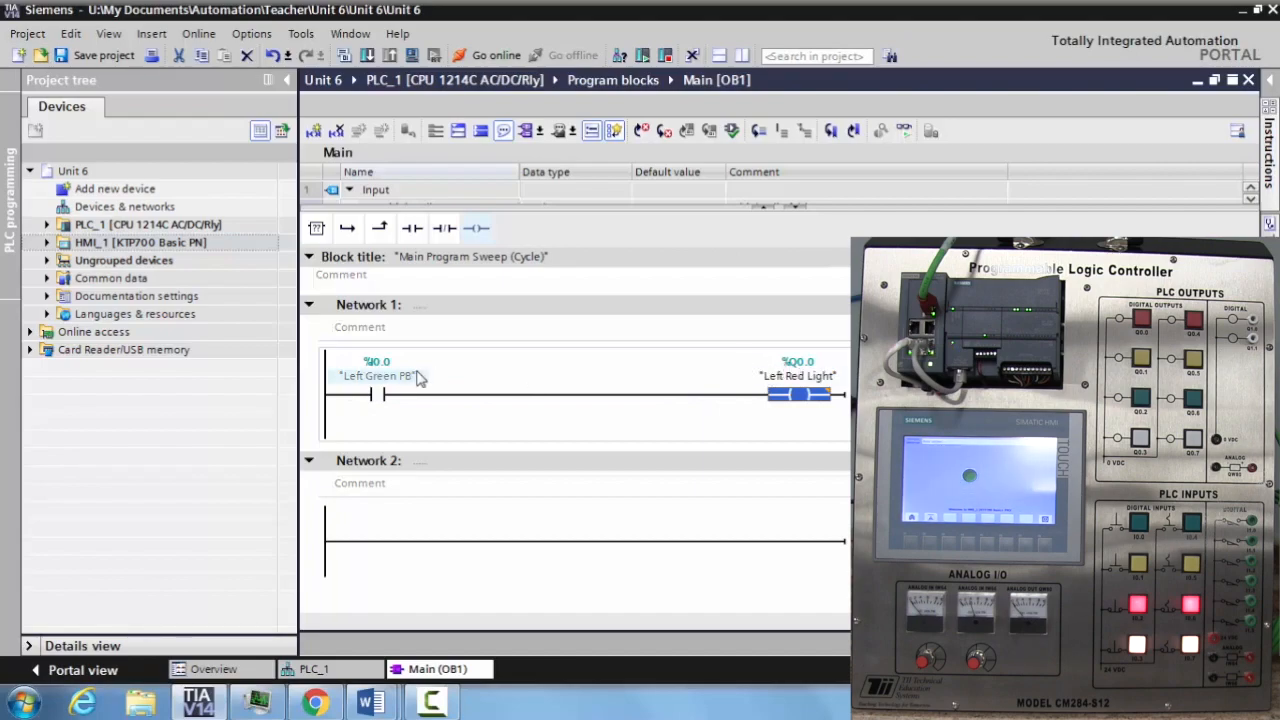
mouse_move(384, 394)
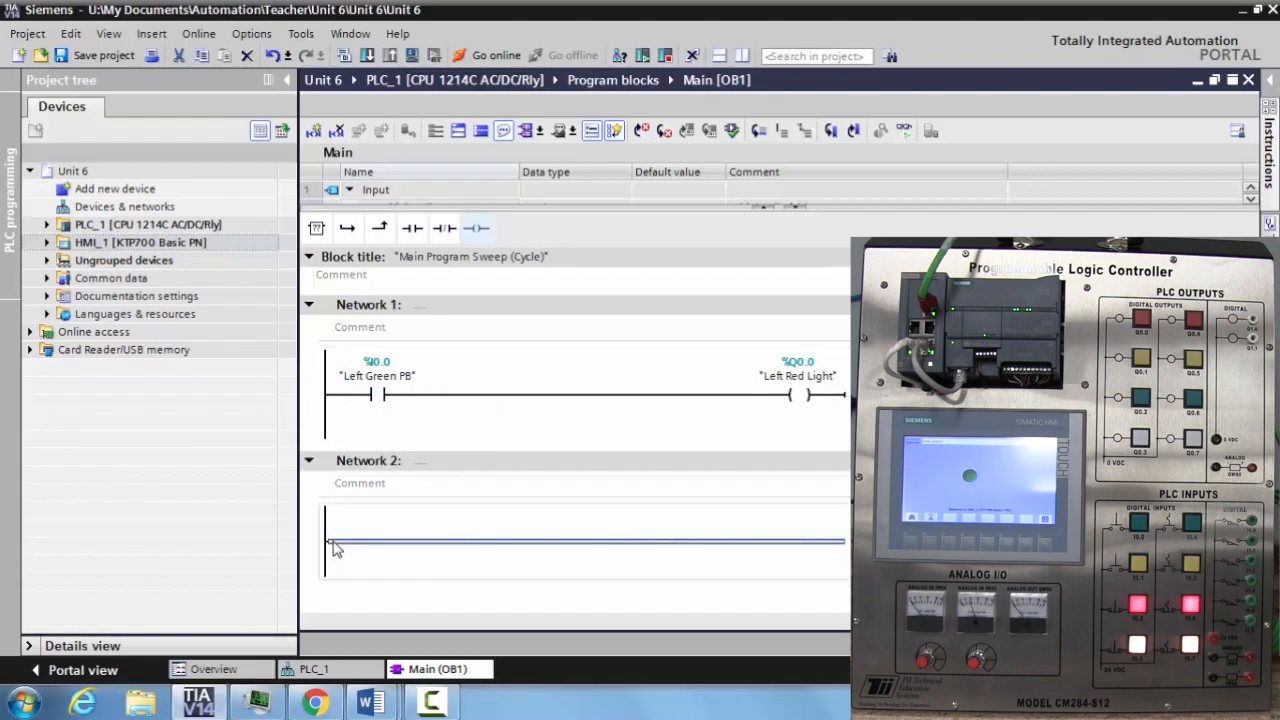
- Add a Left Yellow PB contact driving a Left Yellow Light coil in Network 2
left_click(476, 228)
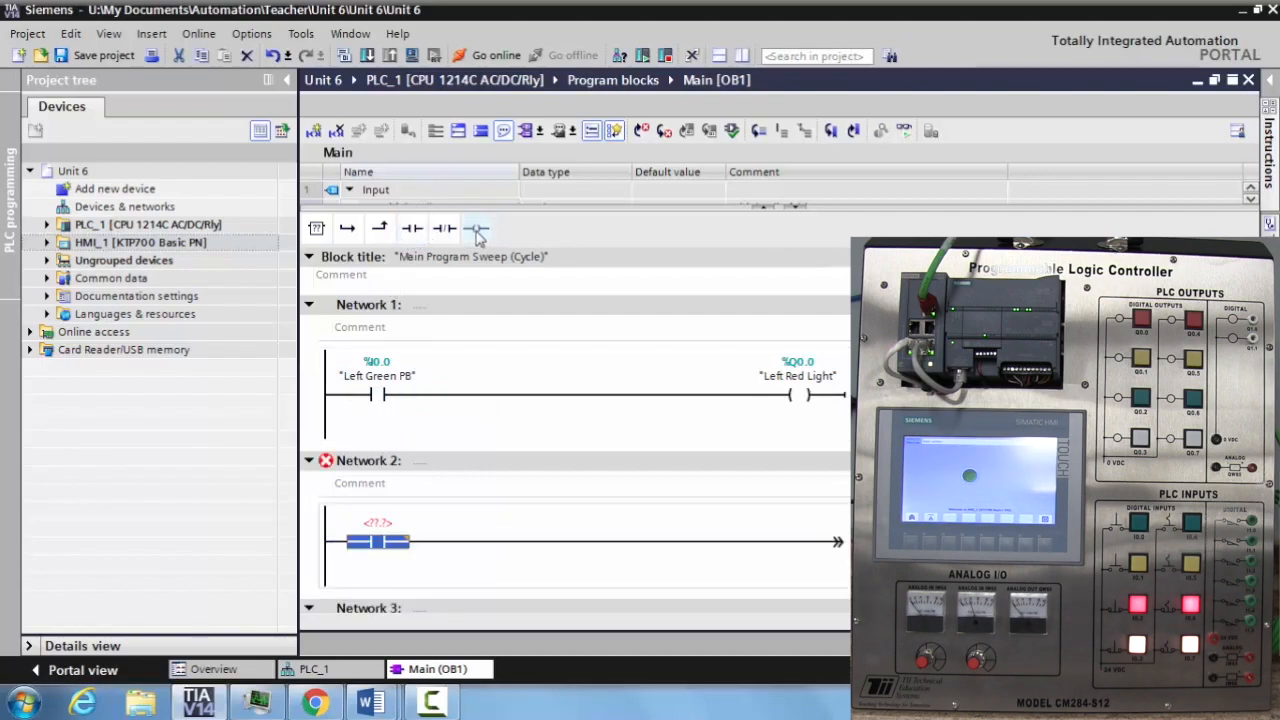
left_click(478, 228)
type("left")
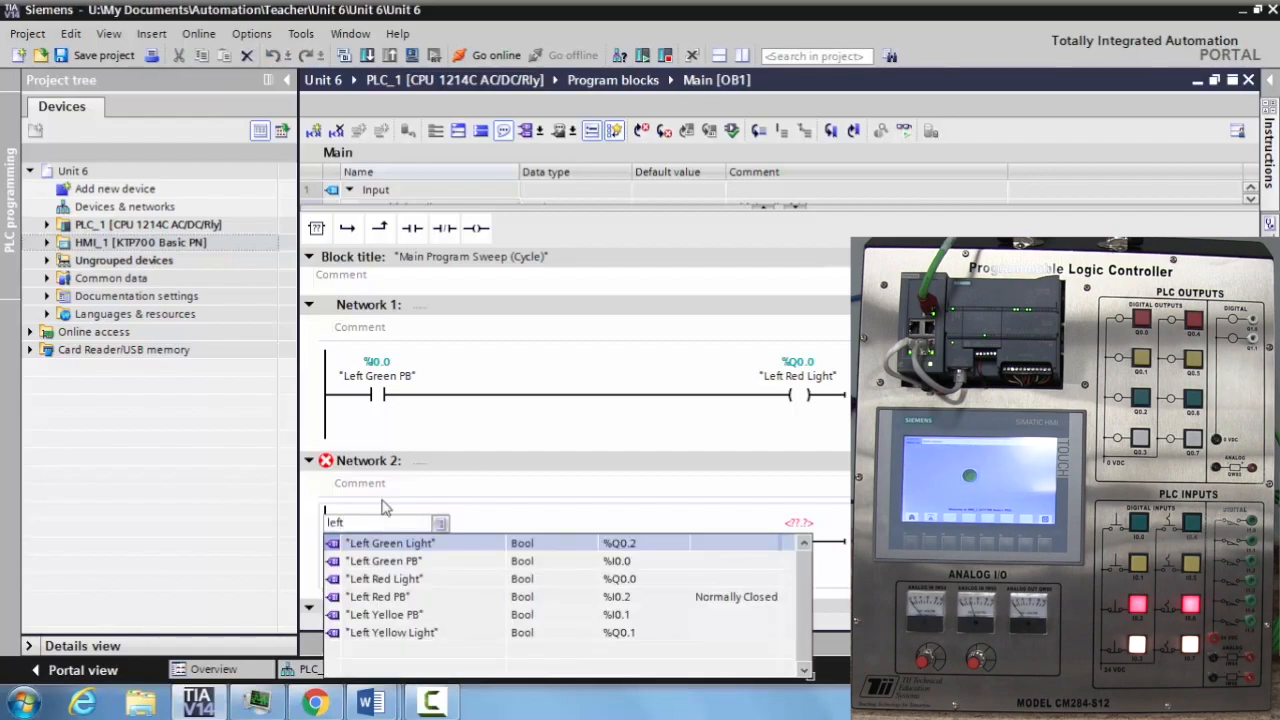
mouse_move(392, 618)
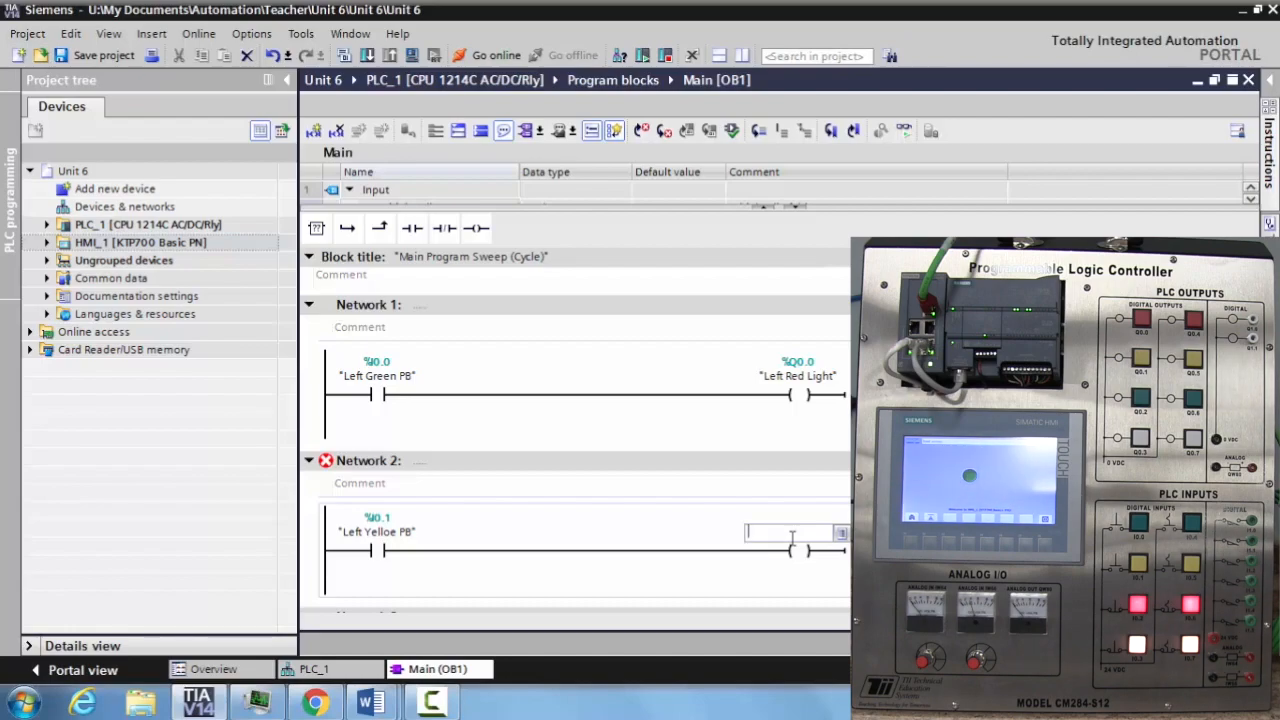
type("left")
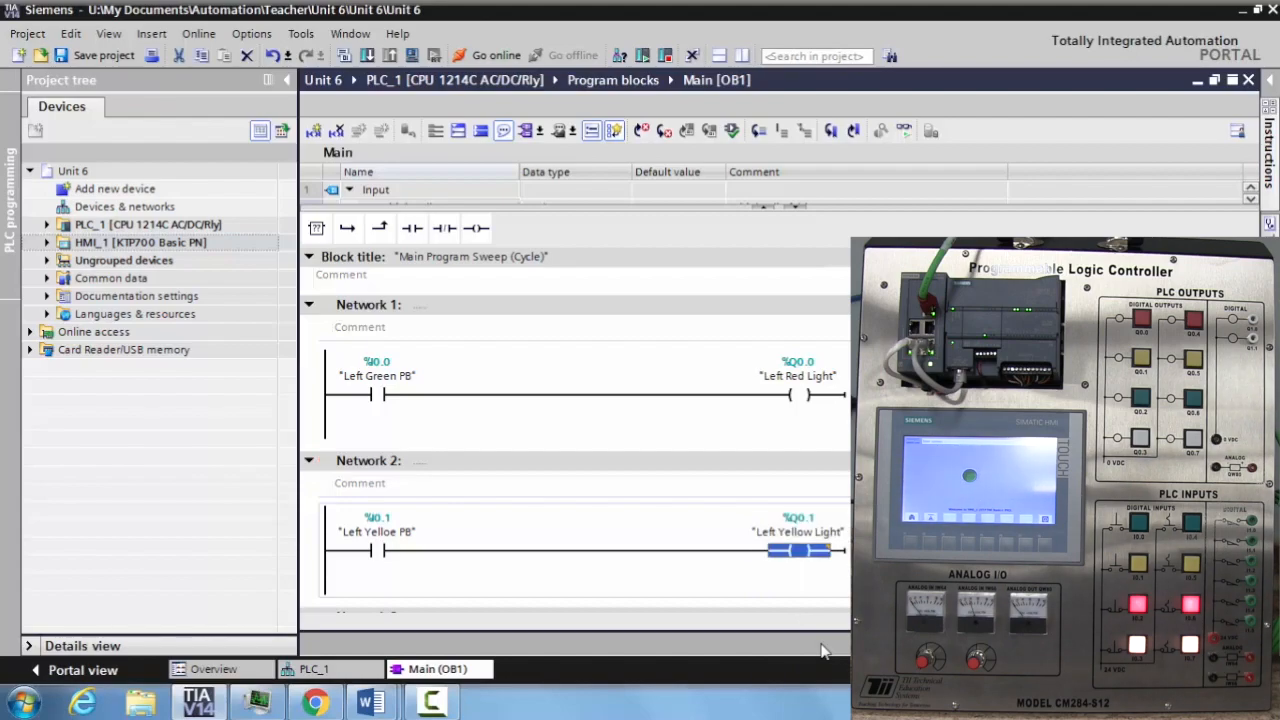
- Add a contact and coil in Network 3 and define the contact's tag as Right Green PB at %I0.4
scroll("down", 3)
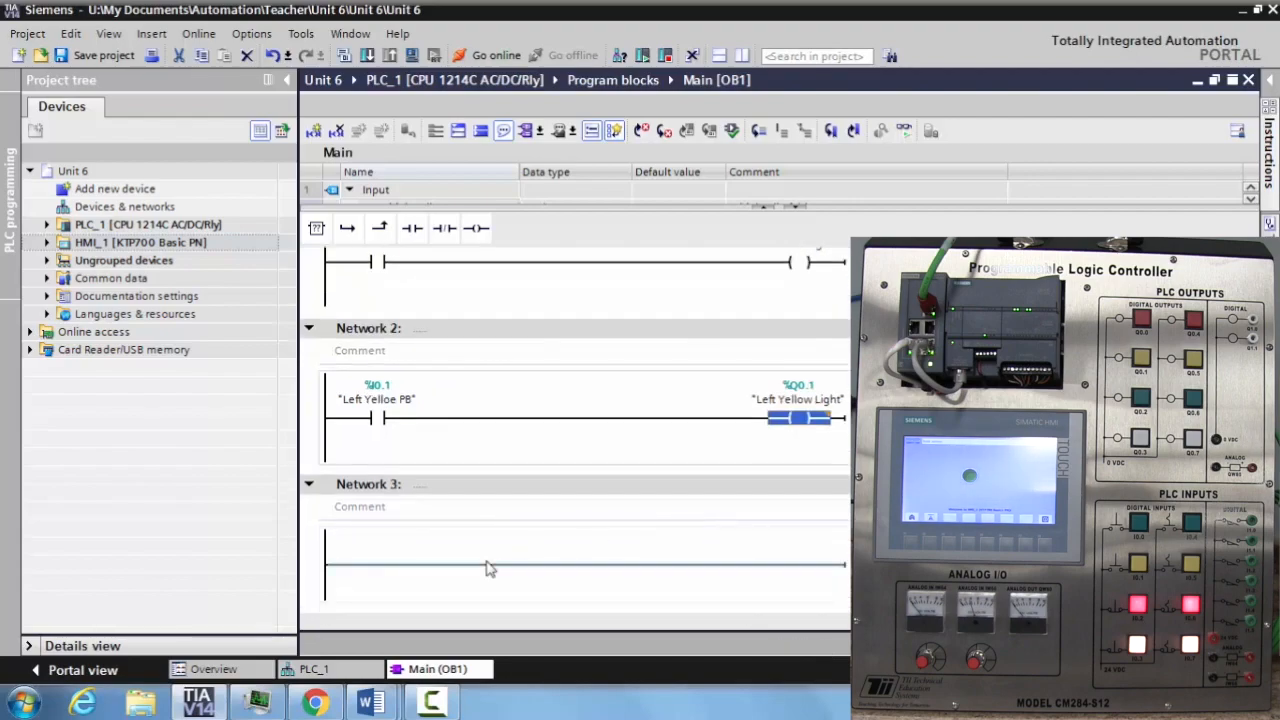
mouse_move(336, 576)
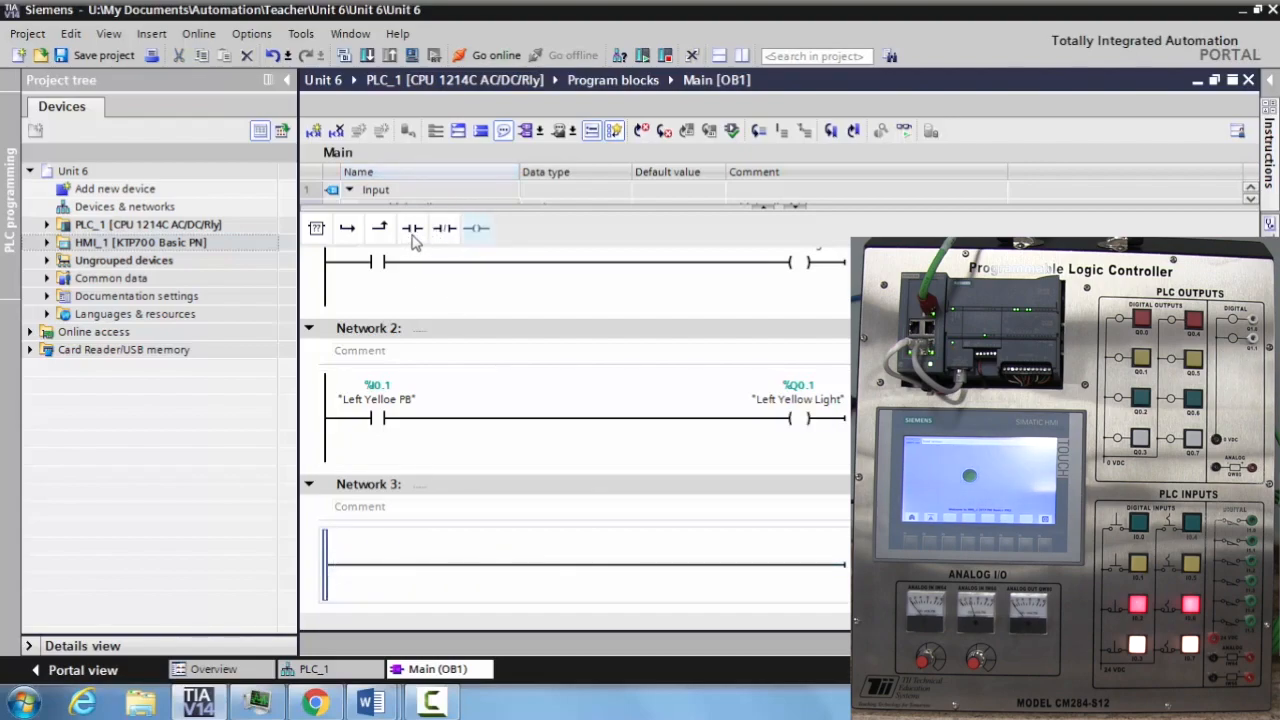
left_click(412, 228)
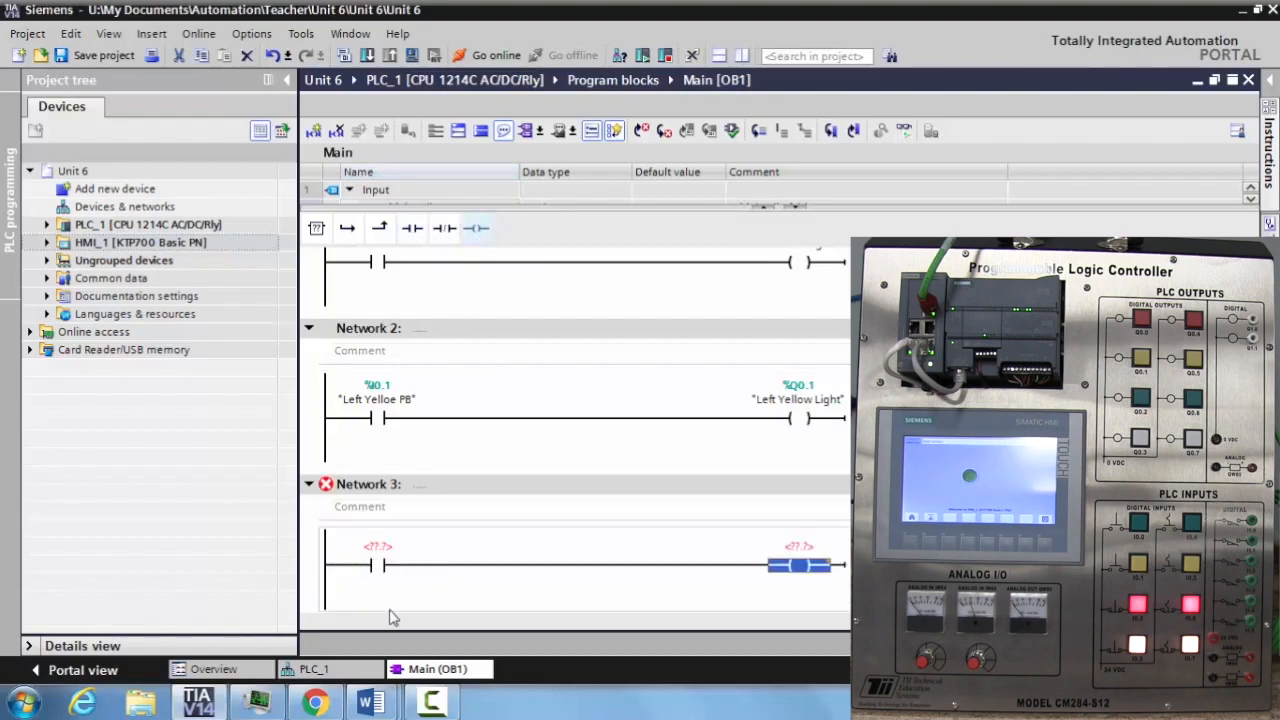
left_click(376, 564)
type("Right Green PB")
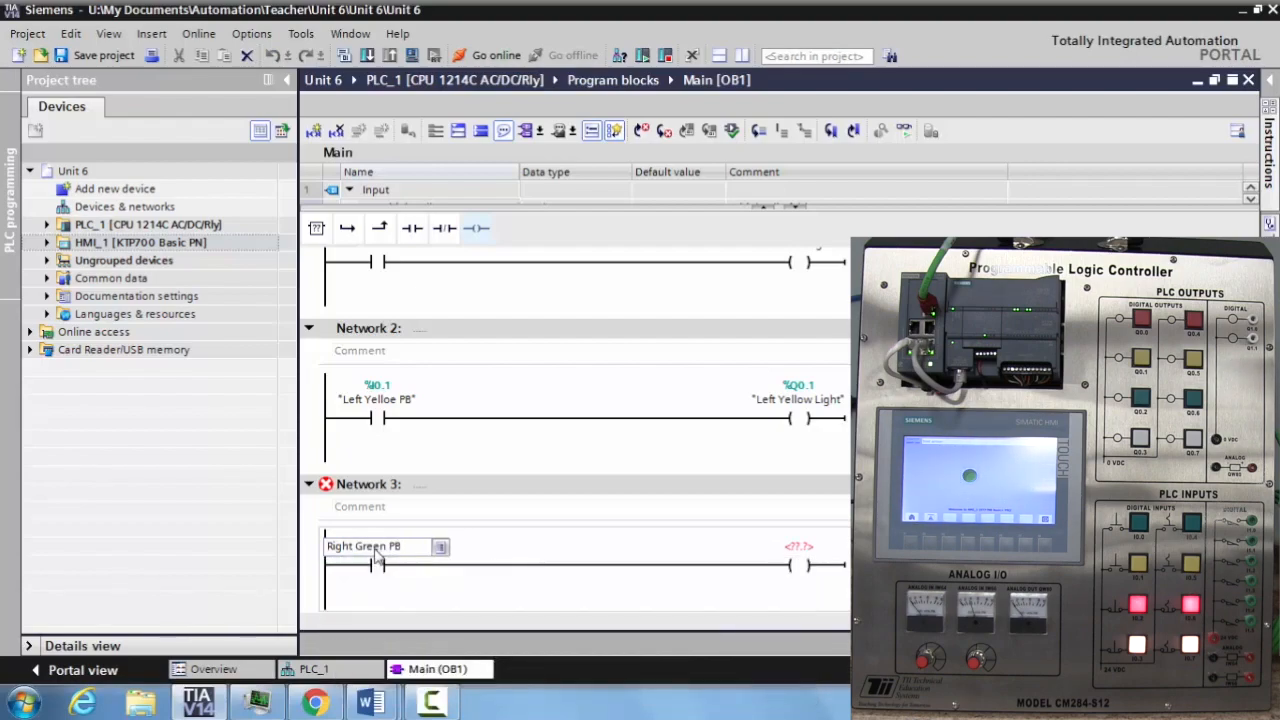
double_click(378, 546)
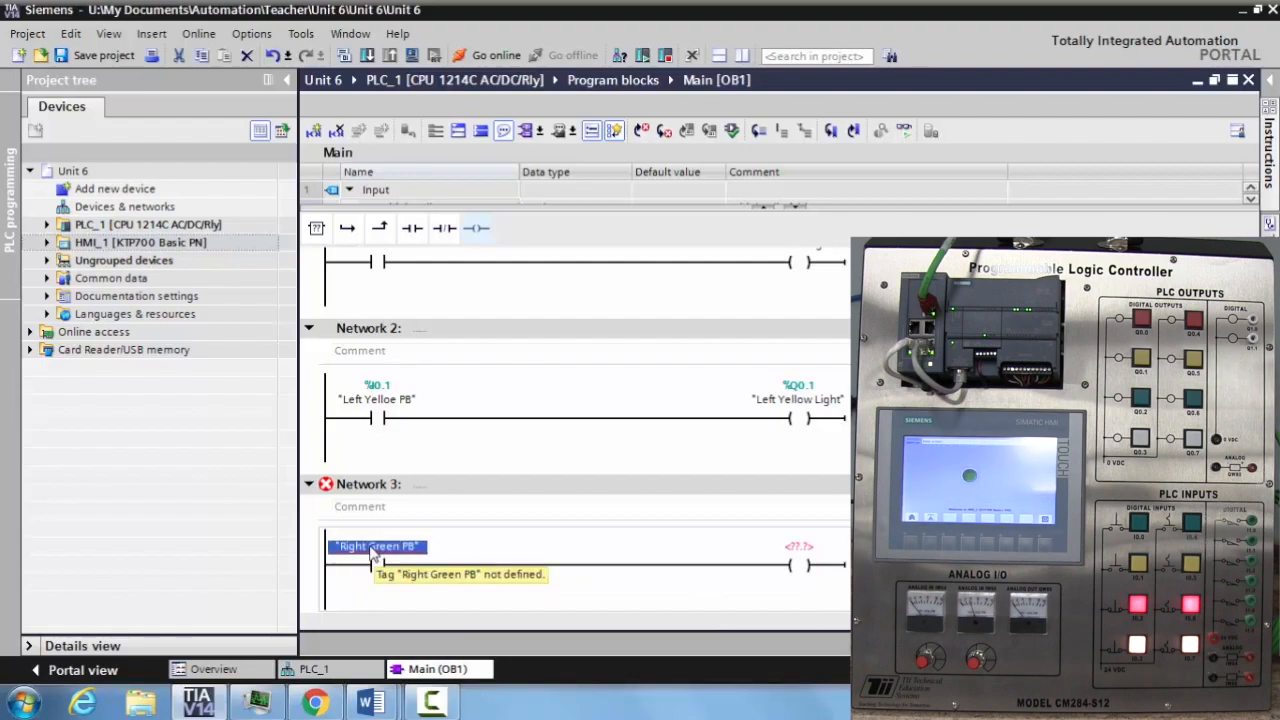
right_click(376, 546)
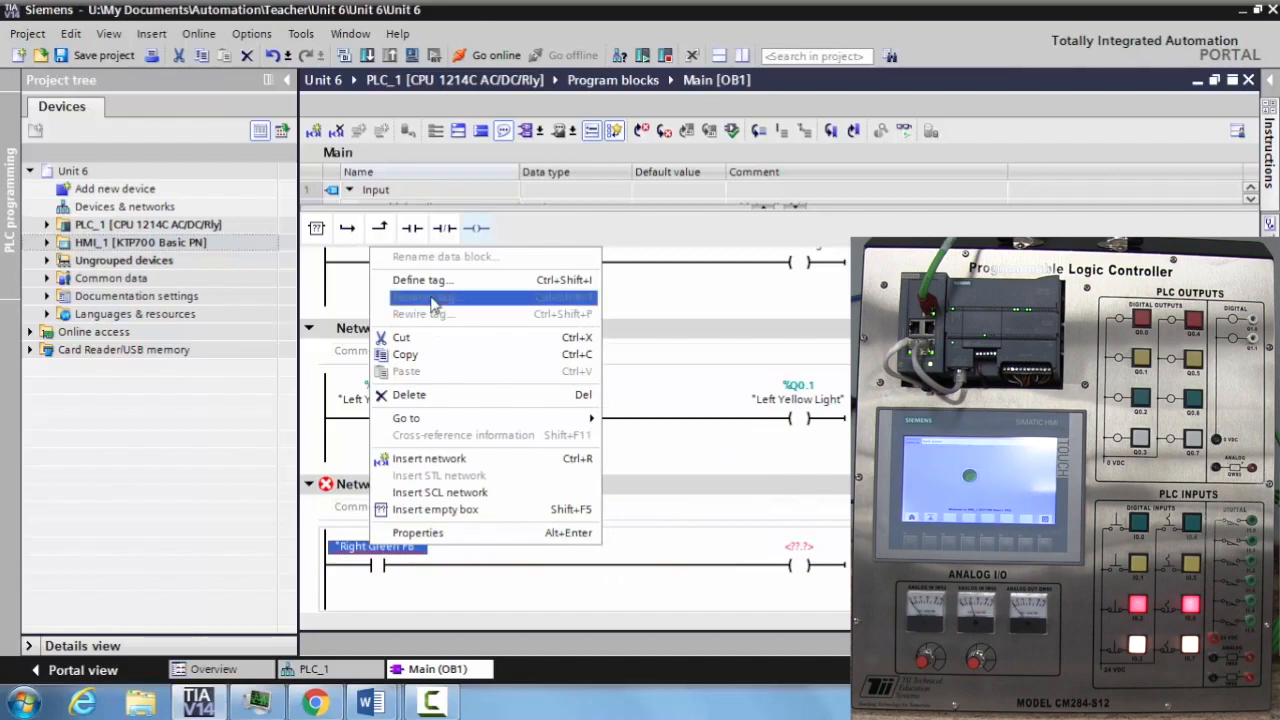
left_click(422, 280)
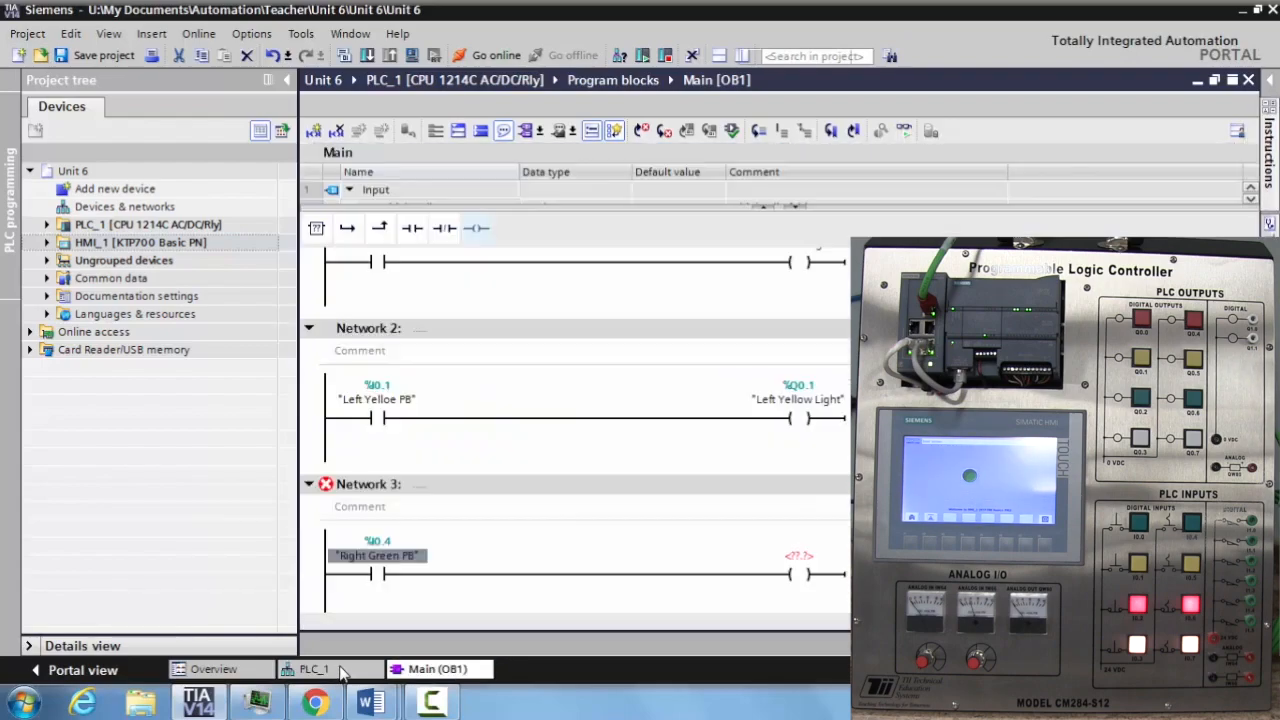
- Return to the PLC_1 device view where tag names now label the CPU terminals
left_click(314, 668)
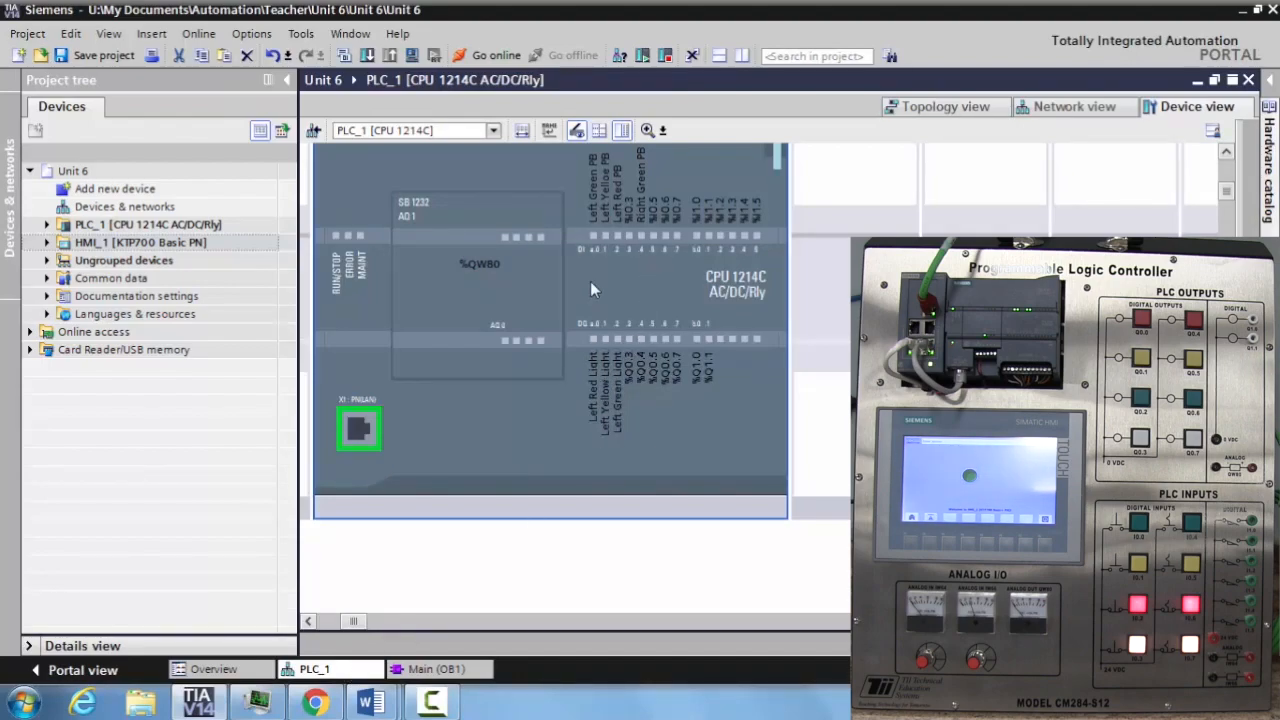
mouse_move(640, 160)
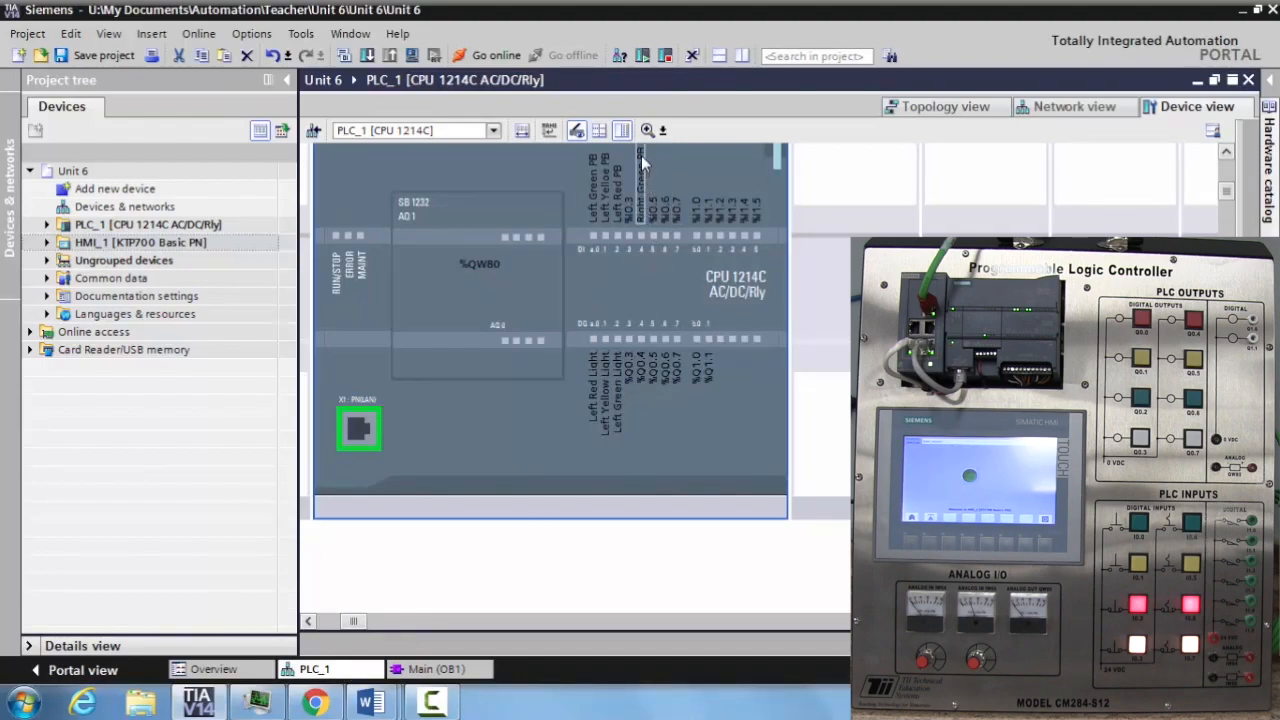
mouse_move(644, 212)
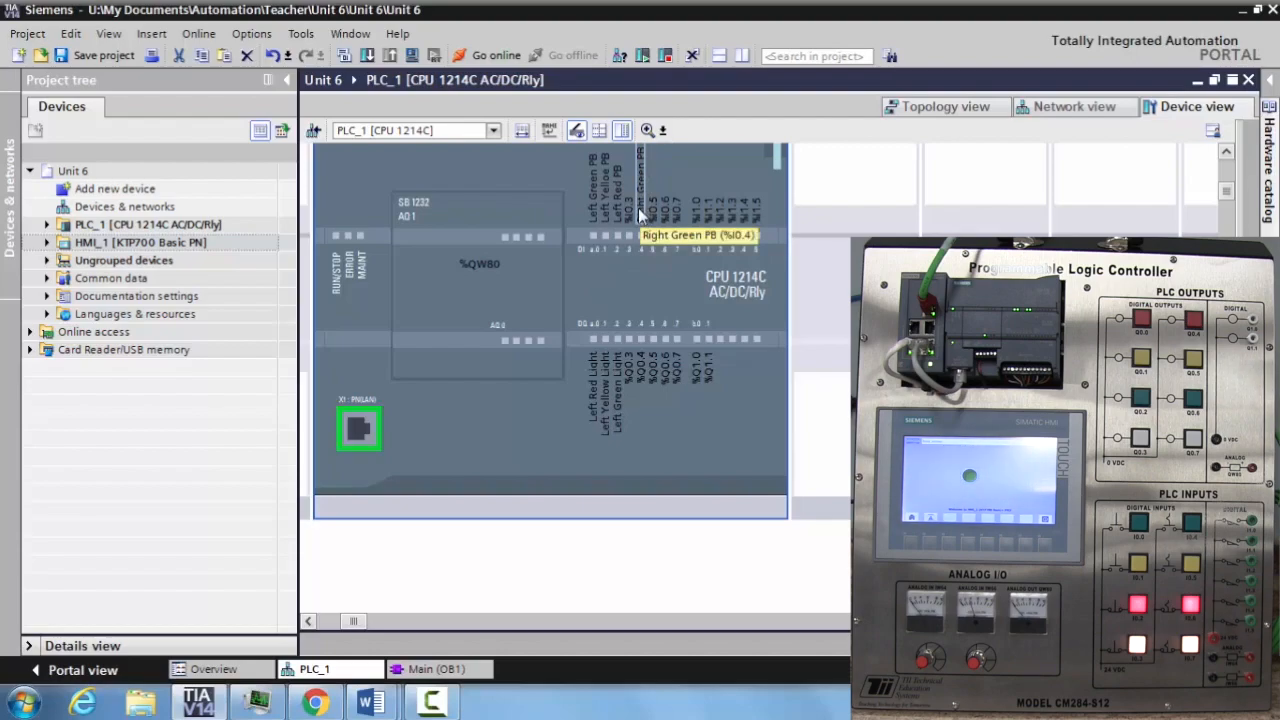
mouse_move(436, 676)
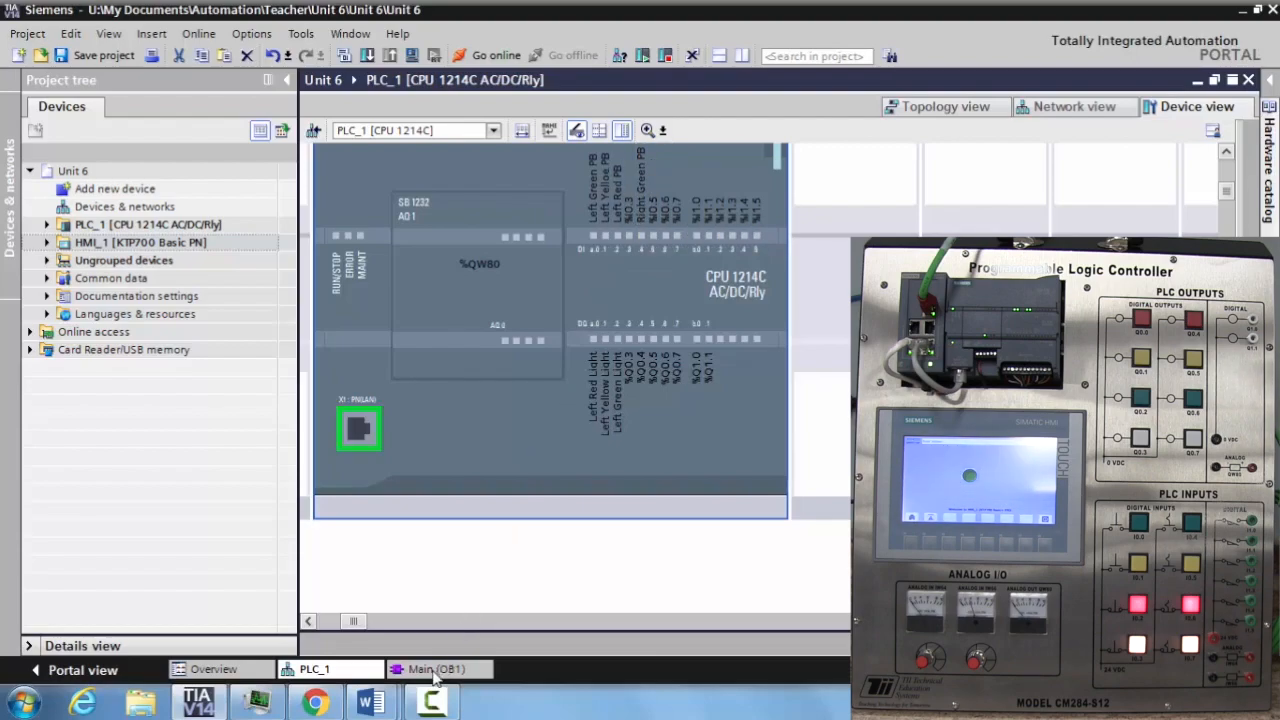
- Back in Main OB1, name the Network 3 coil operand Right Red Light
left_click(436, 668)
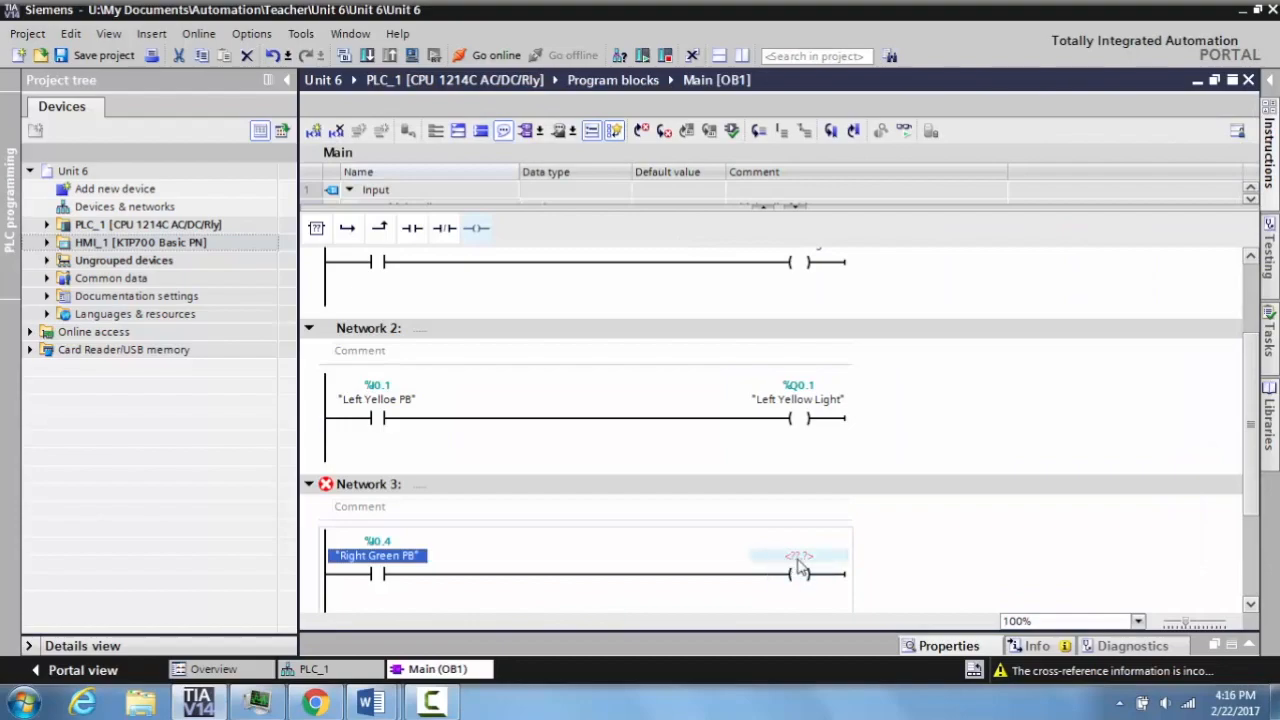
left_click(798, 556)
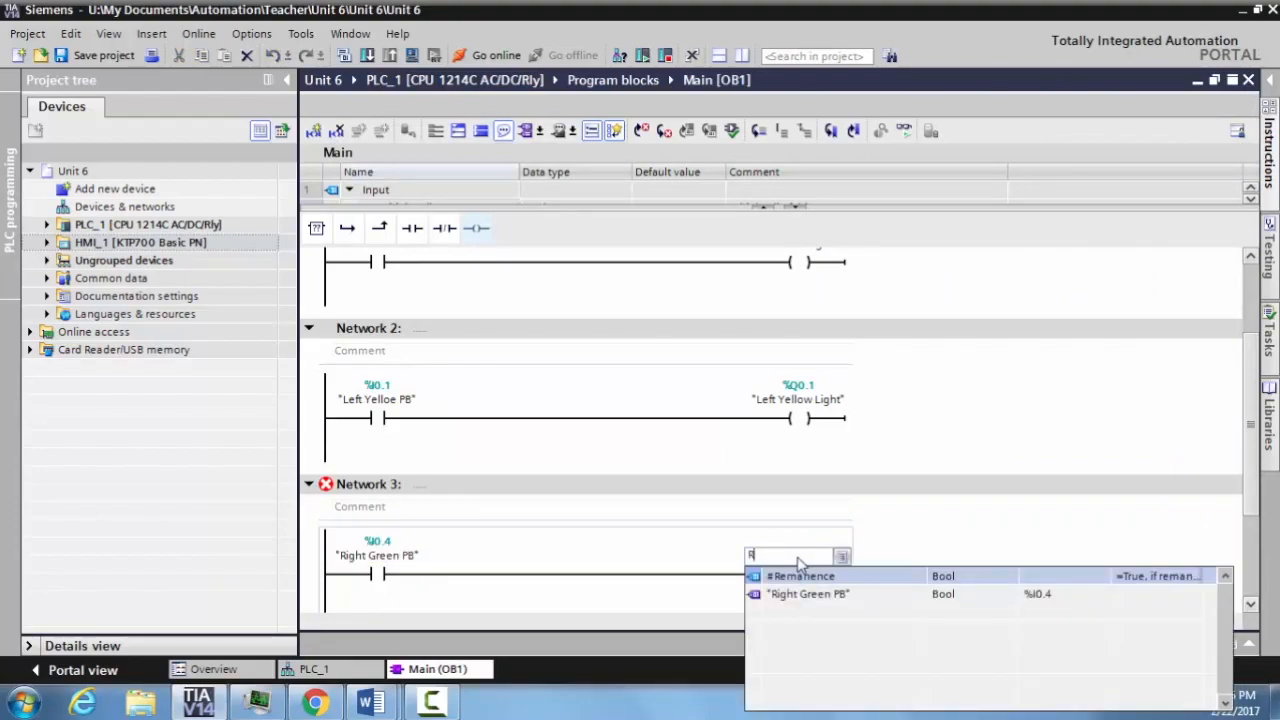
type("Right Red Lig")
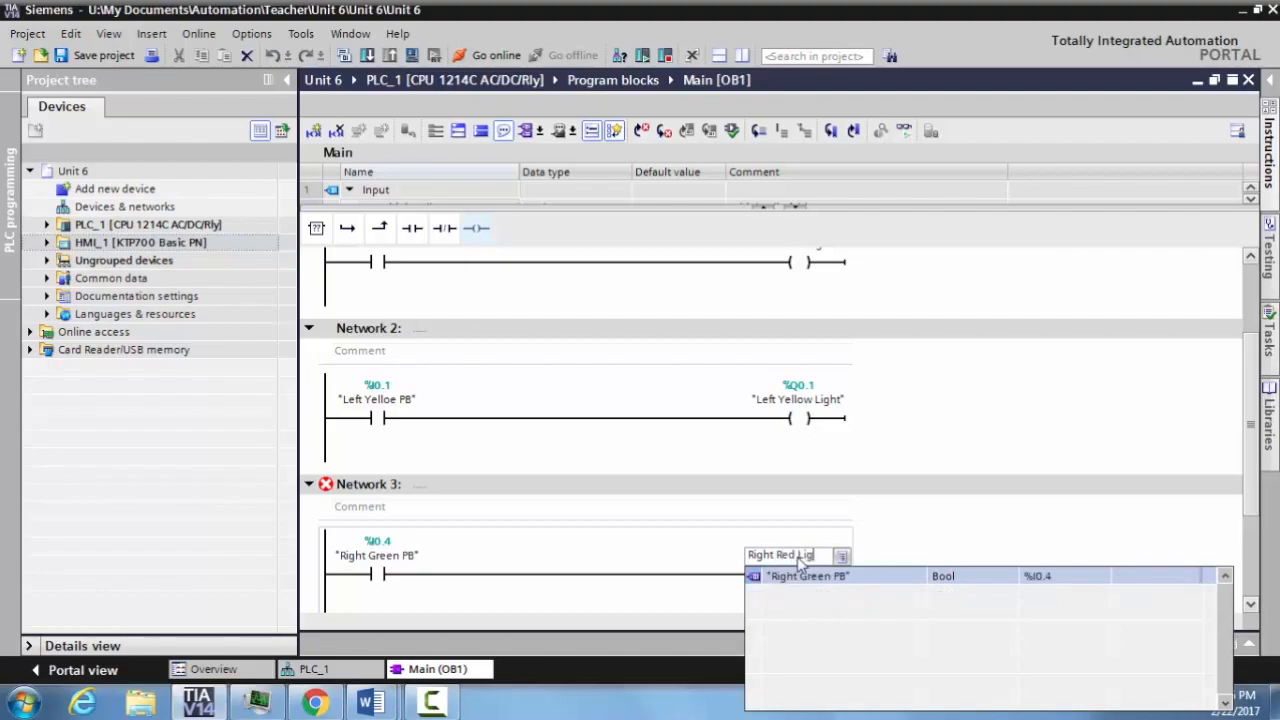
left_click(808, 576)
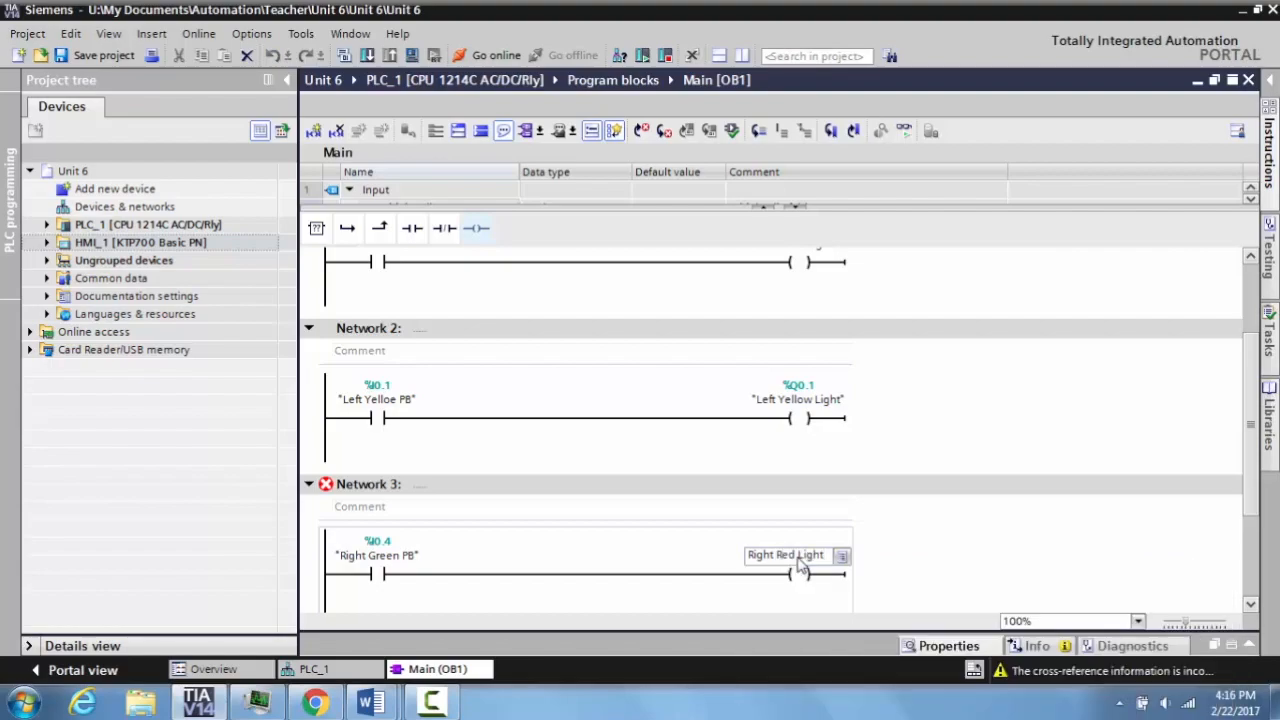
- Define Right Red Light at %Q0.4 with the comment Right Light for Machine 1
right_click(784, 556)
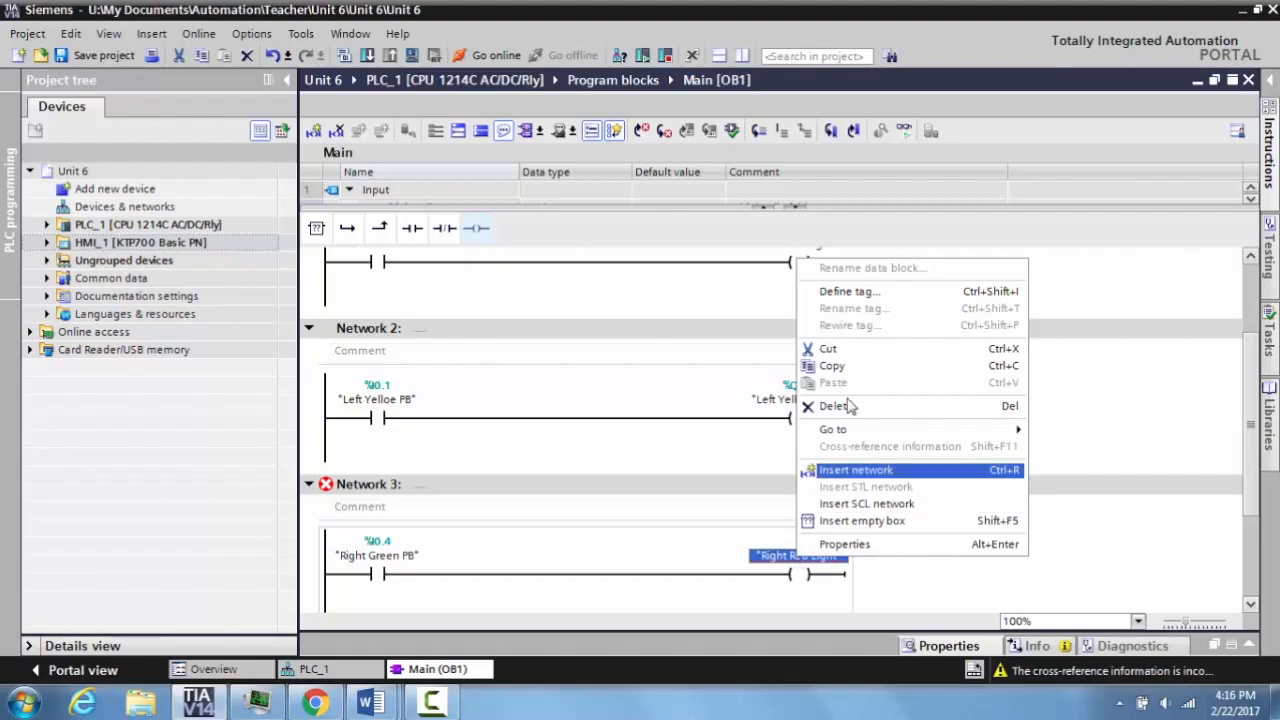
left_click(848, 292)
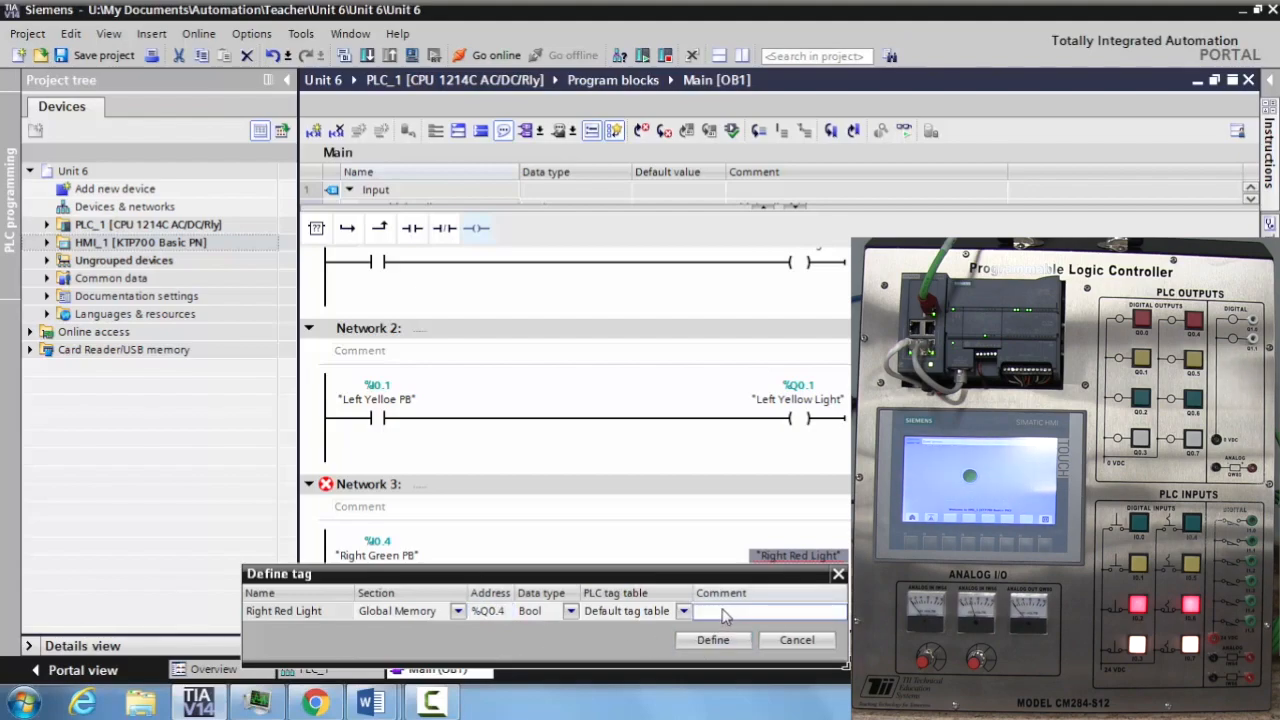
type("Right")
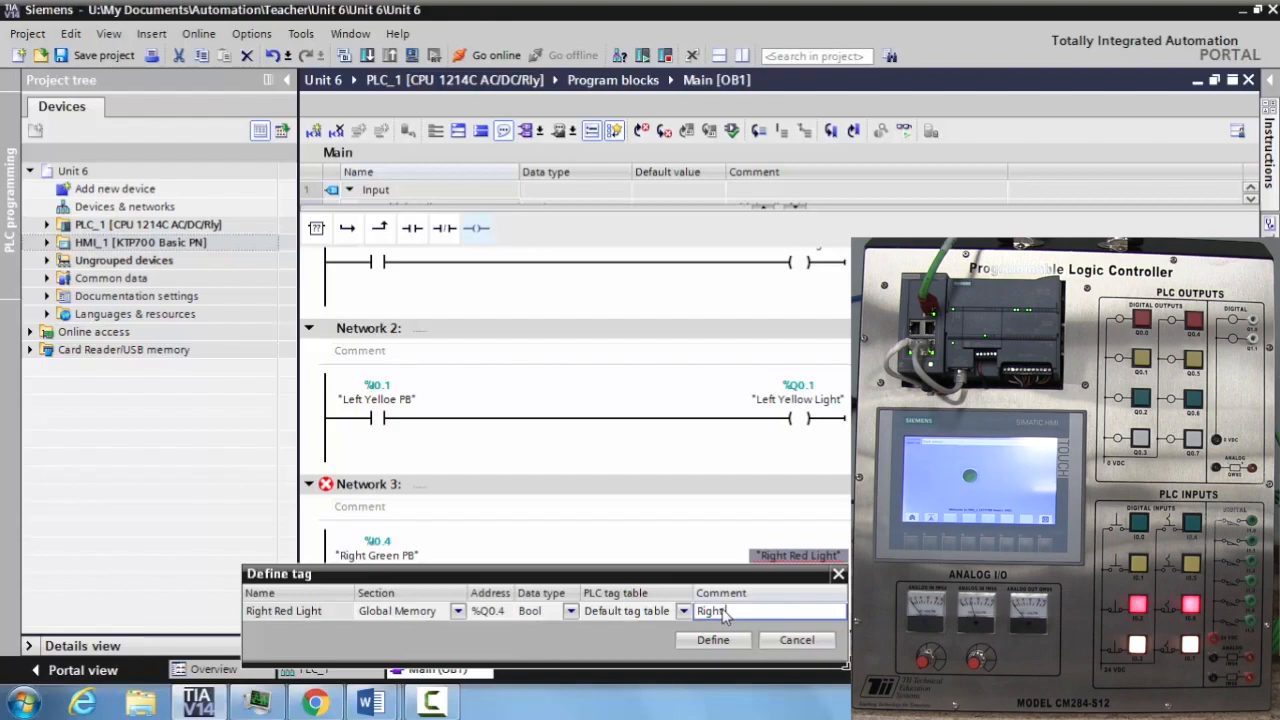
type("Light")
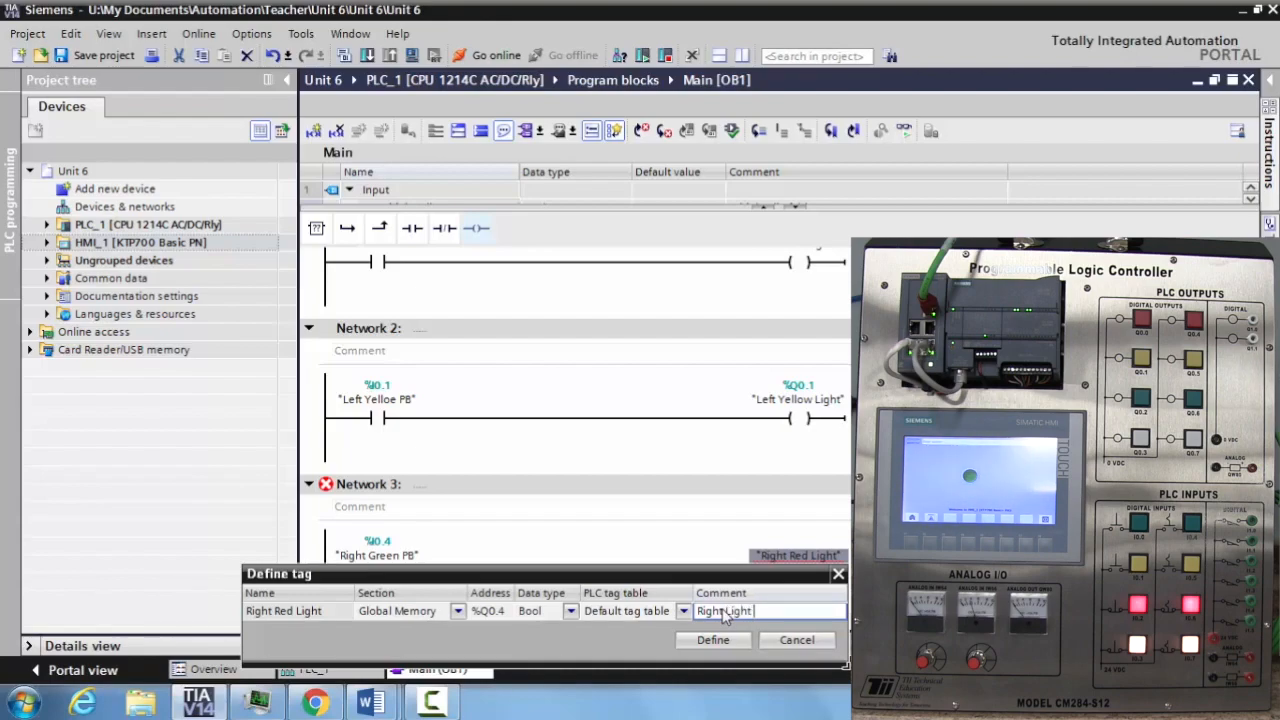
type("for Mechine 1")
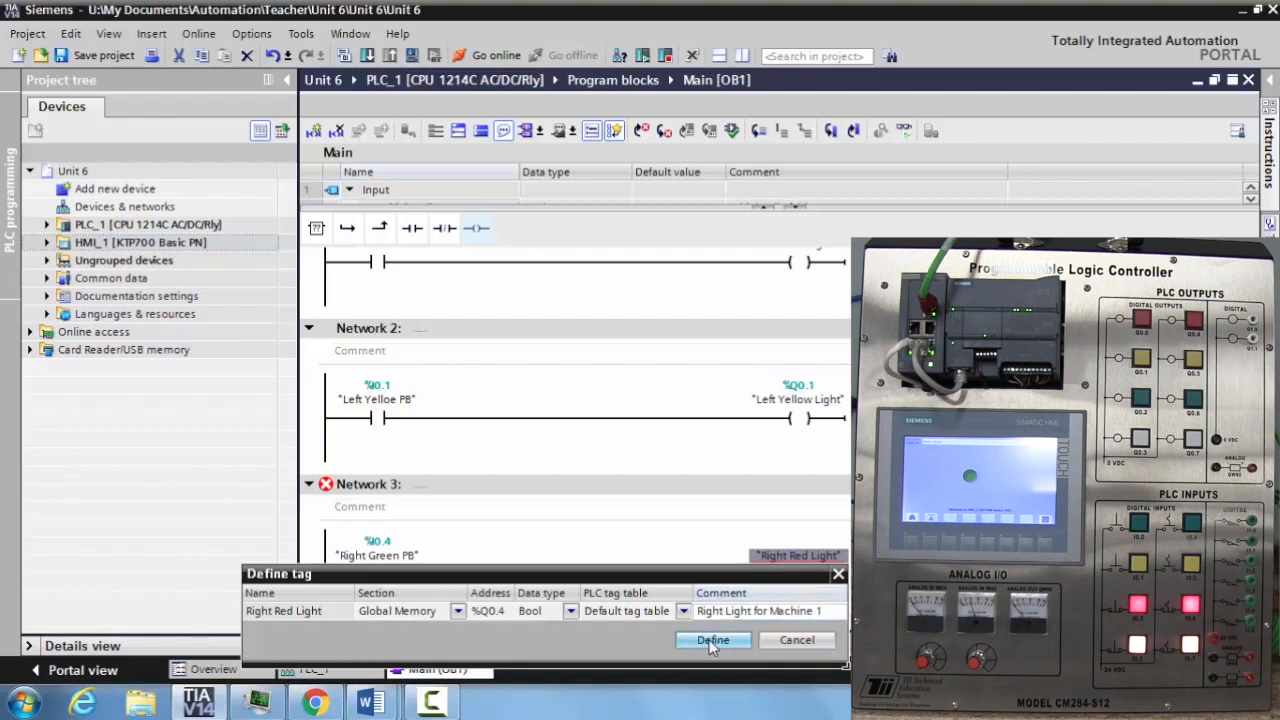
left_click(712, 640)
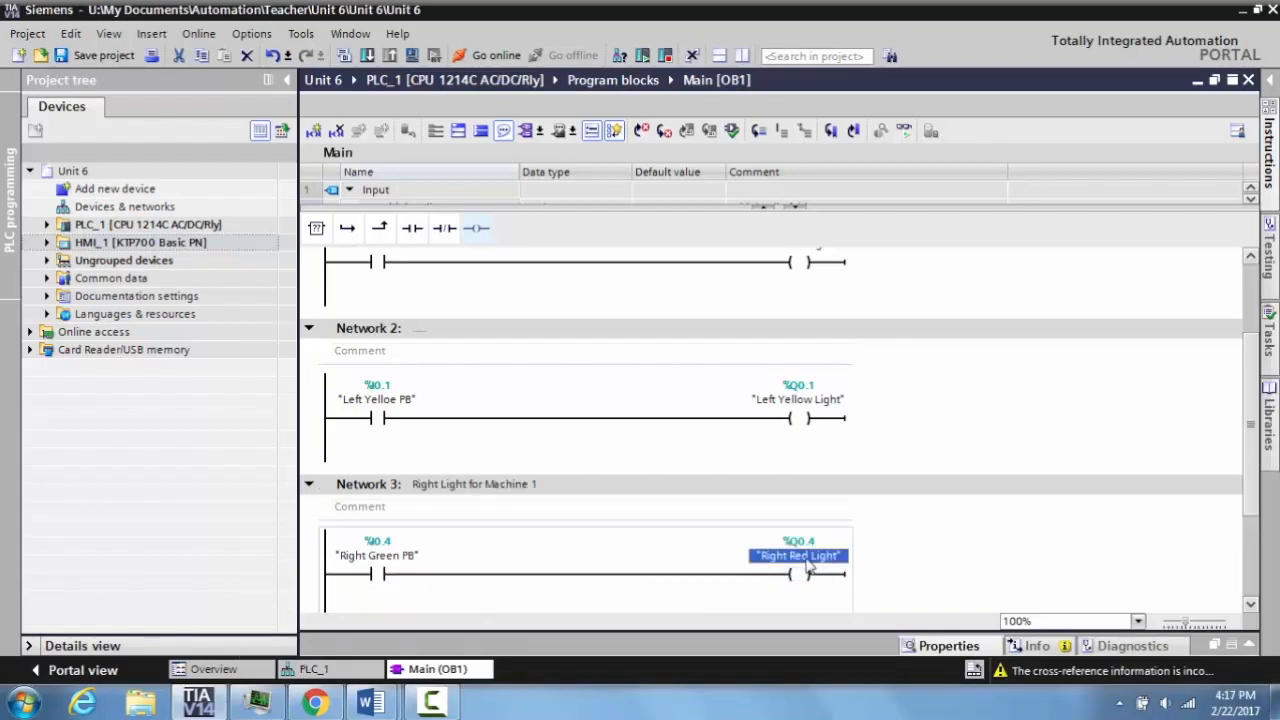
mouse_move(800, 568)
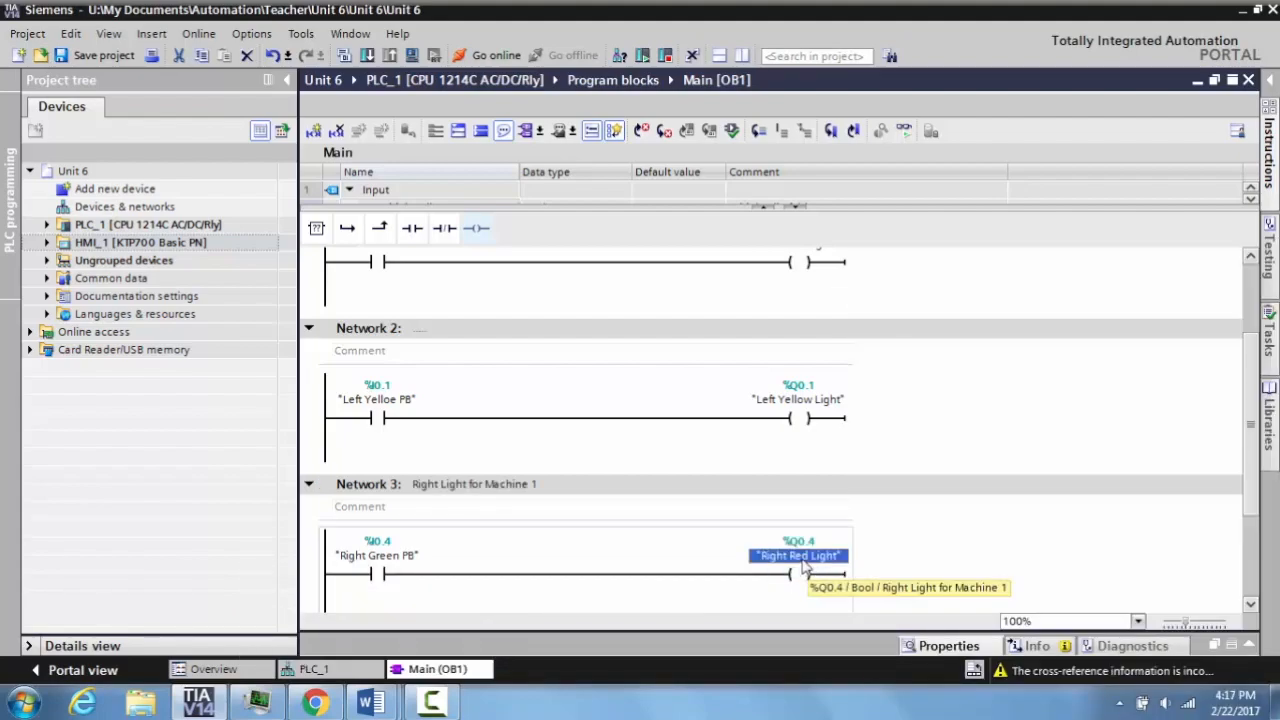
mouse_move(888, 596)
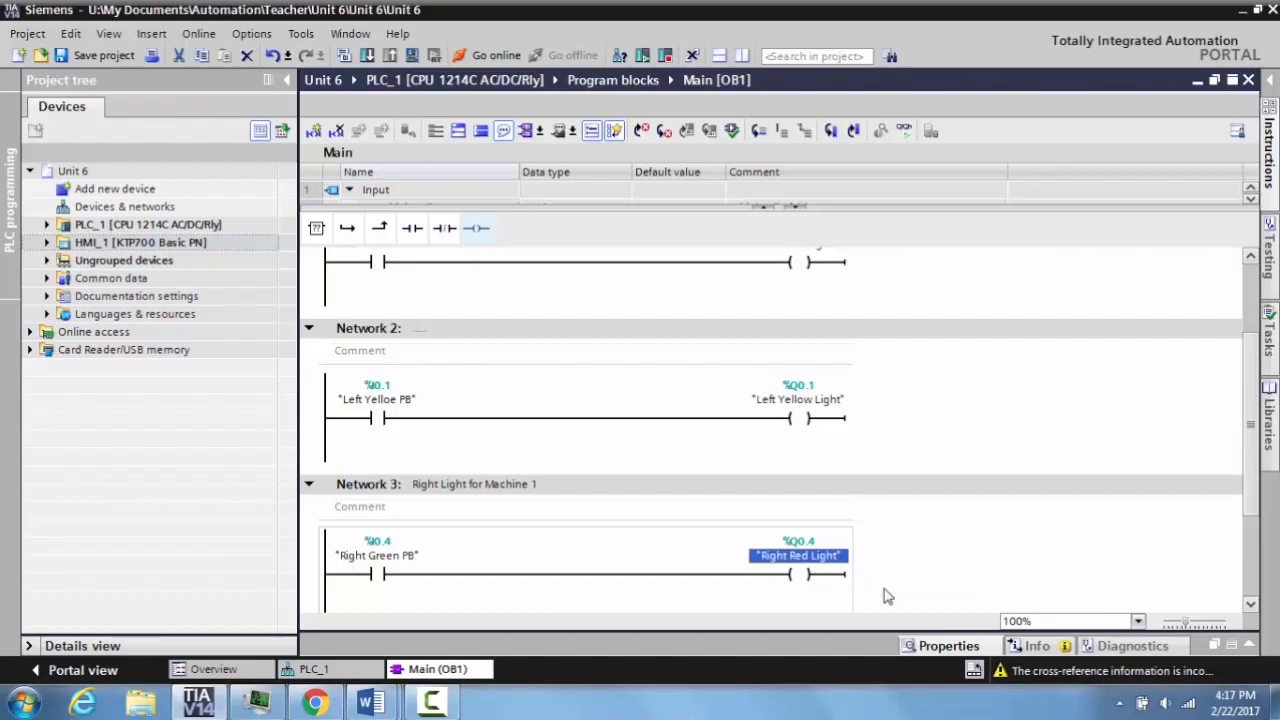
mouse_move(820, 572)
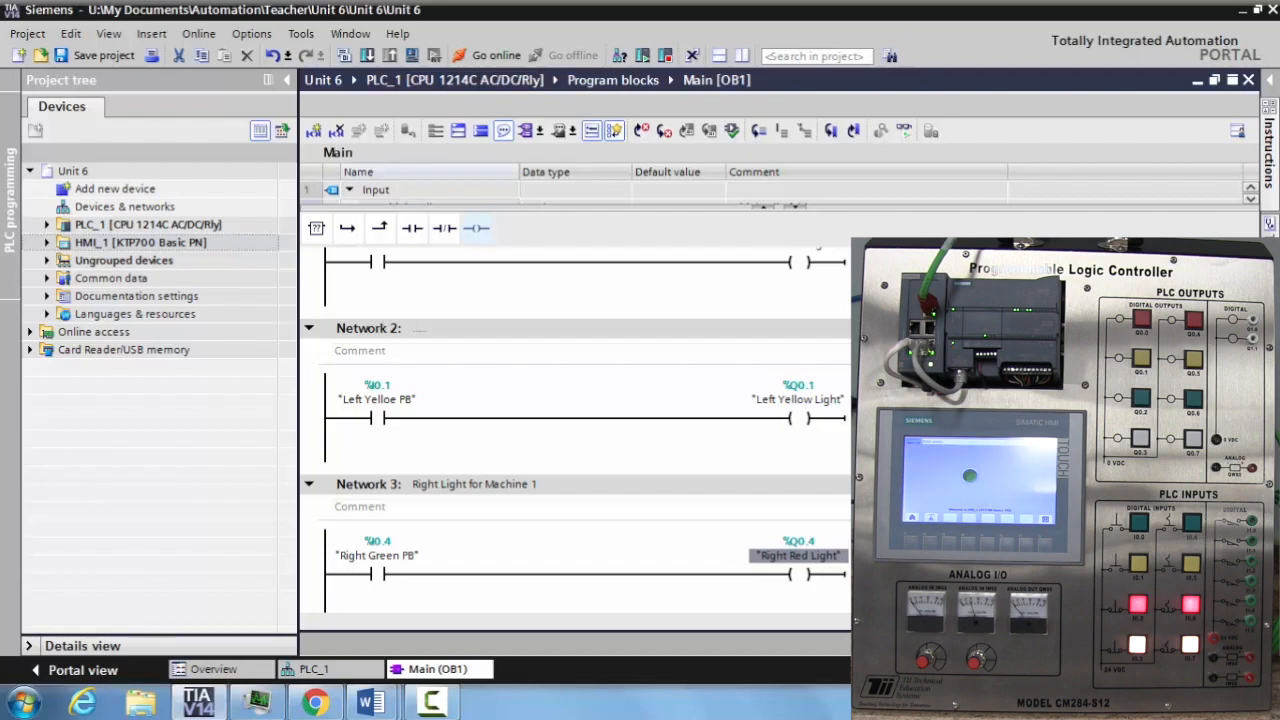
- Add a normally open contact and coil to Network 4 and enter Right Yellow PB as the contact operand
scroll("down", 3)
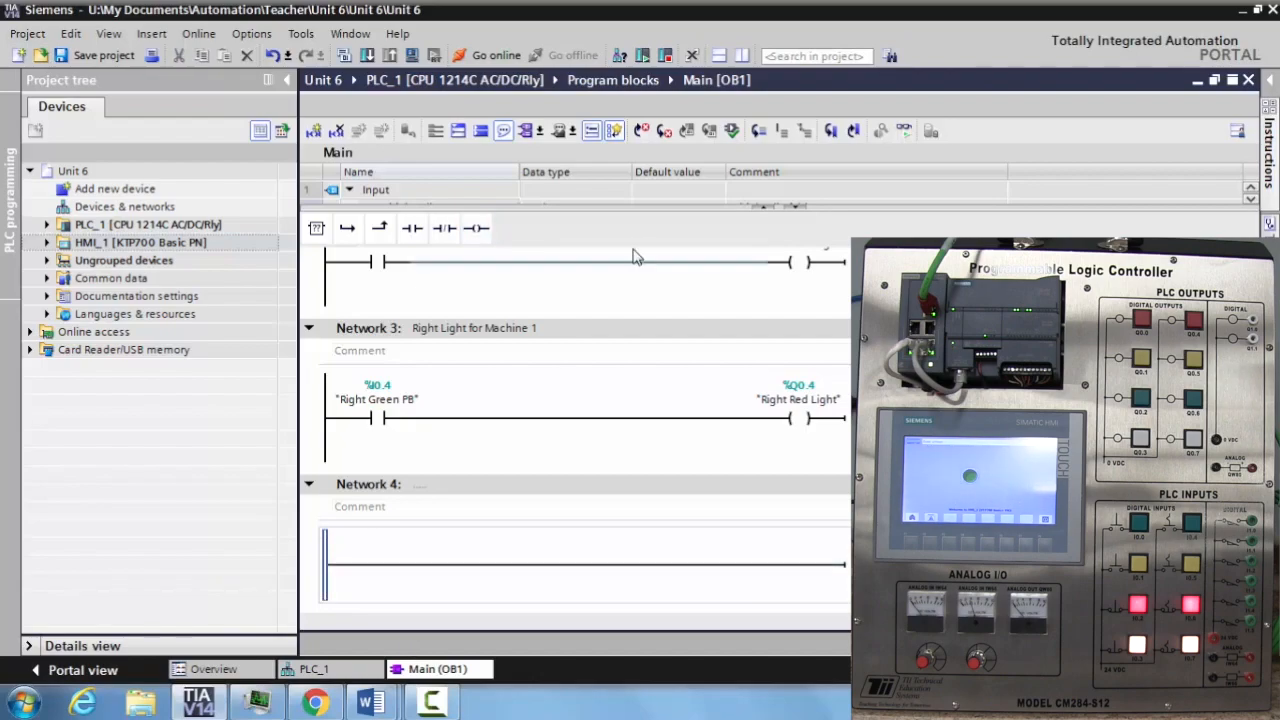
mouse_move(584, 194)
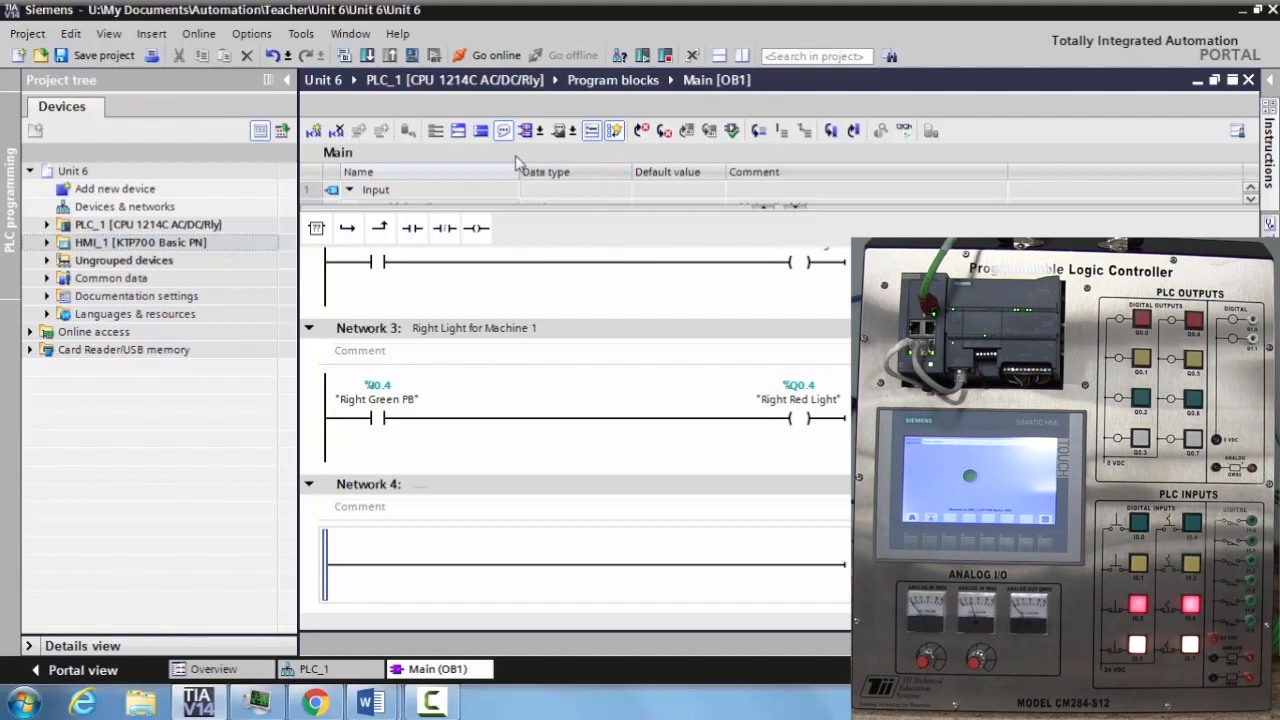
left_click(412, 228)
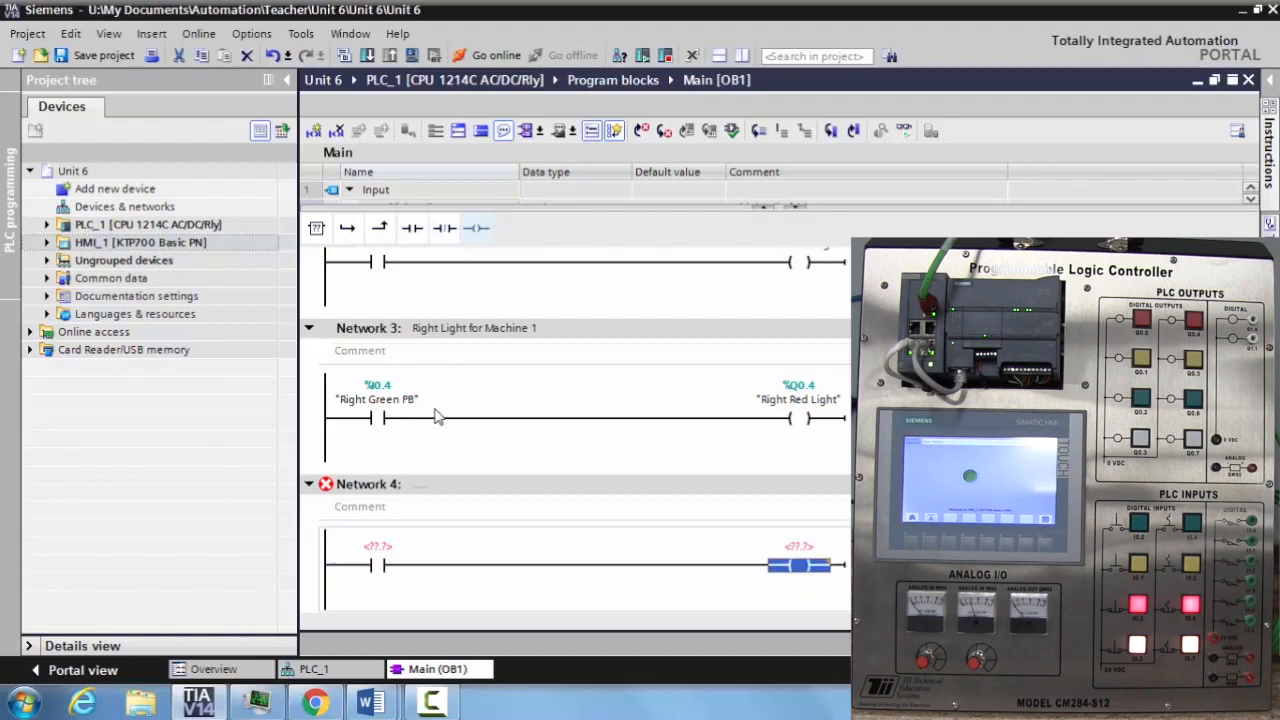
left_click(376, 558)
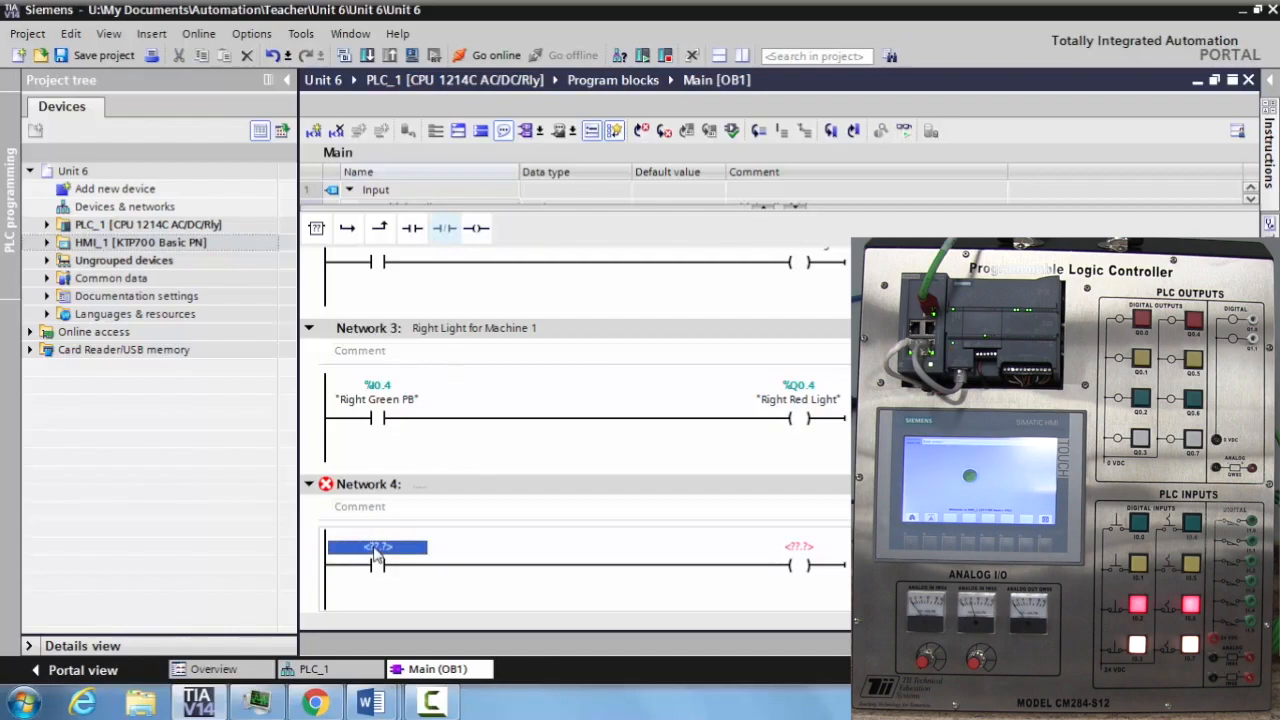
type("Right Yellow PB\"")
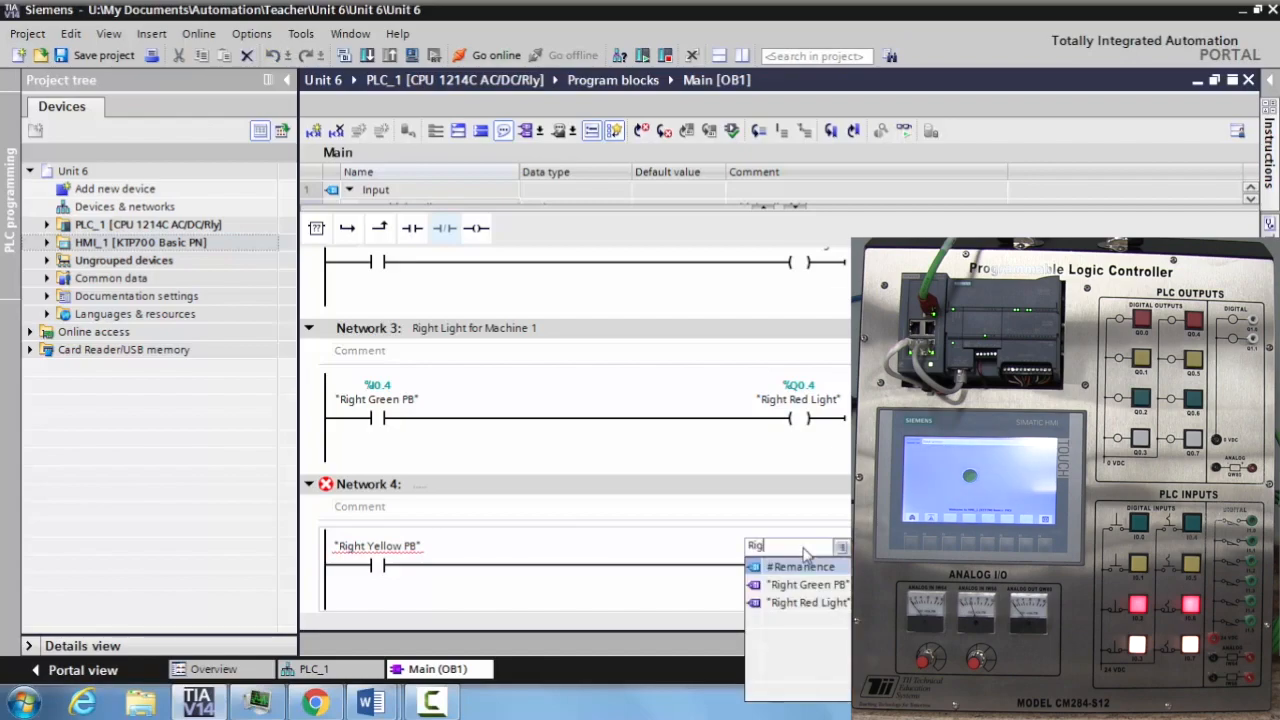
type("ht Le")
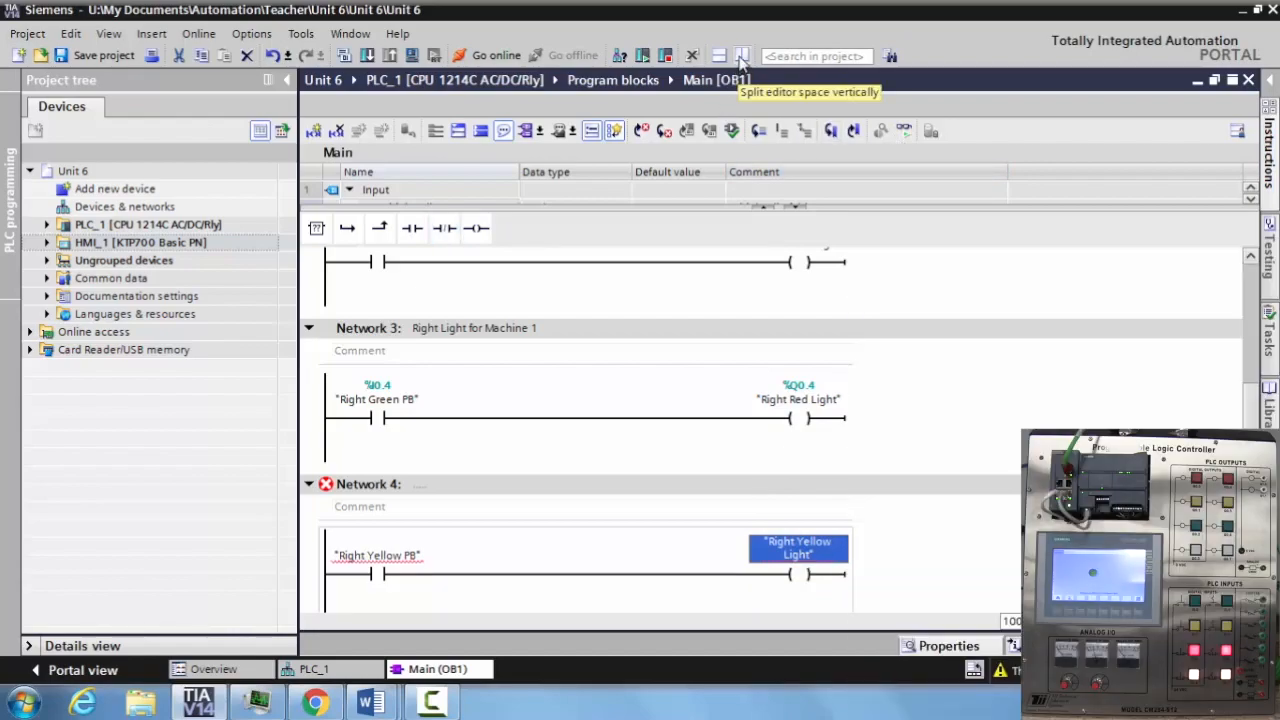
- Split the editor vertically to show PLC_1's device view beside Main OB1
left_click(742, 56)
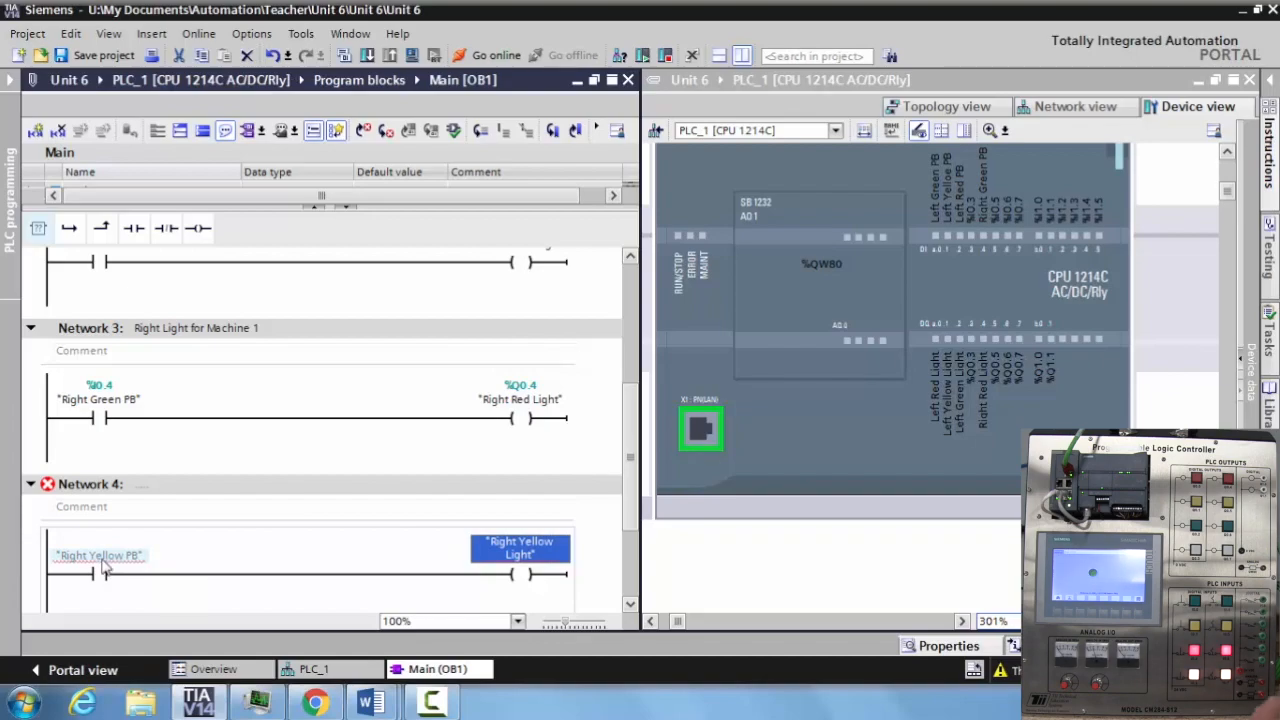
mouse_move(100, 556)
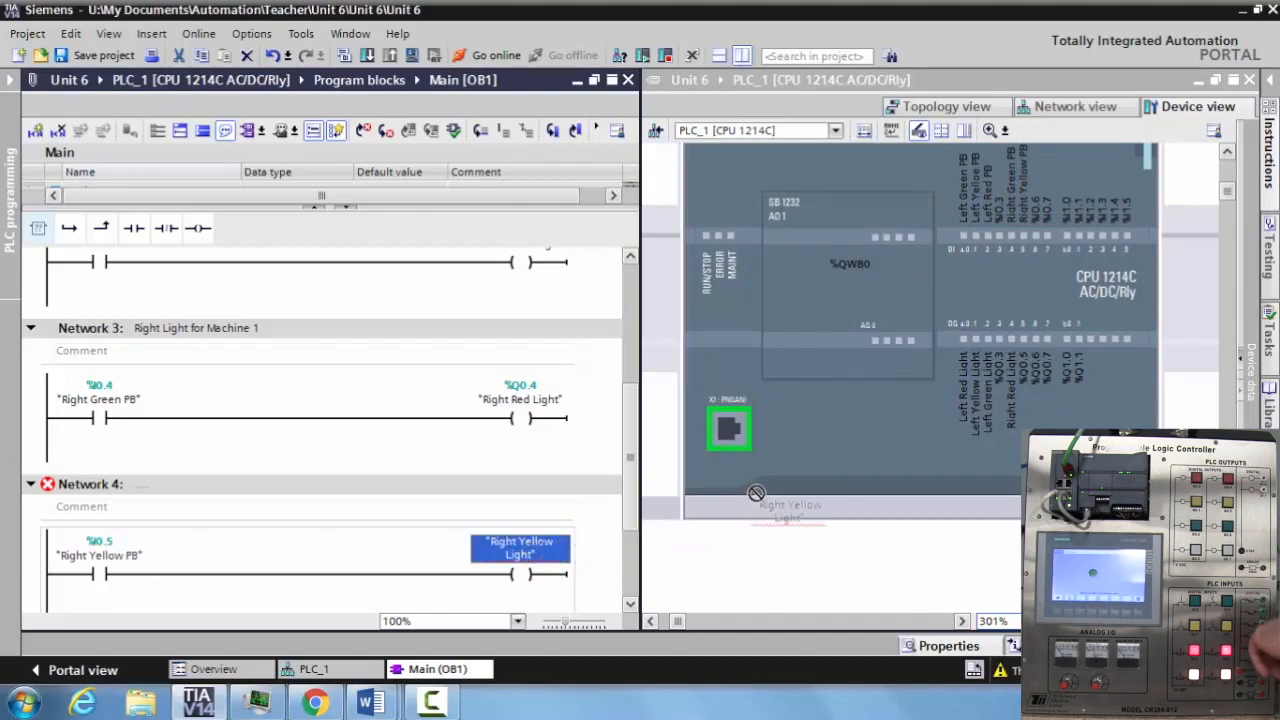
mouse_move(936, 434)
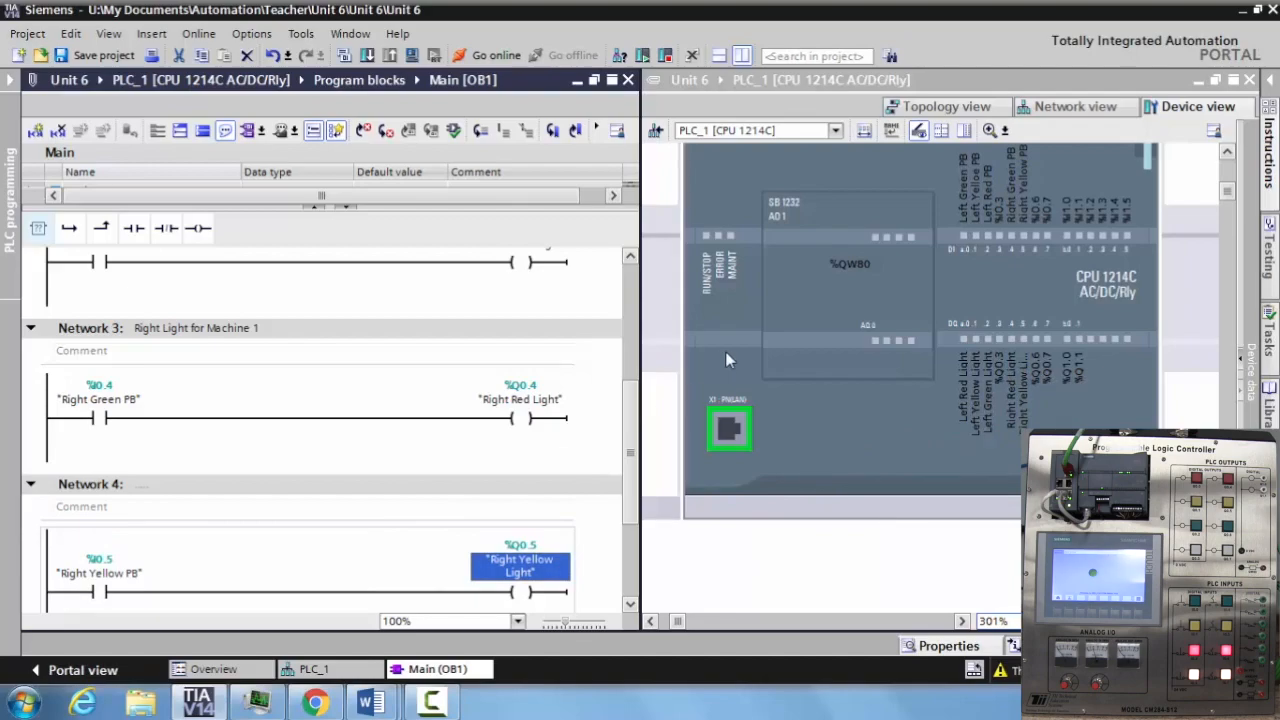
mouse_move(744, 56)
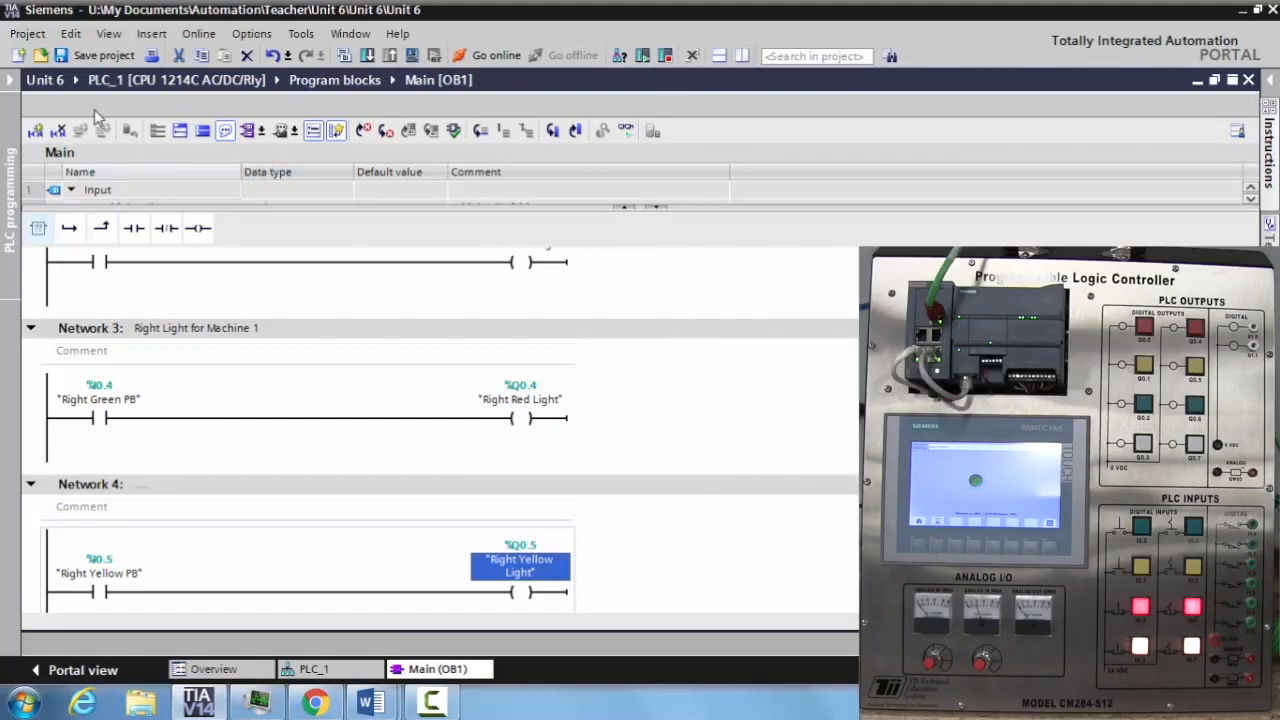
left_click(8, 80)
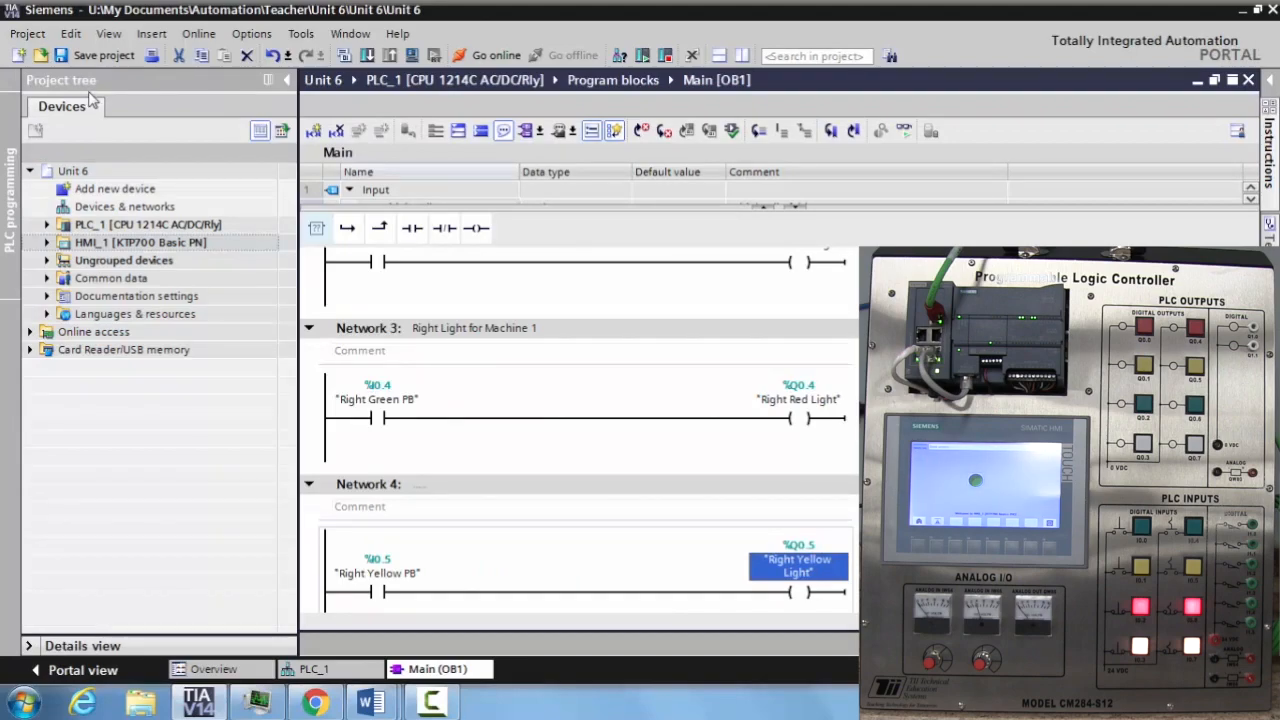
scroll("up", 3)
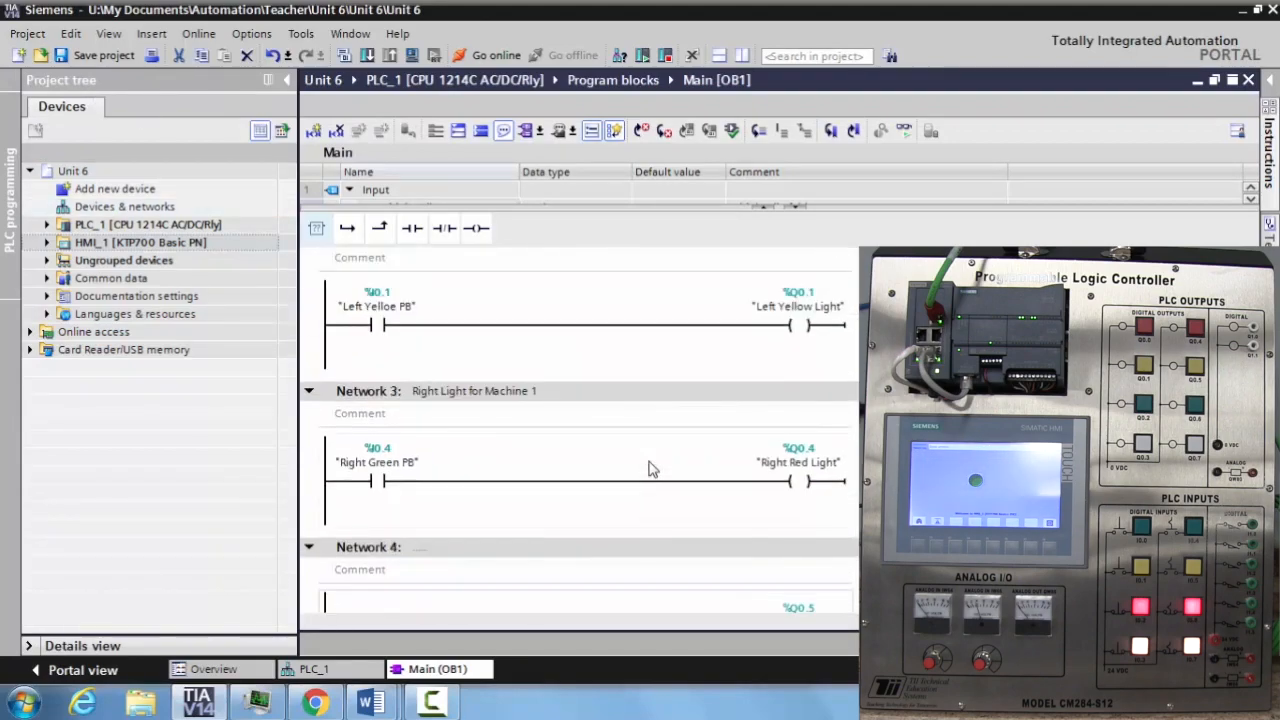
scroll("up", 3)
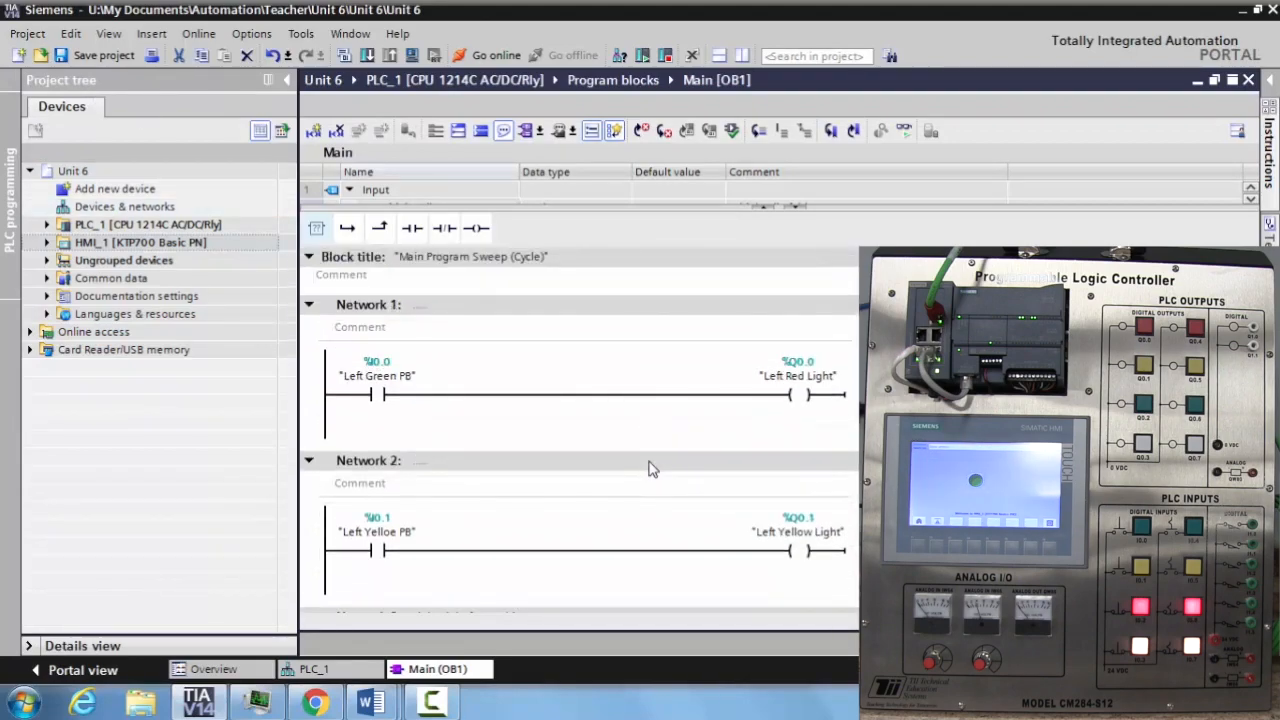
scroll("down", 3)
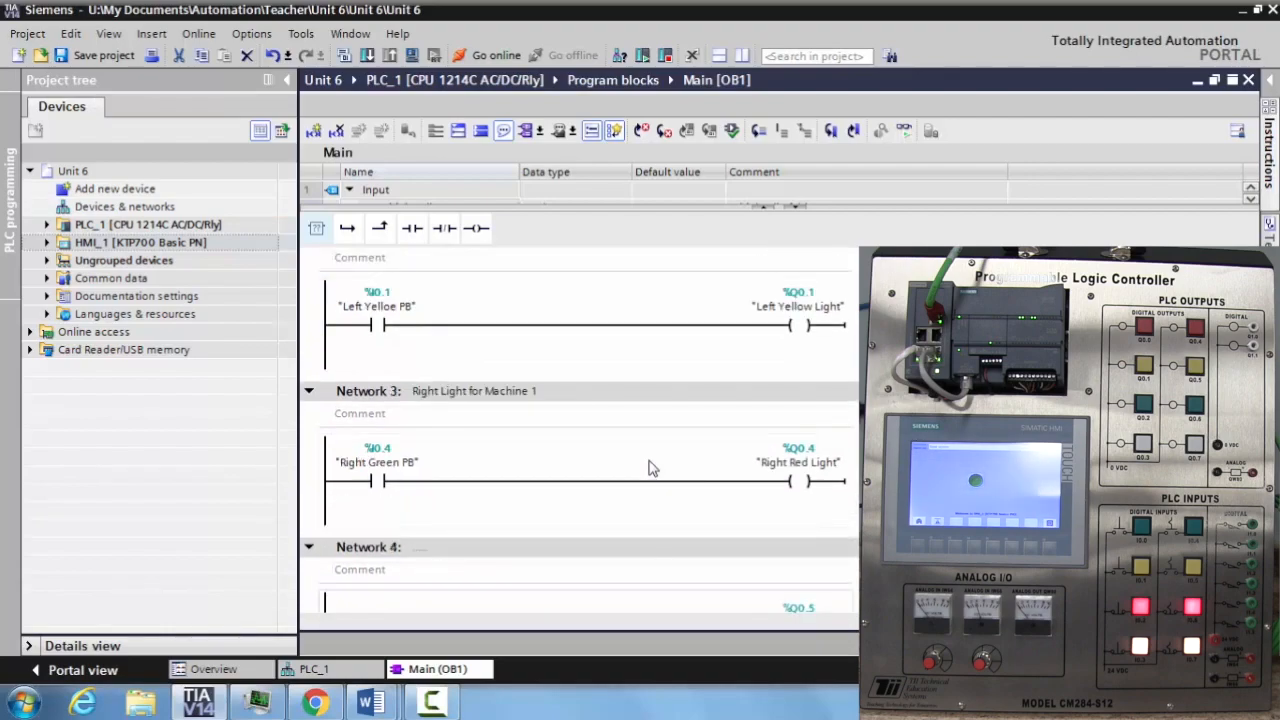
scroll("up", 3)
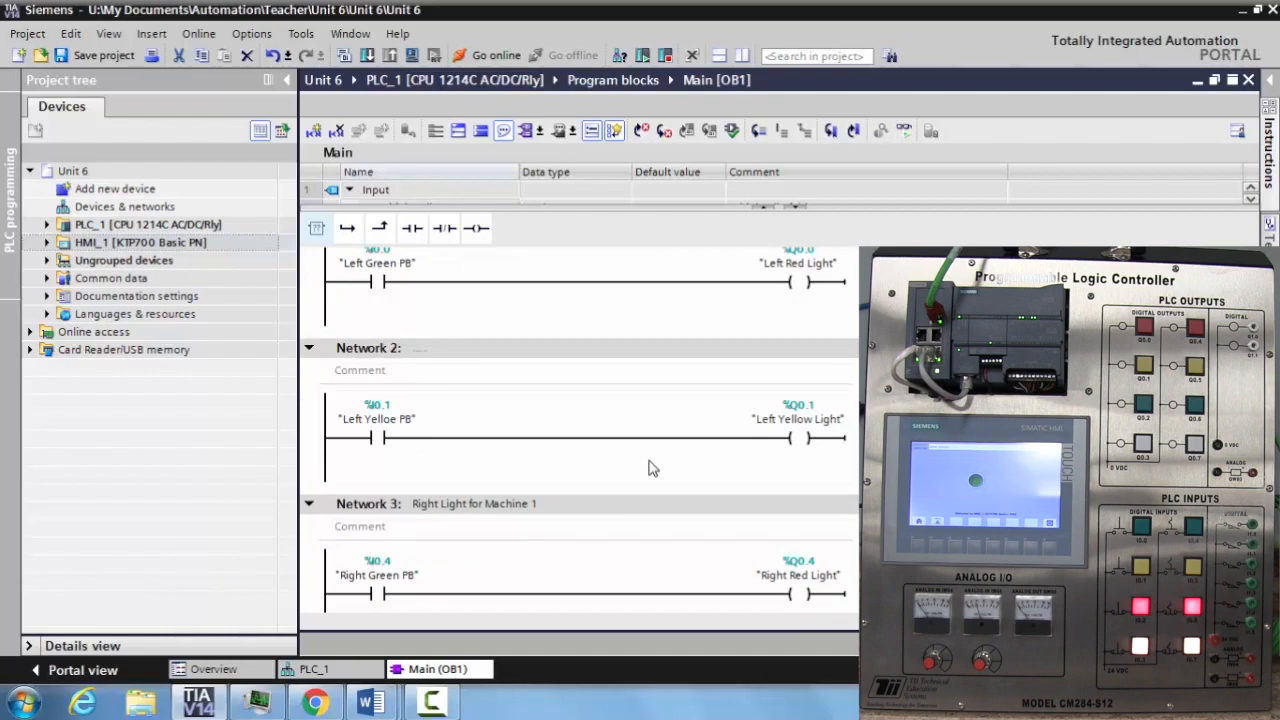
scroll("down", 3)
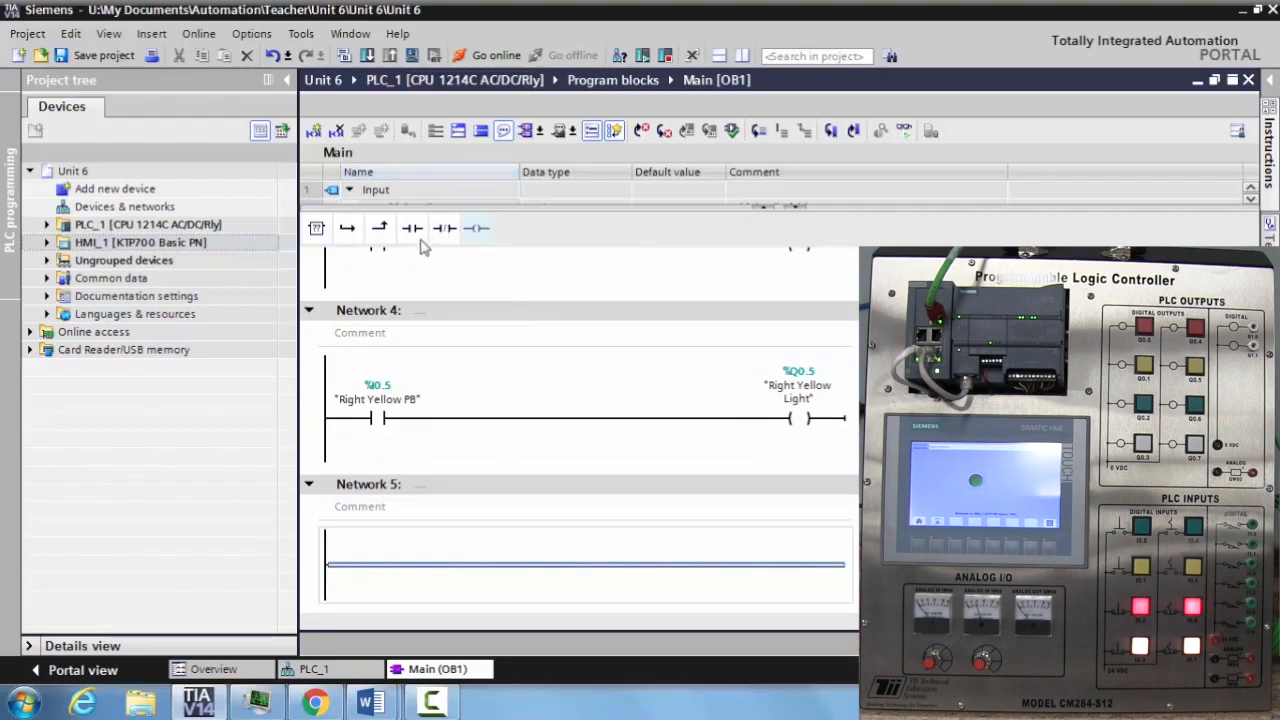
- Place a normally open contact on Network 5 and name it Right Red PB
left_click(476, 228)
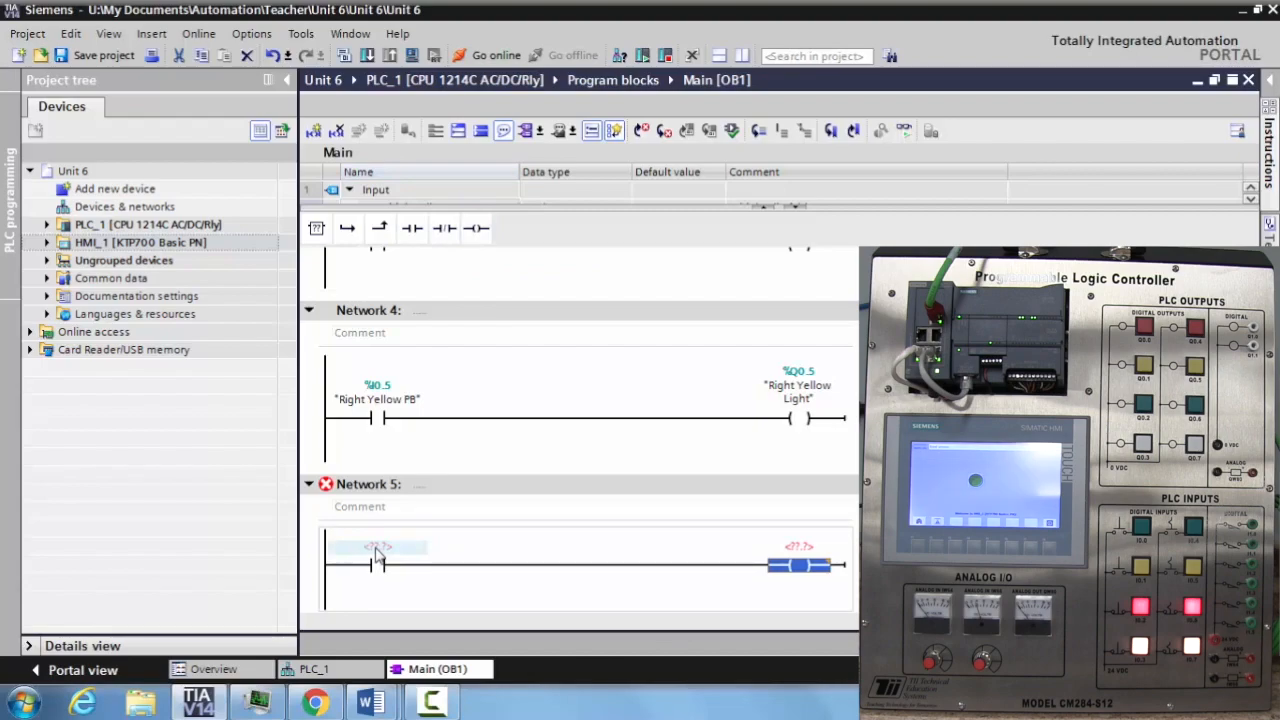
left_click(376, 548)
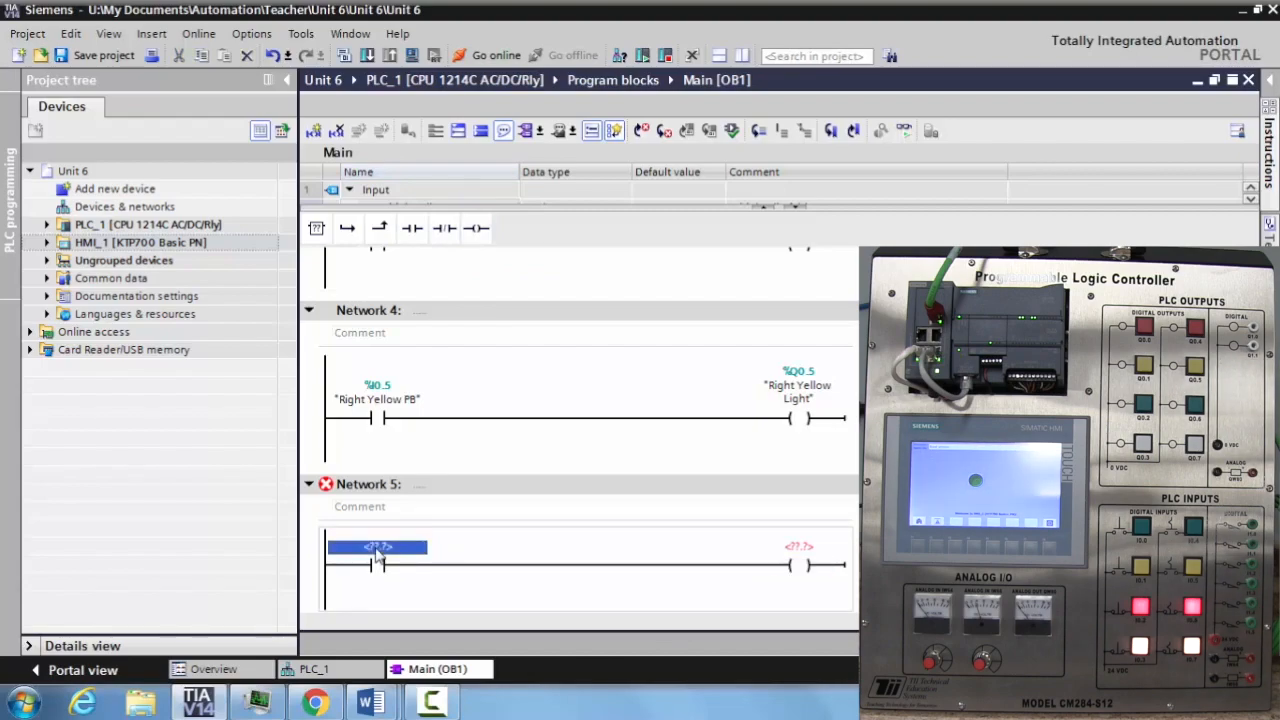
type("Right")
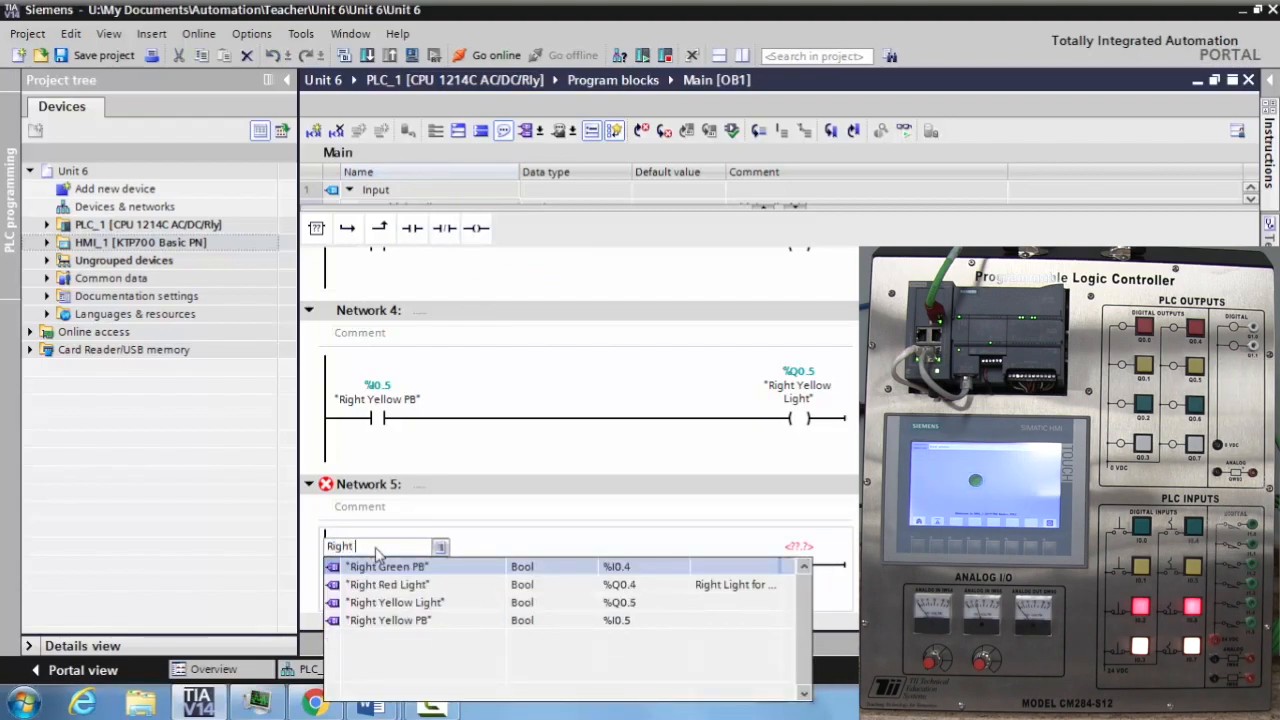
type("Red PB\"")
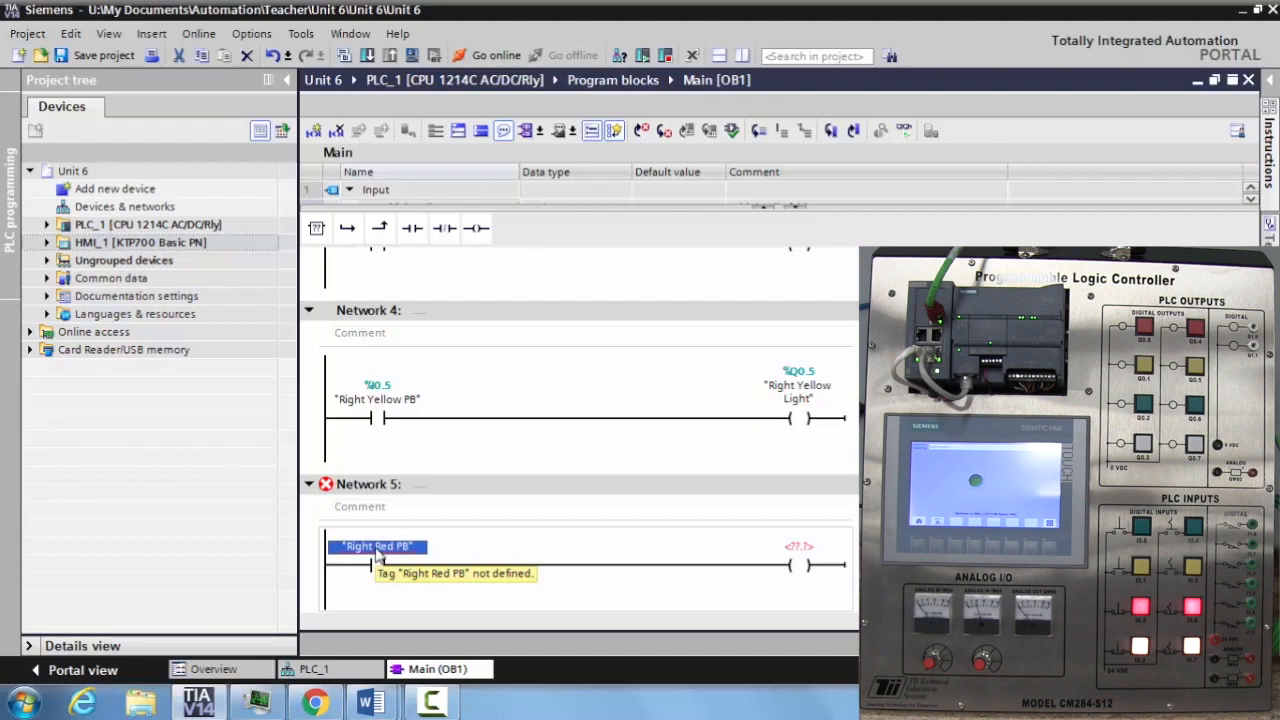
left_click(798, 546)
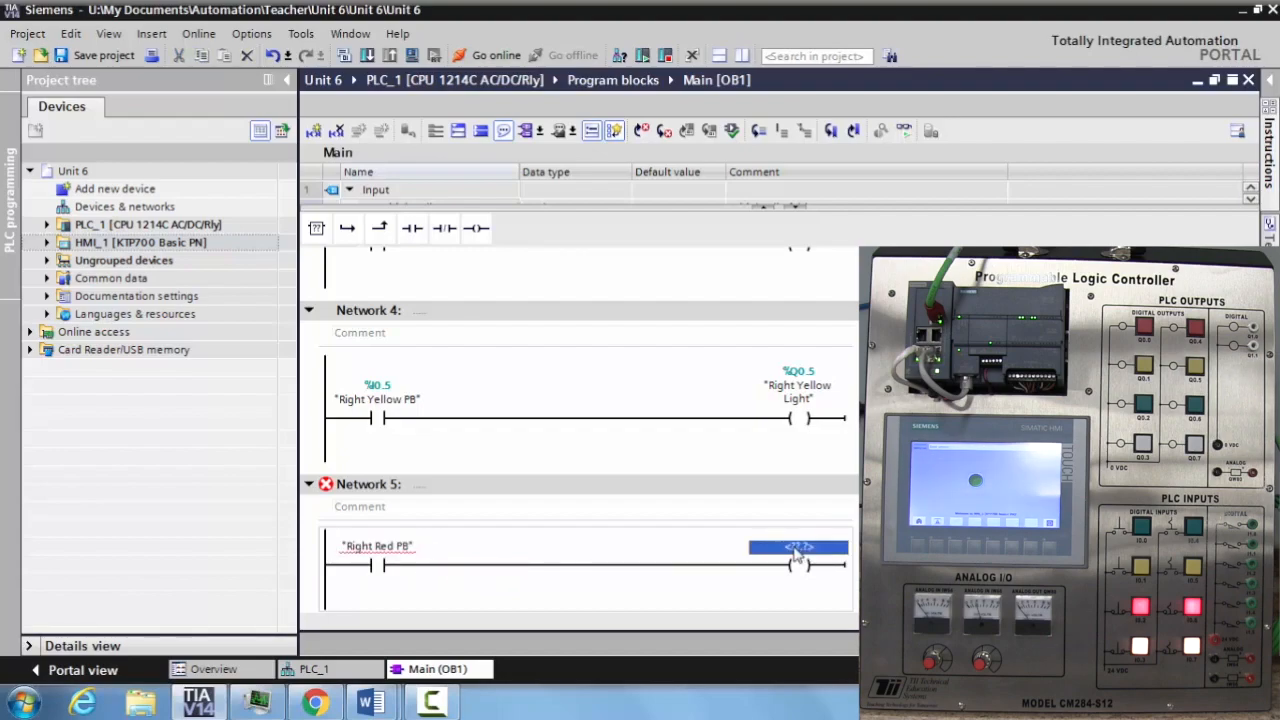
- Name the Network 5 coil Right Green Light and select the undefined Right Red PB contact
left_click(796, 548)
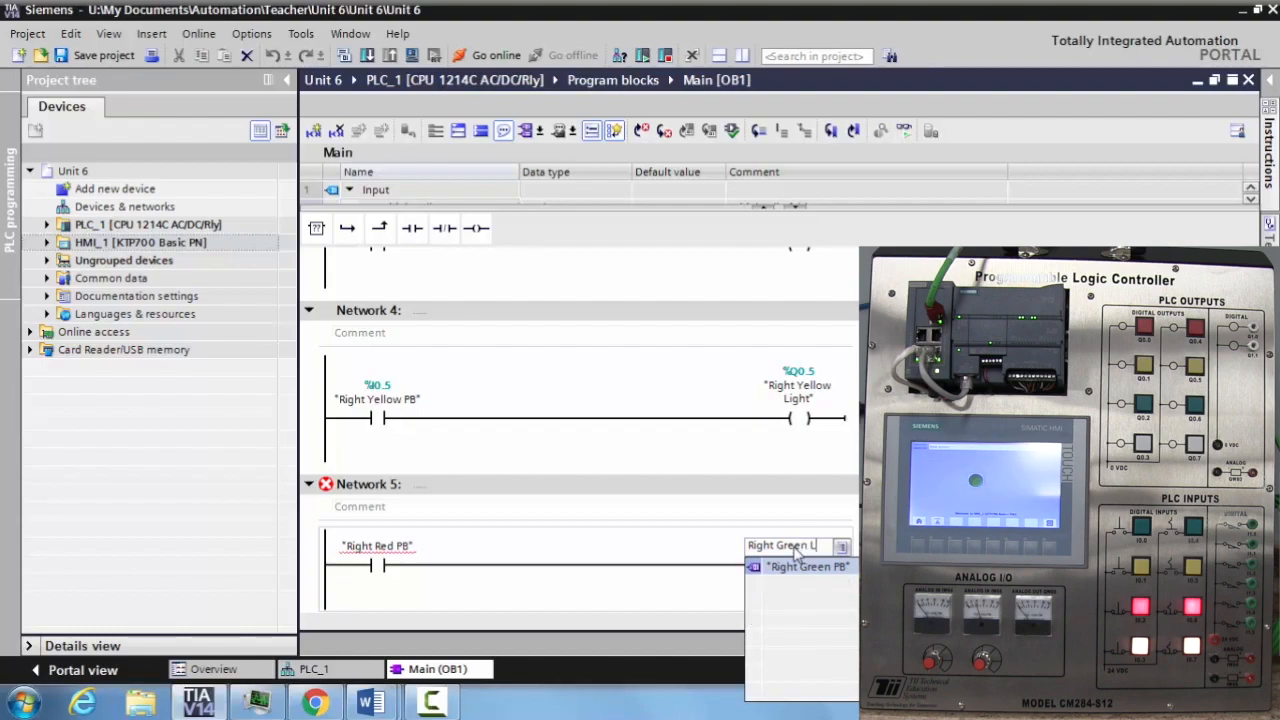
left_click(808, 566)
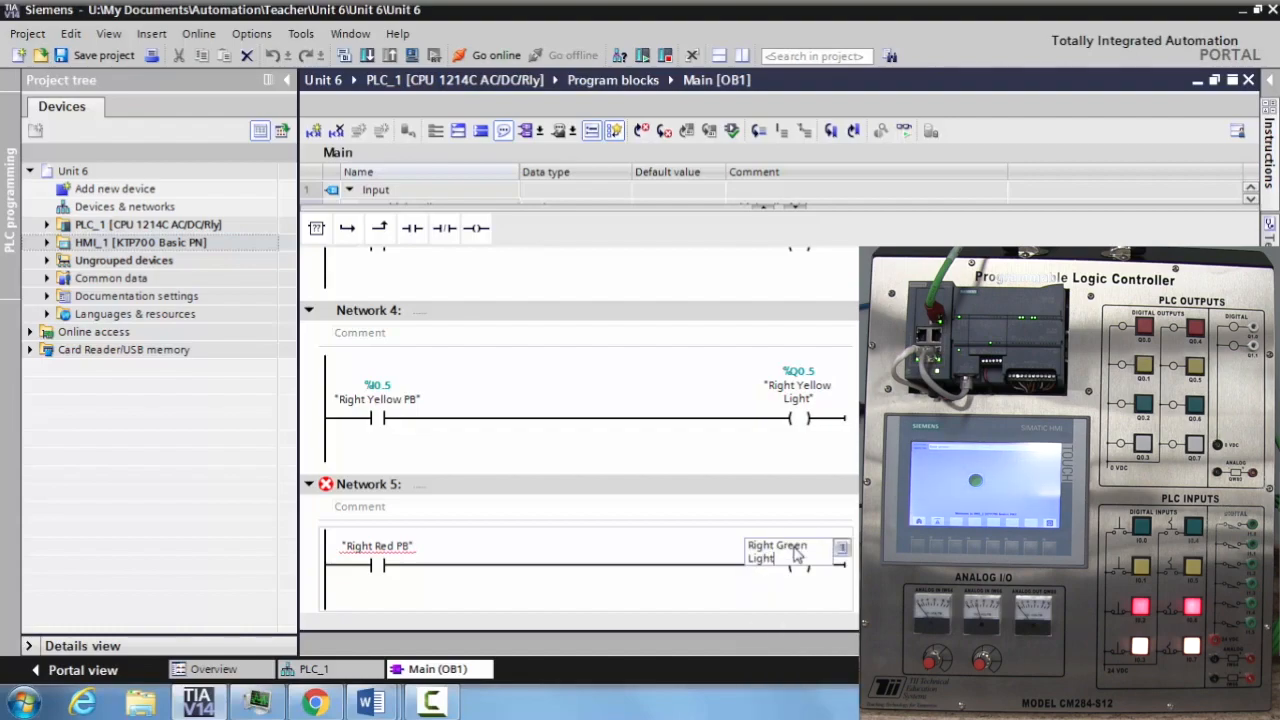
left_click(798, 548)
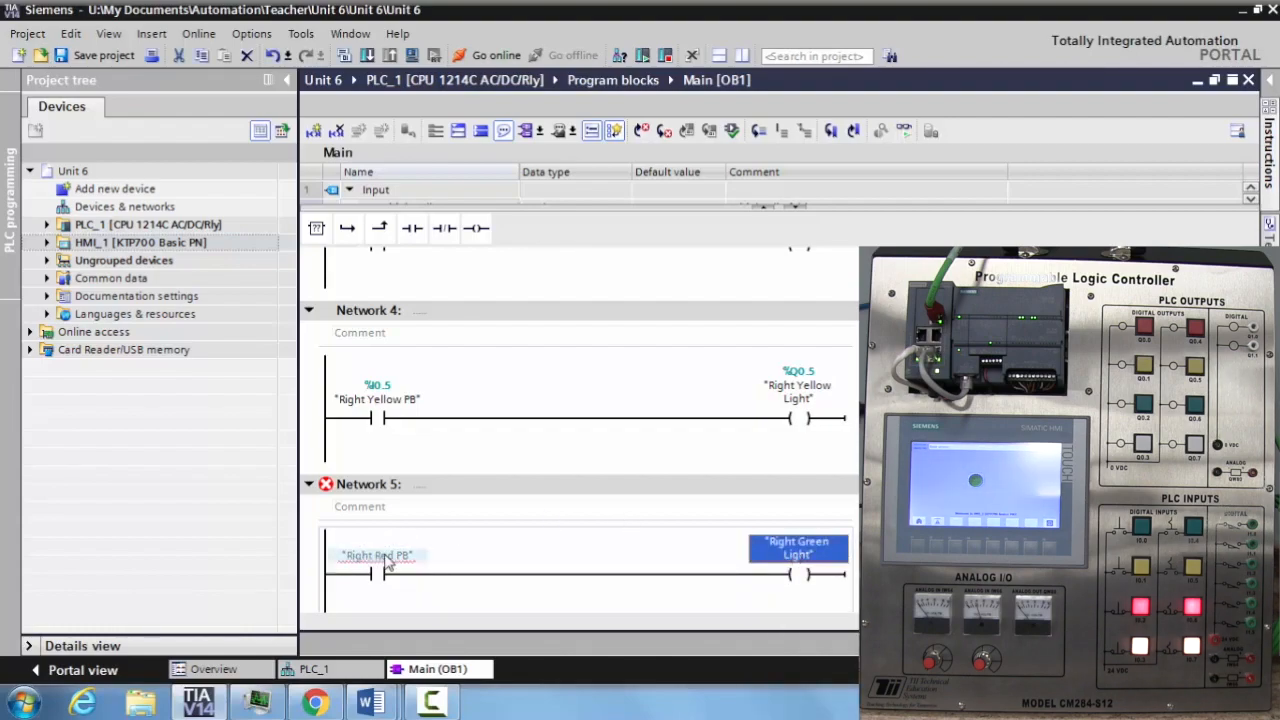
left_click(376, 556)
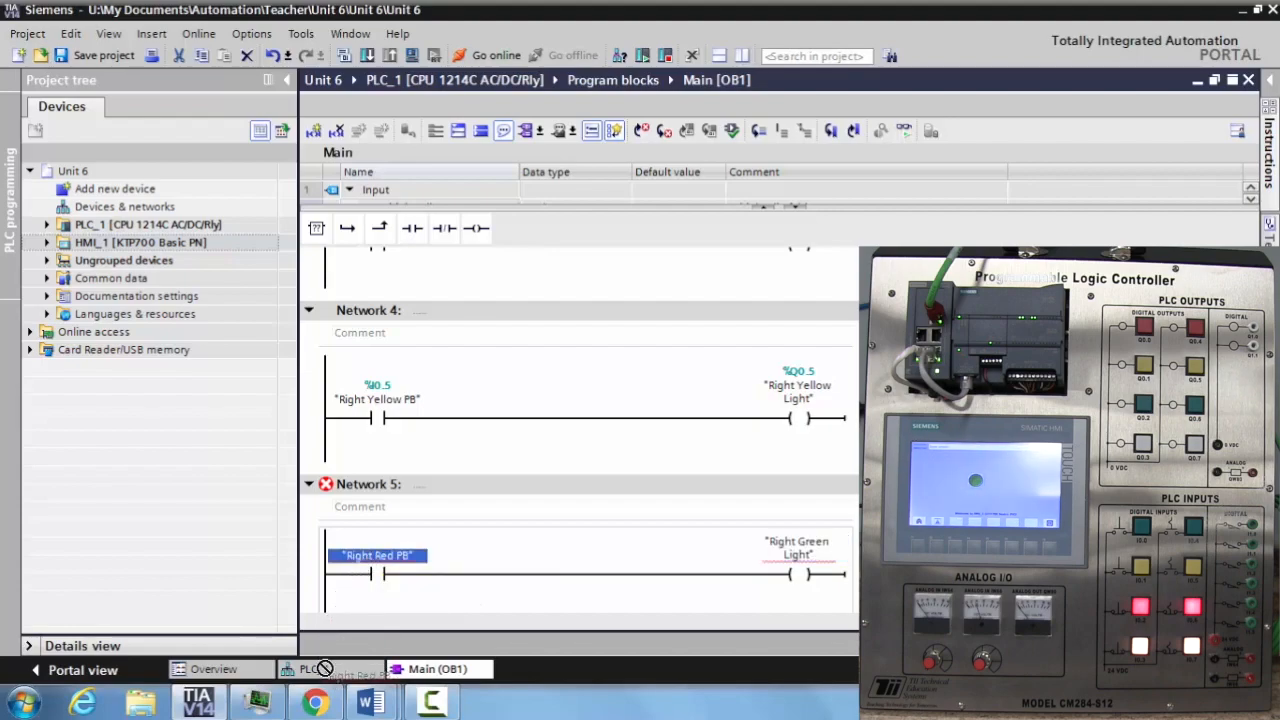
- Switch between PLC_1's device view and Main OB1 to check the labelled I/O for Right Red PB at %I0.6
left_click(330, 668)
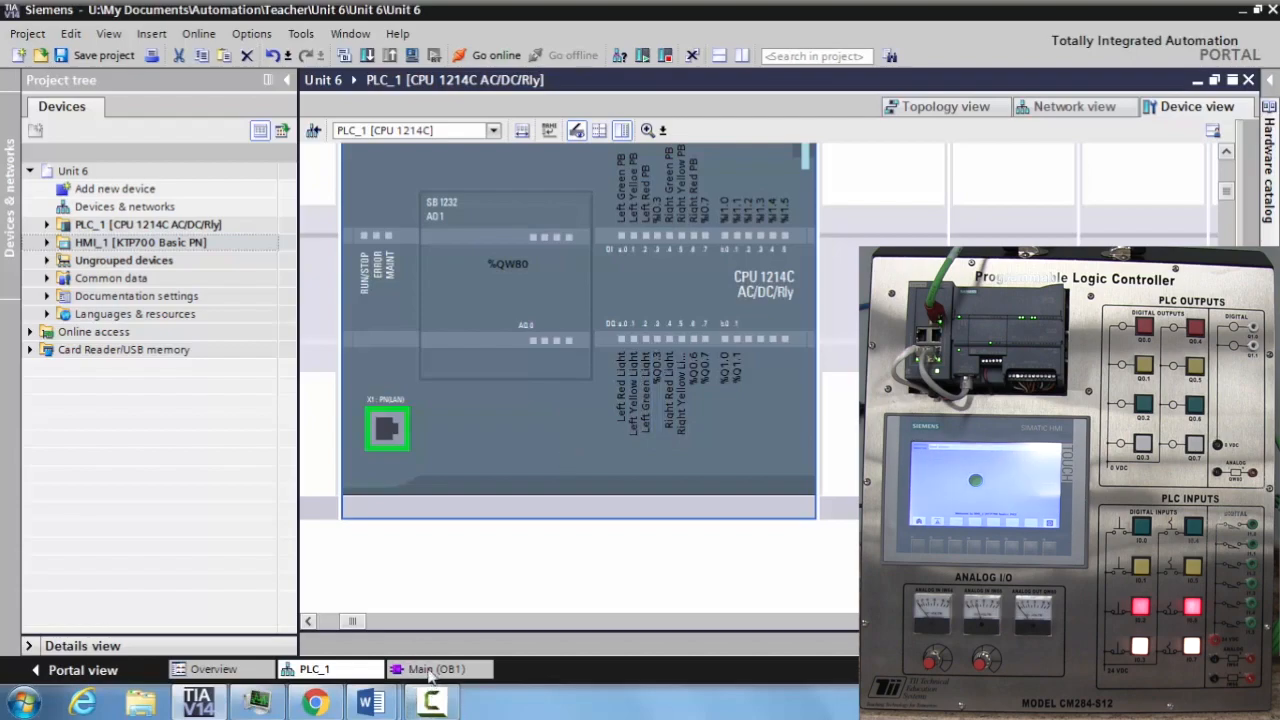
left_click(436, 668)
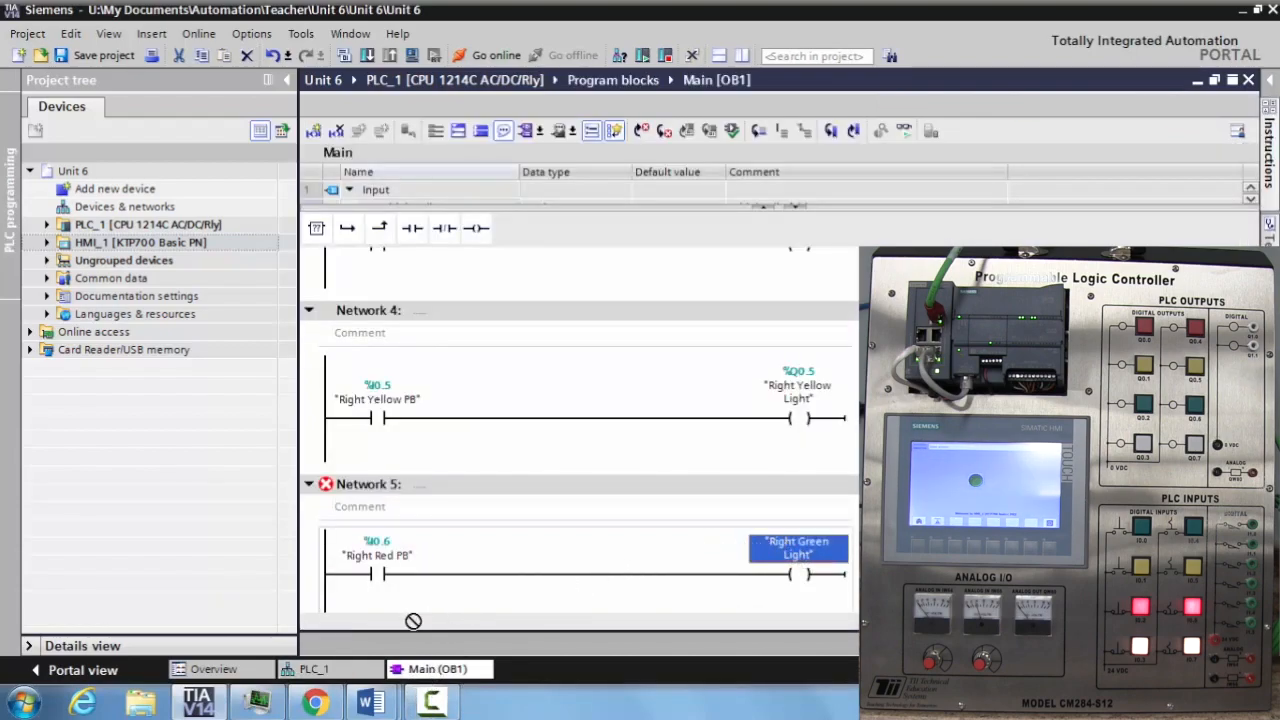
left_click(314, 668)
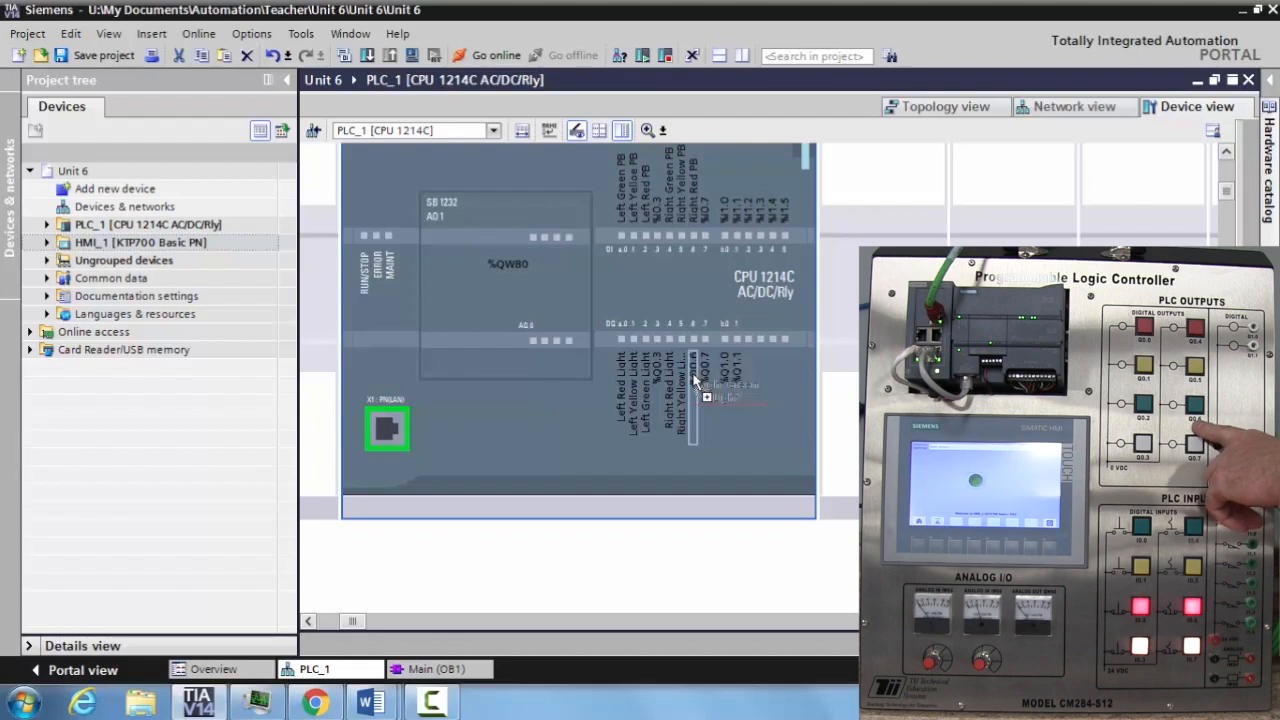
mouse_move(776, 436)
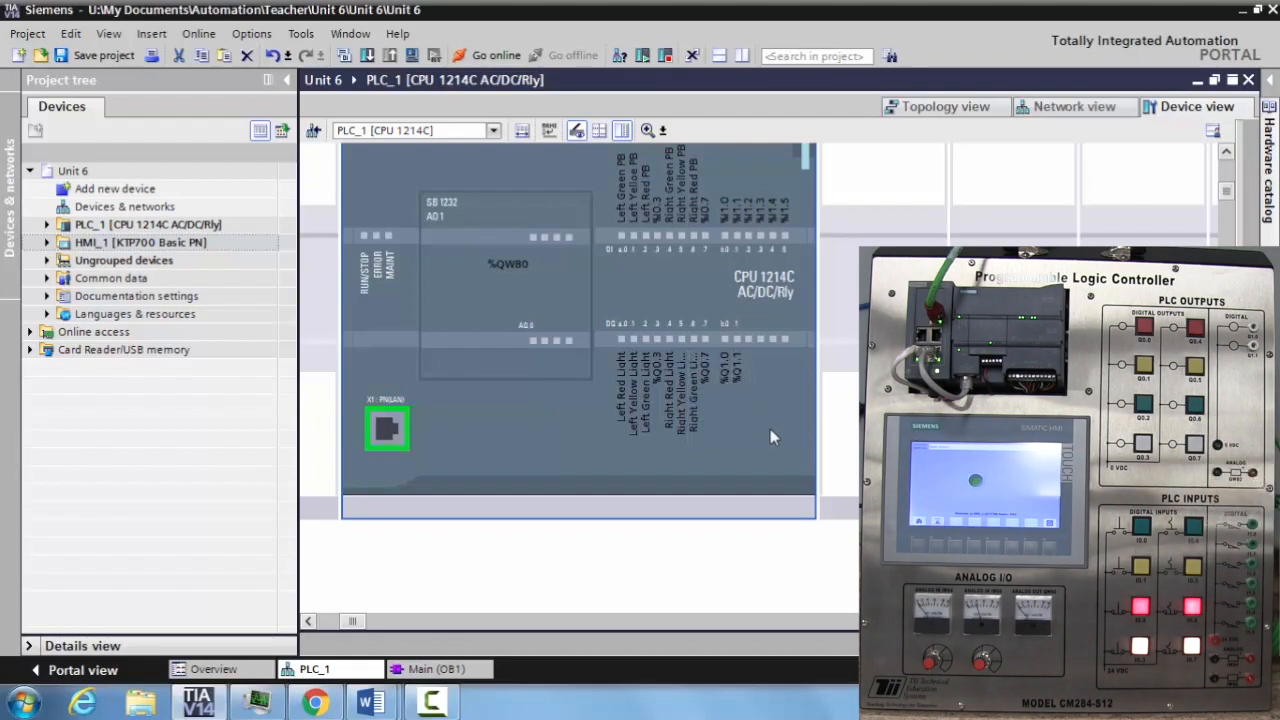
mouse_move(772, 438)
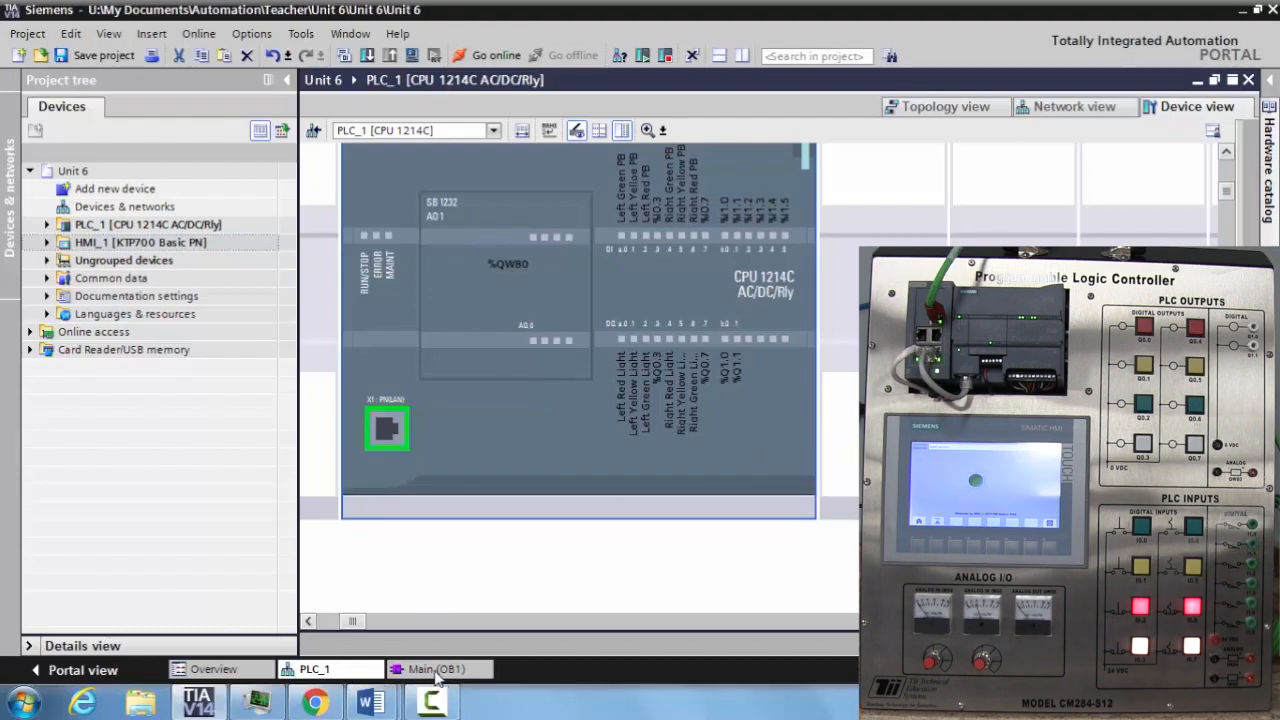
- Download the Main OB1 program to PLC_1 and confirm Load in the Load preview dialog
left_click(436, 668)
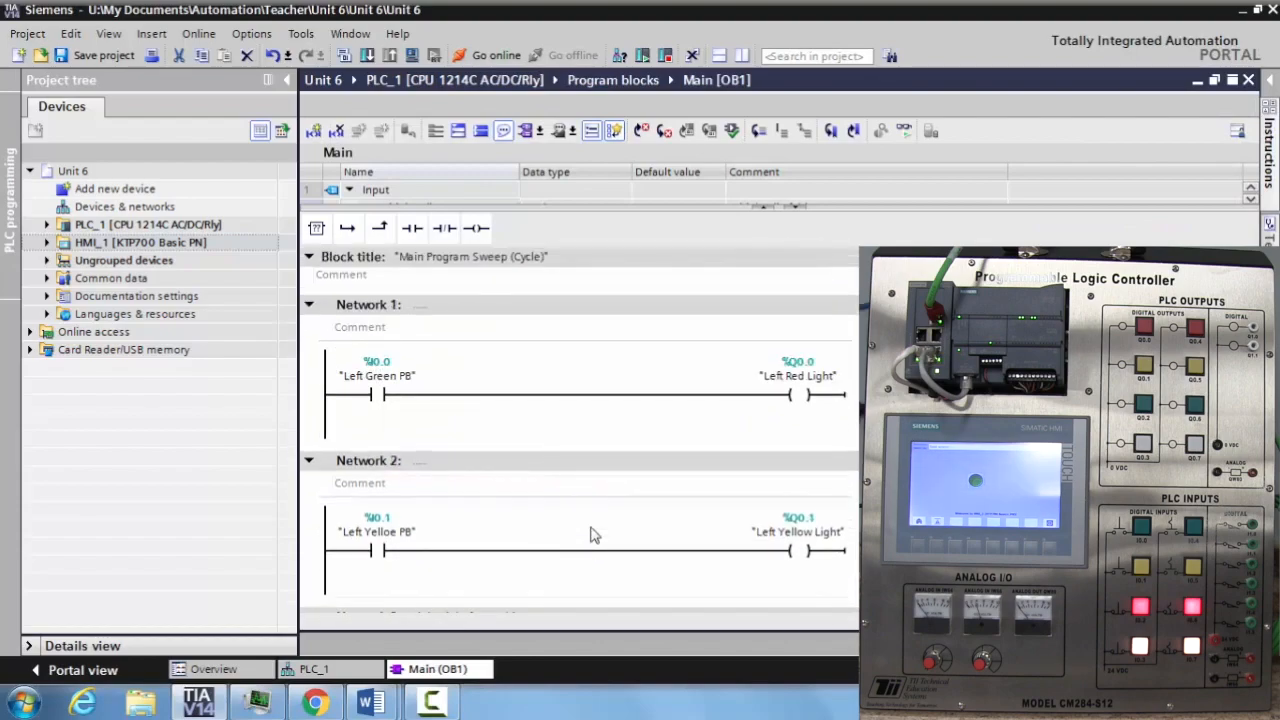
mouse_move(368, 56)
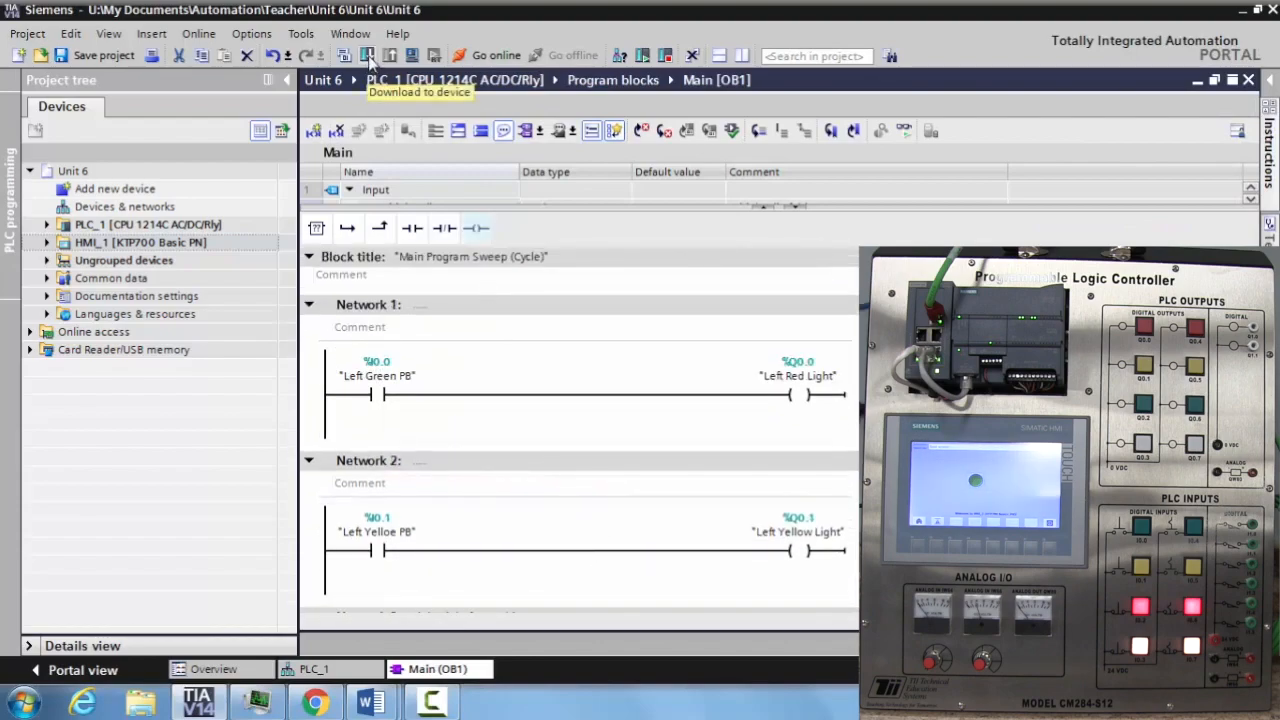
left_click(368, 56)
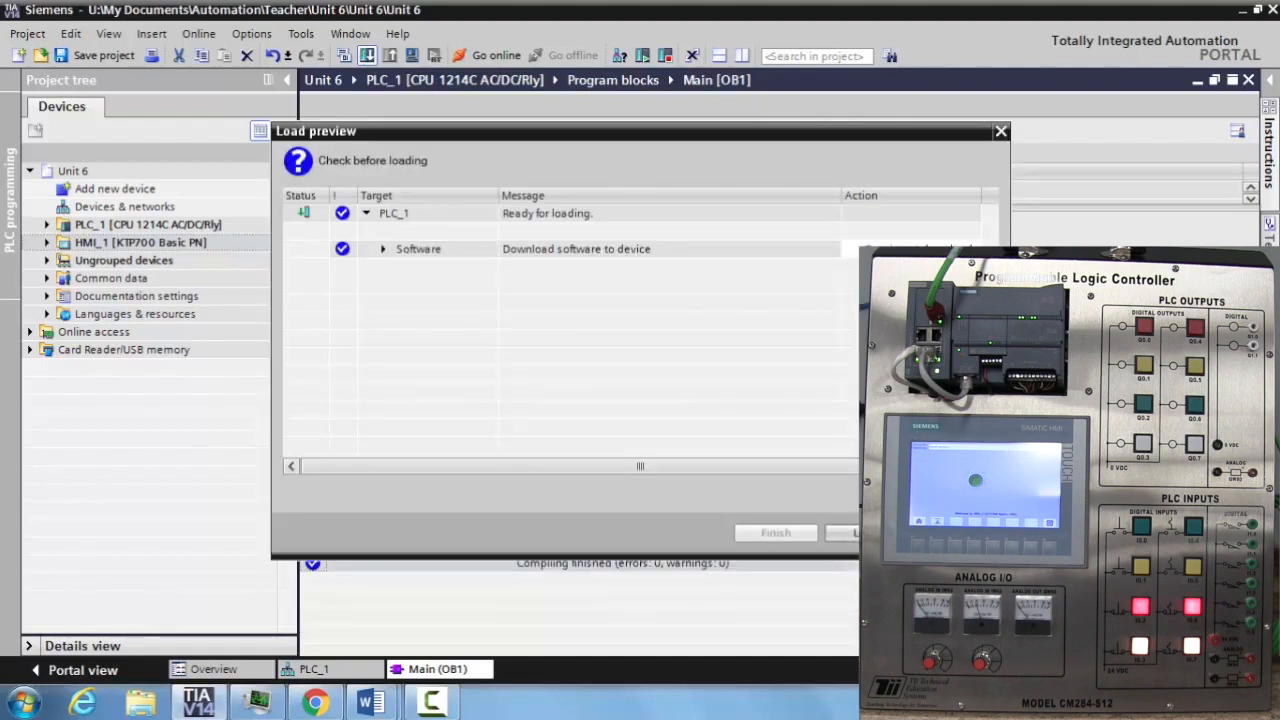
left_click(844, 532)
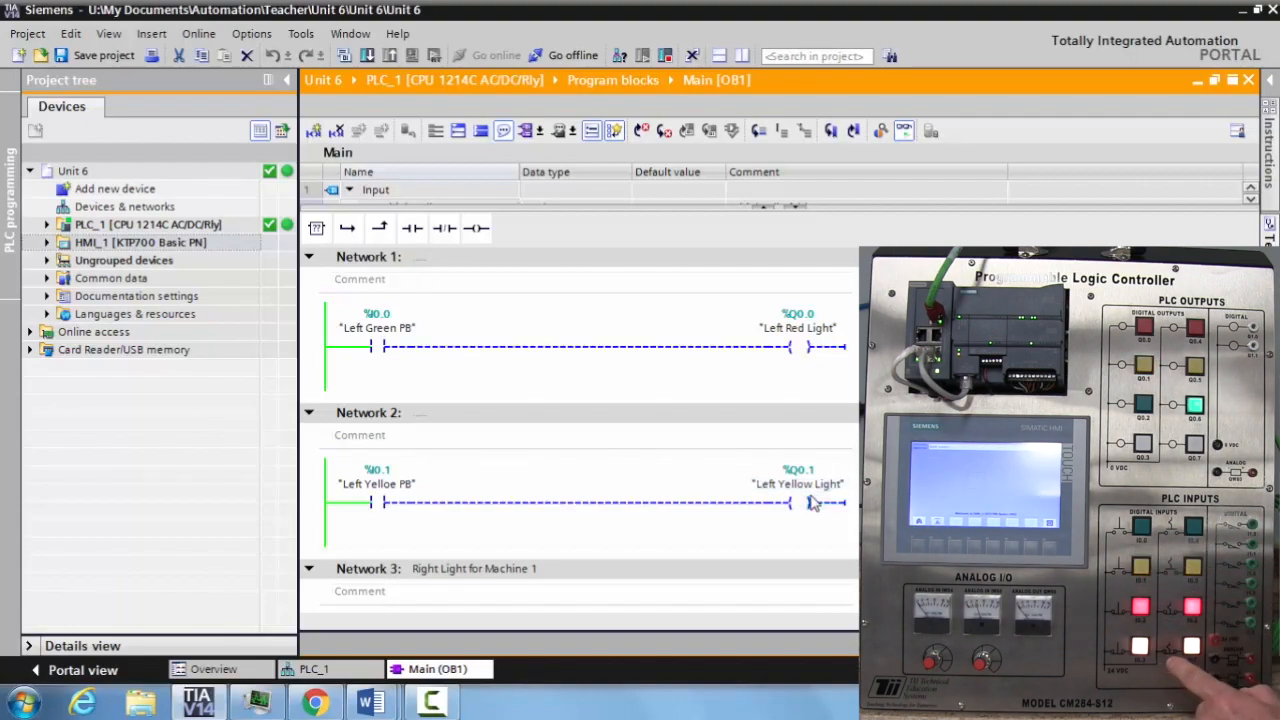
scroll("down", 3)
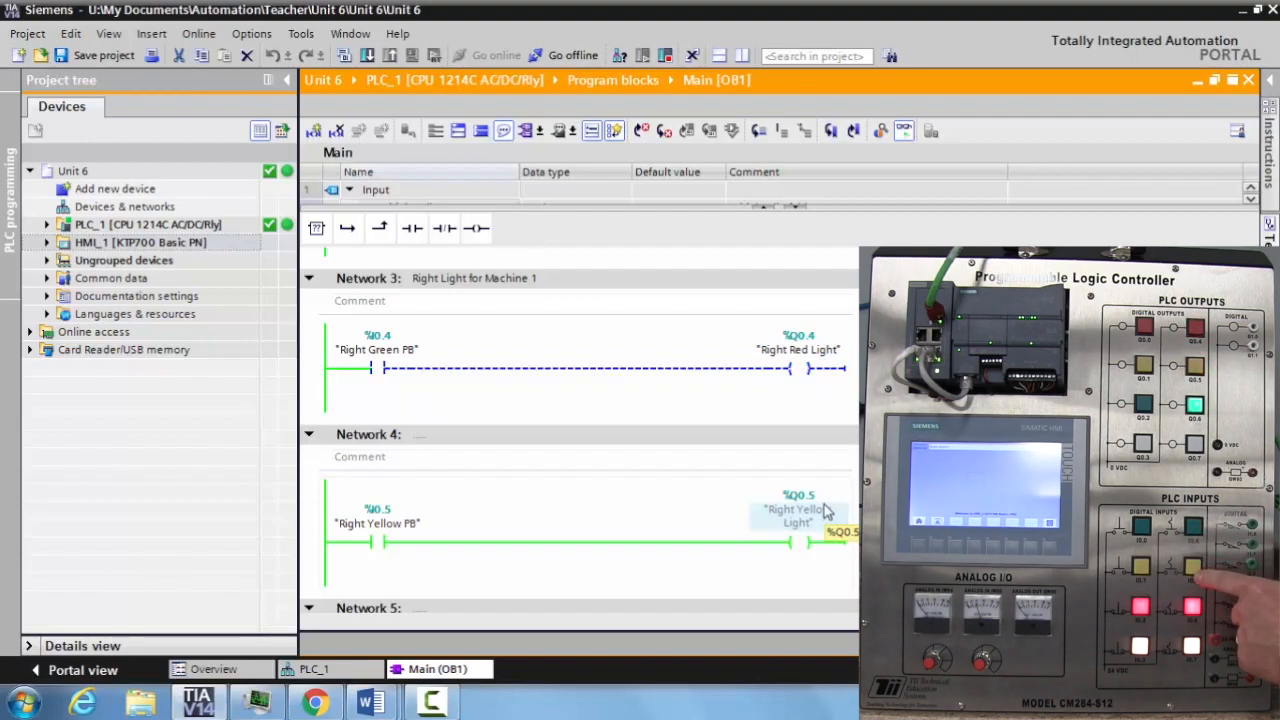
scroll("down", 3)
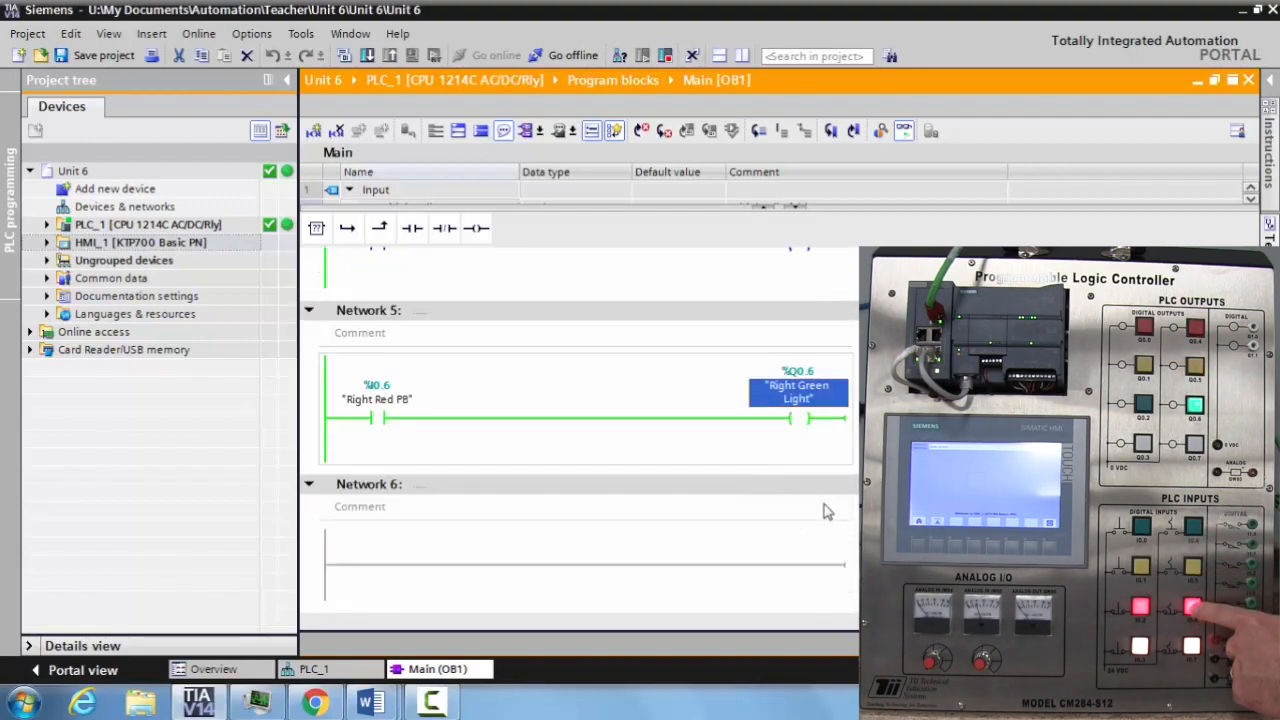
mouse_move(618, 456)
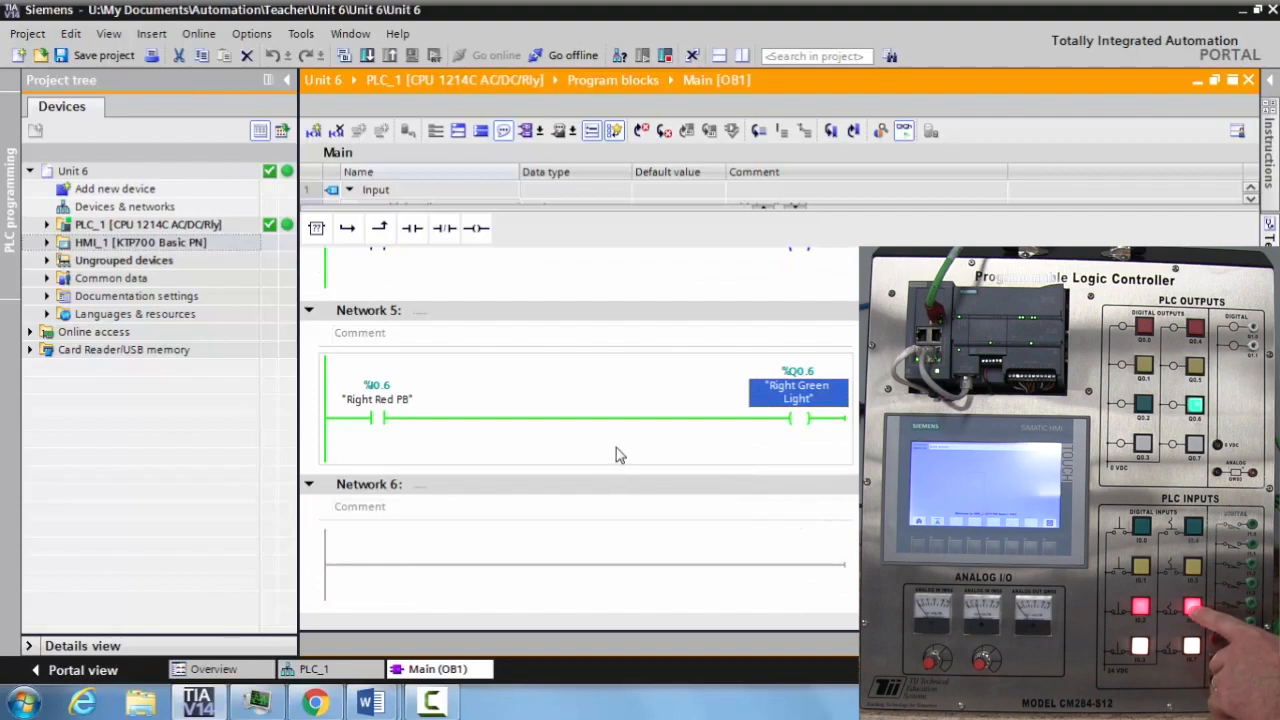
mouse_move(792, 470)
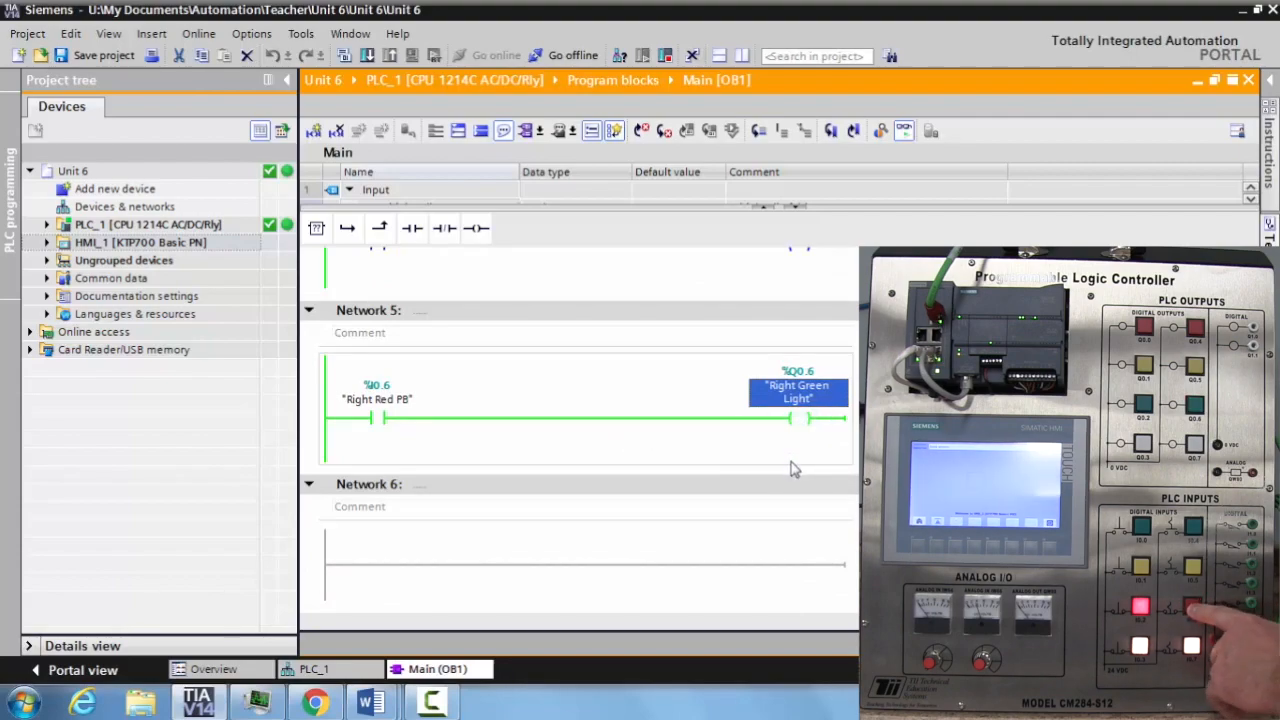
left_click(580, 418)
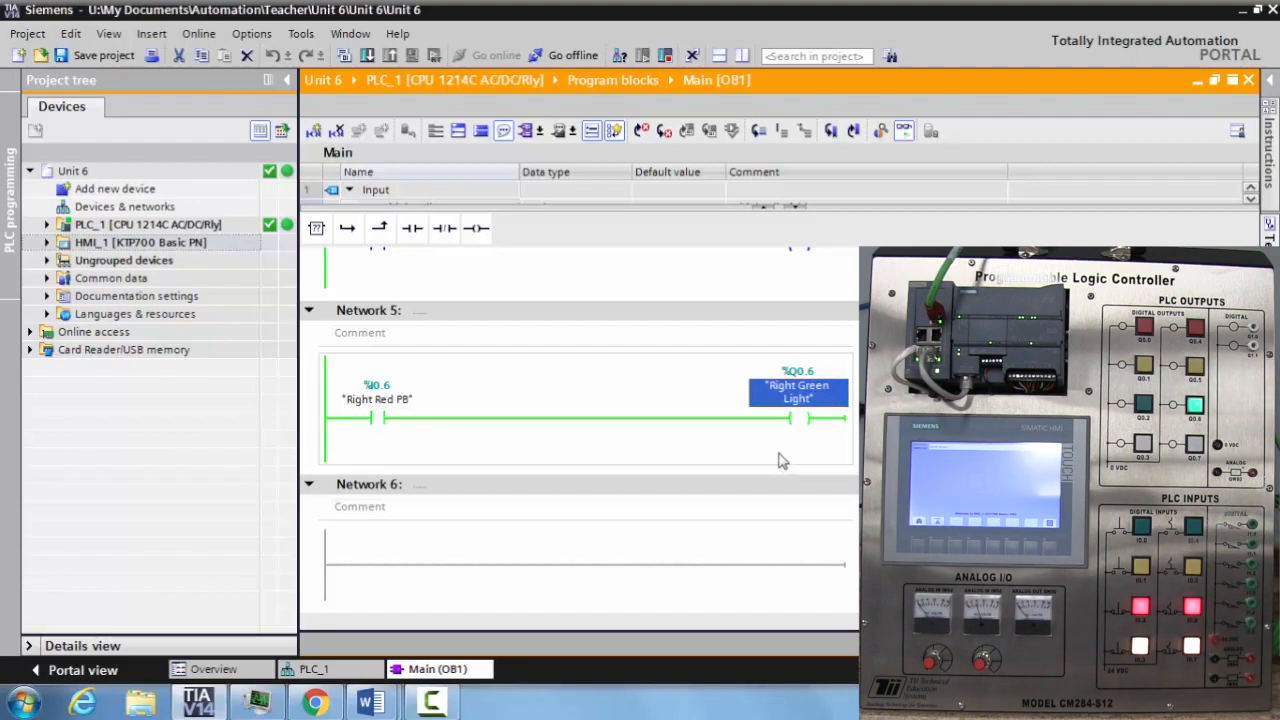
mouse_move(848, 98)
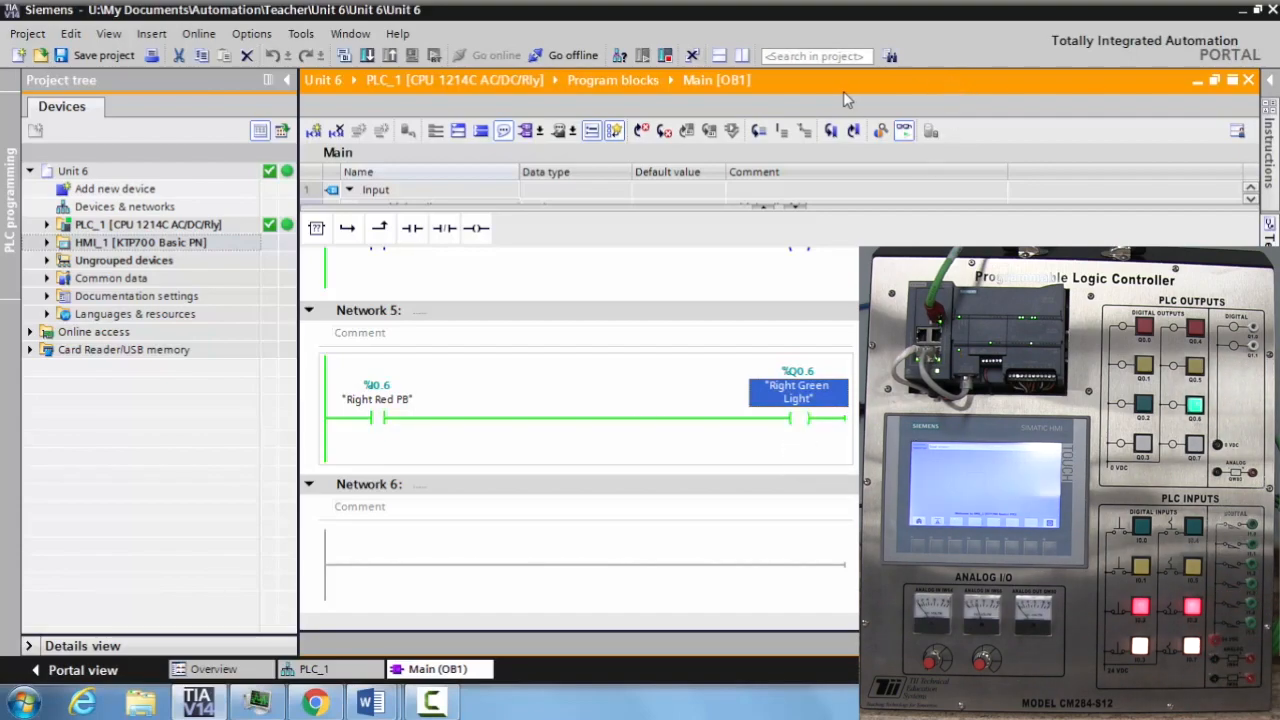